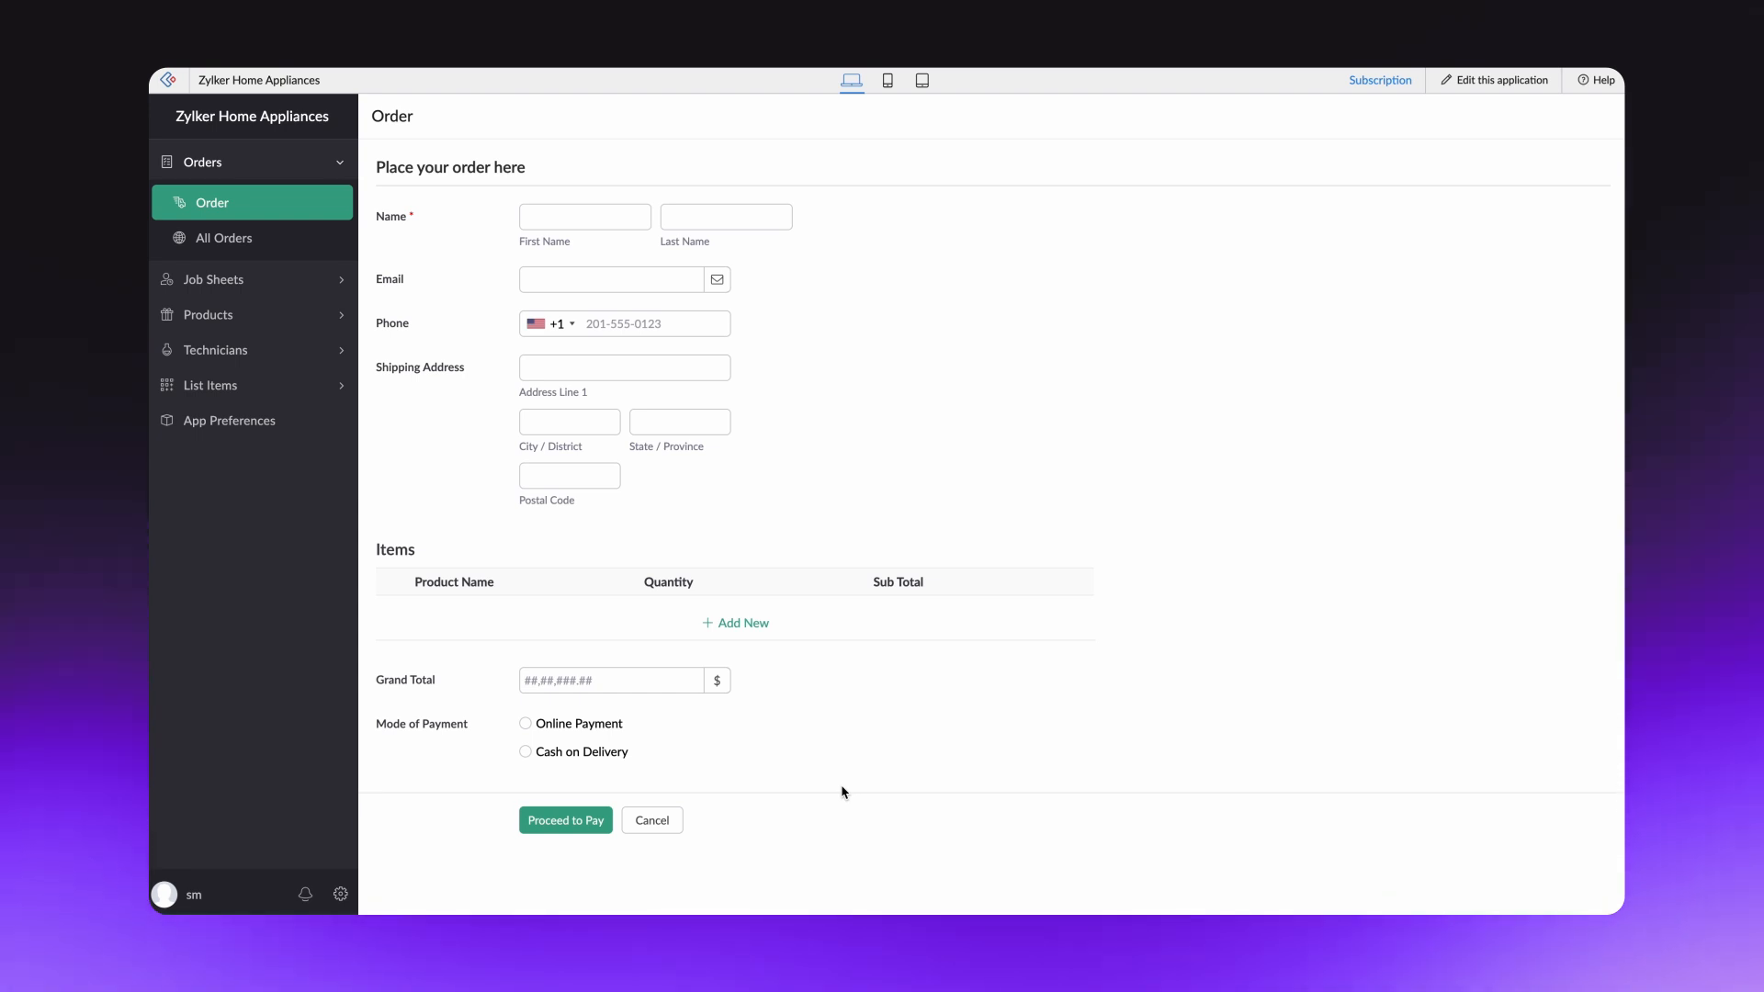
mouse_move(1281, 349)
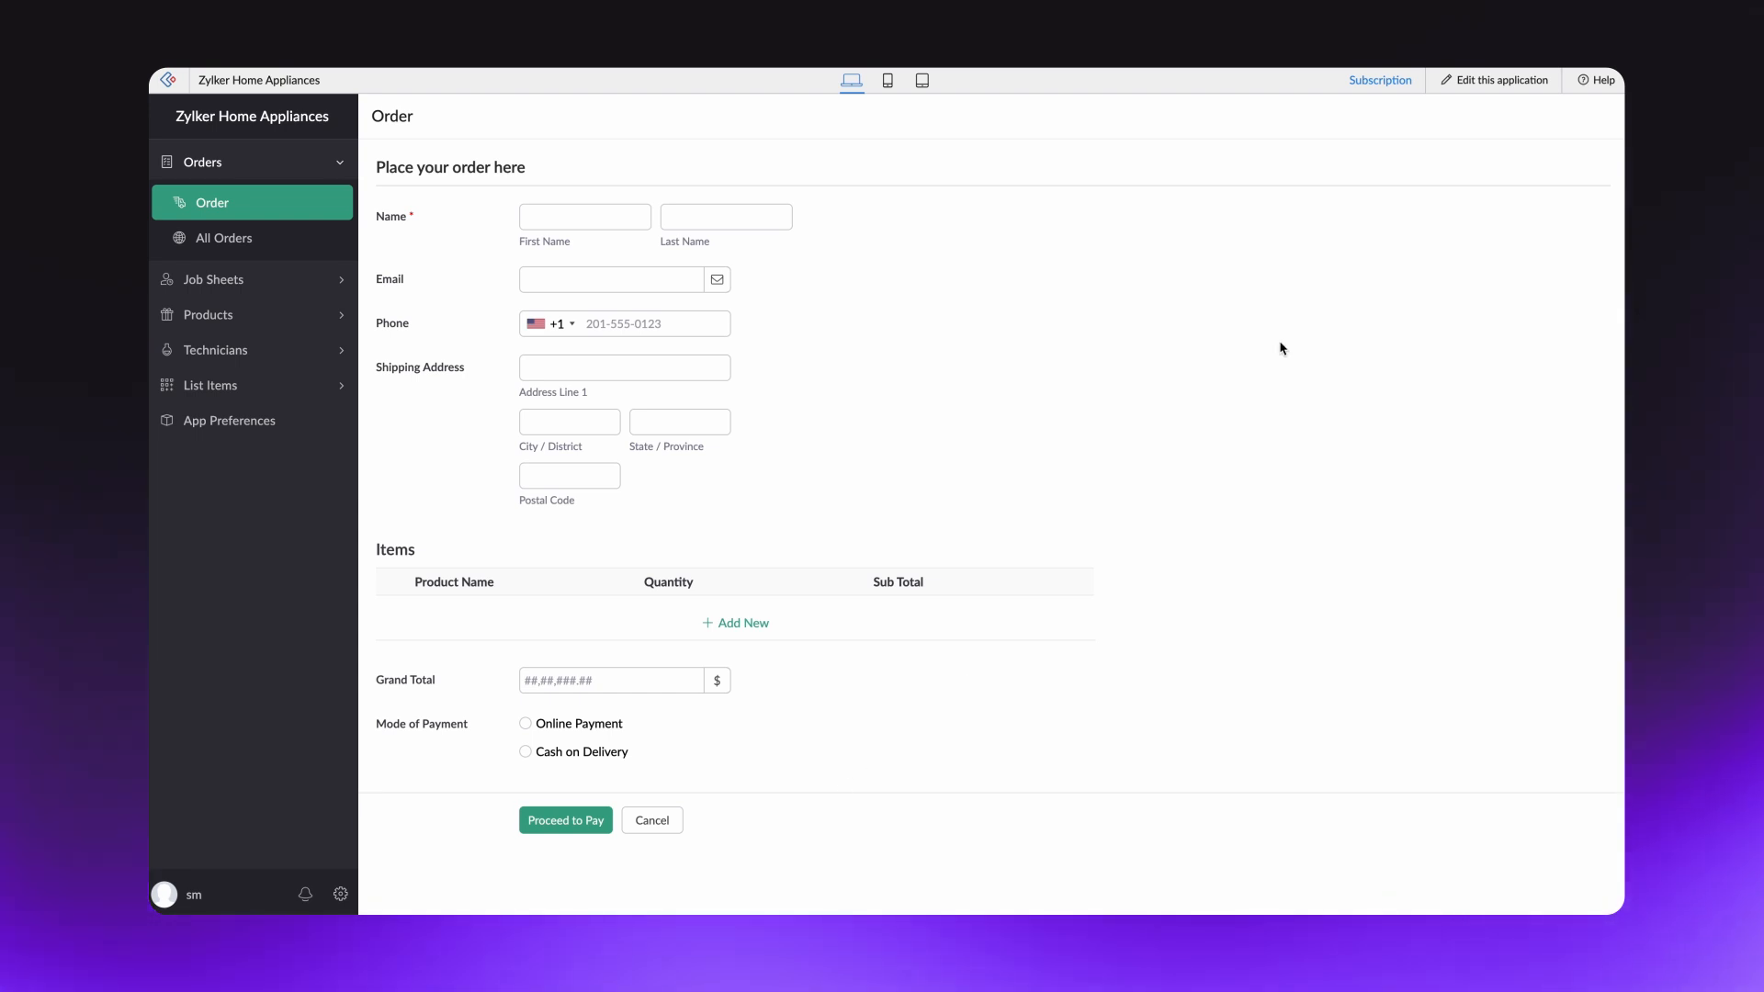
Step: Switch the Zylker Home Appliances app to edit mode and go to its form workflows
left_click(1502, 79)
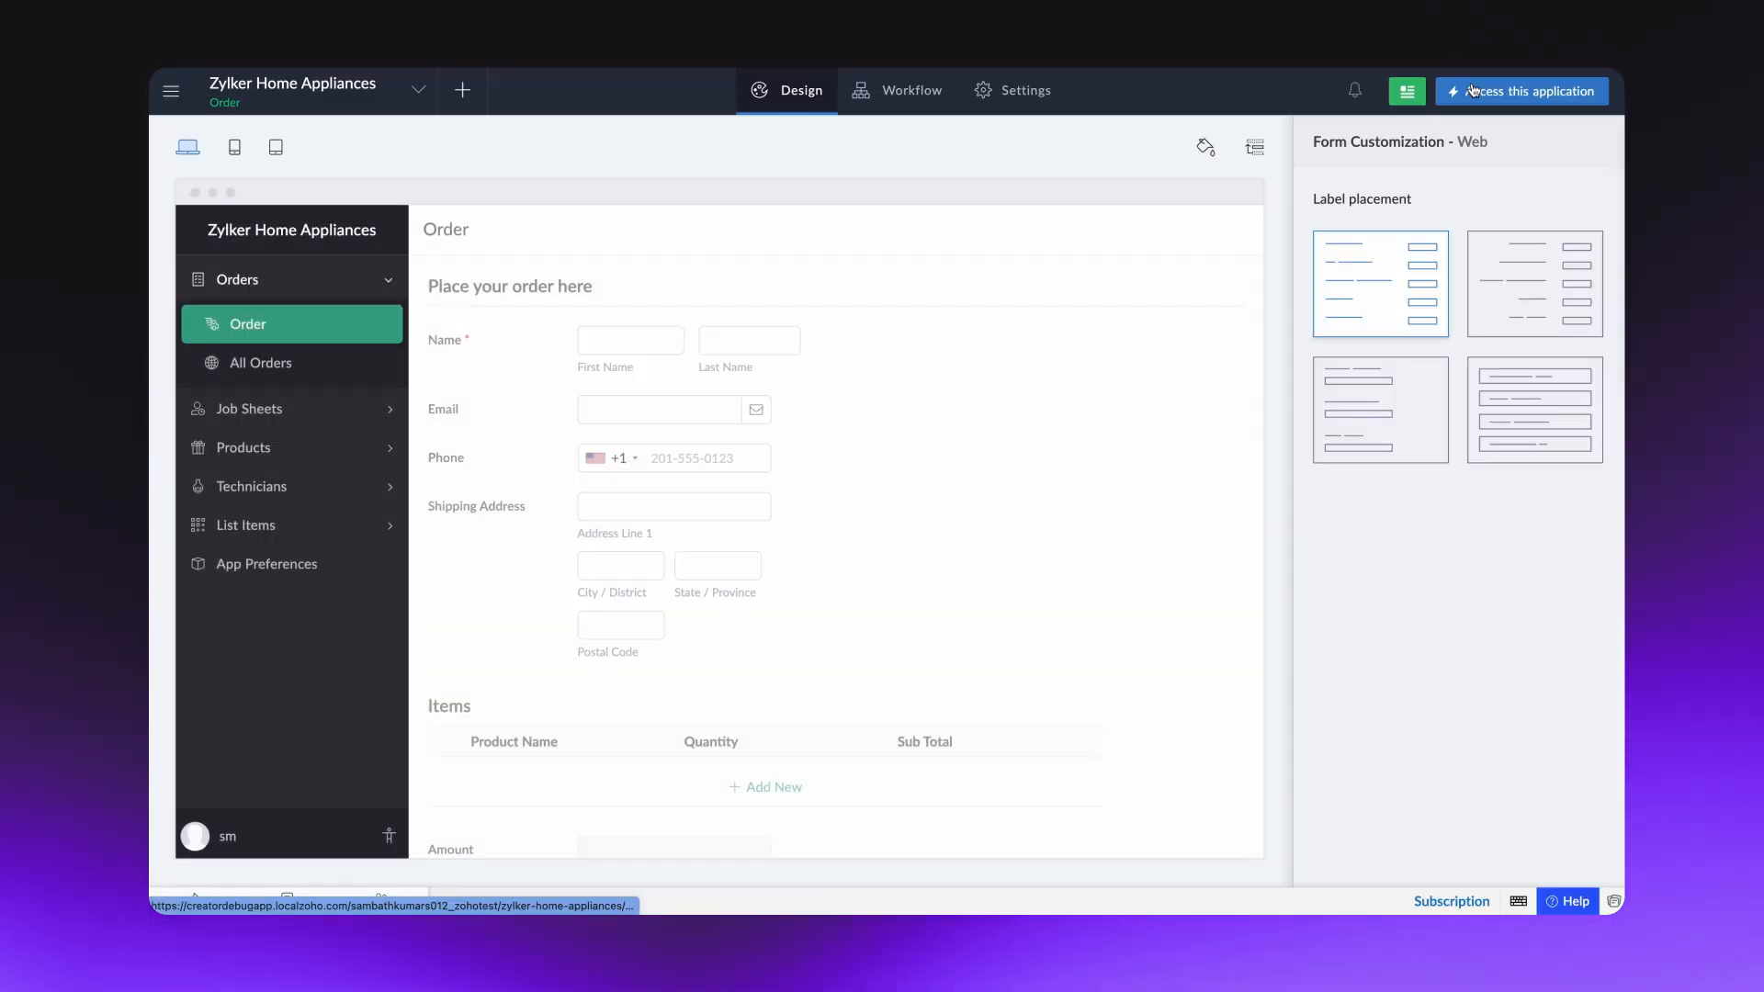
left_click(909, 90)
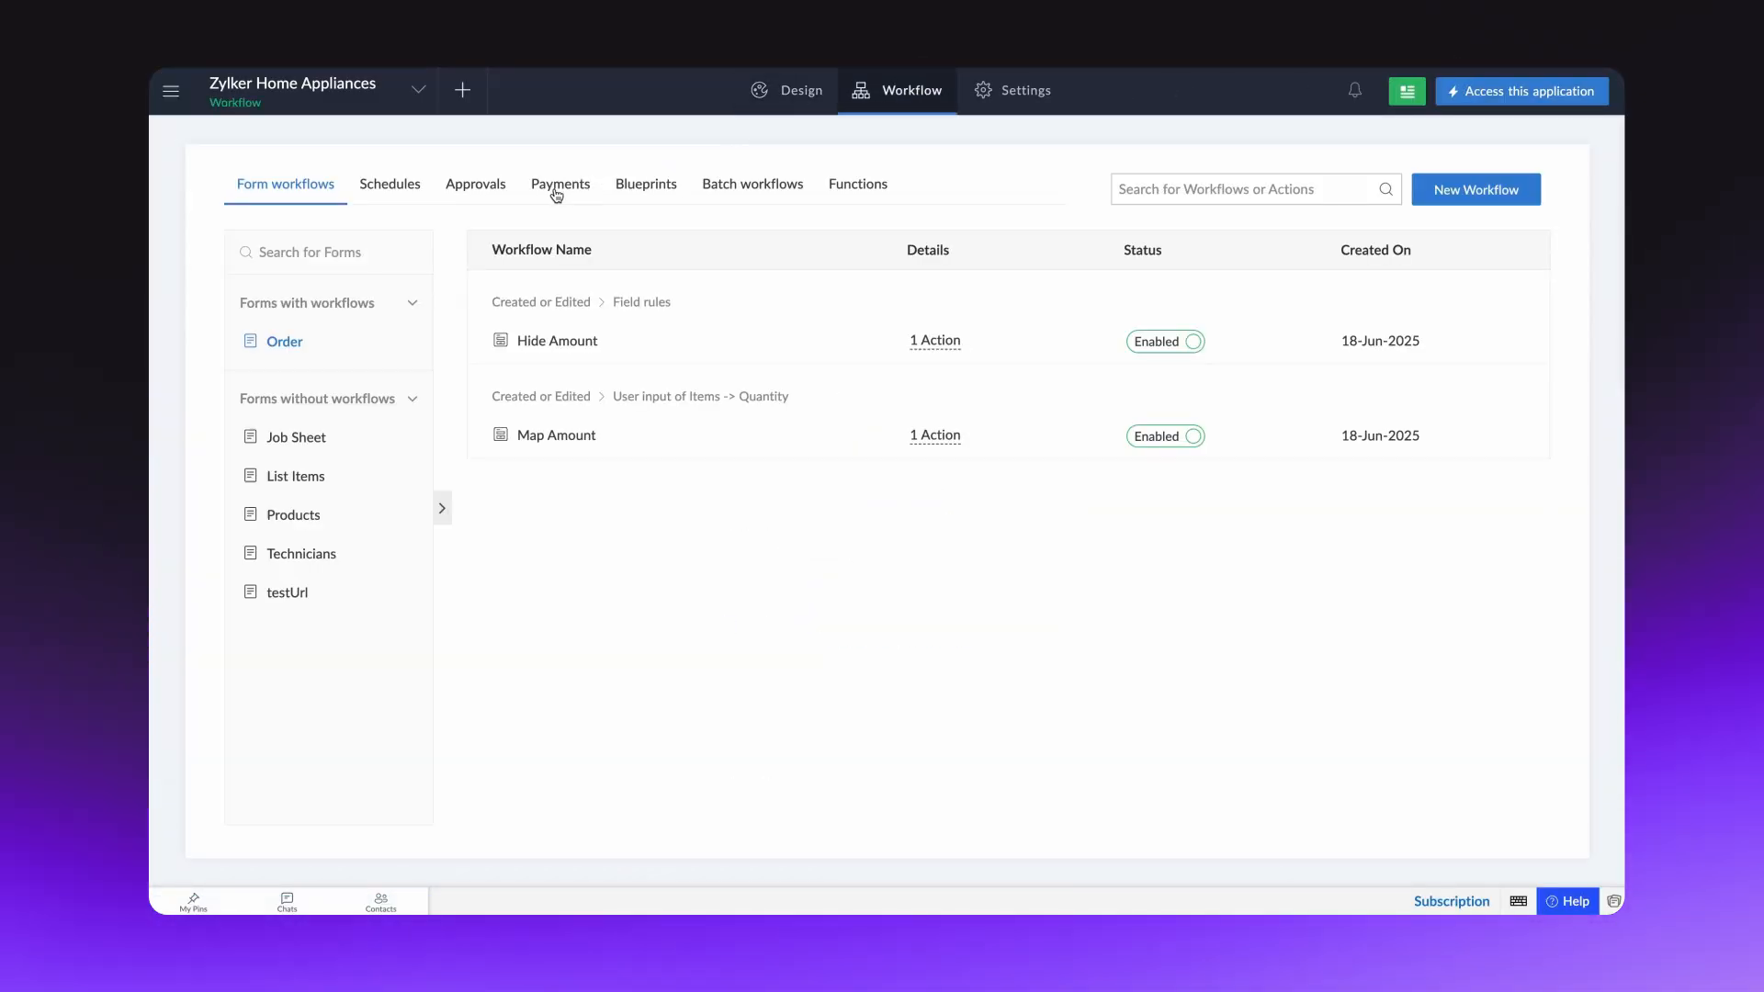
Step: Go to the Payments workflows, which ask for Zoho Checkout to be configured first
left_click(559, 184)
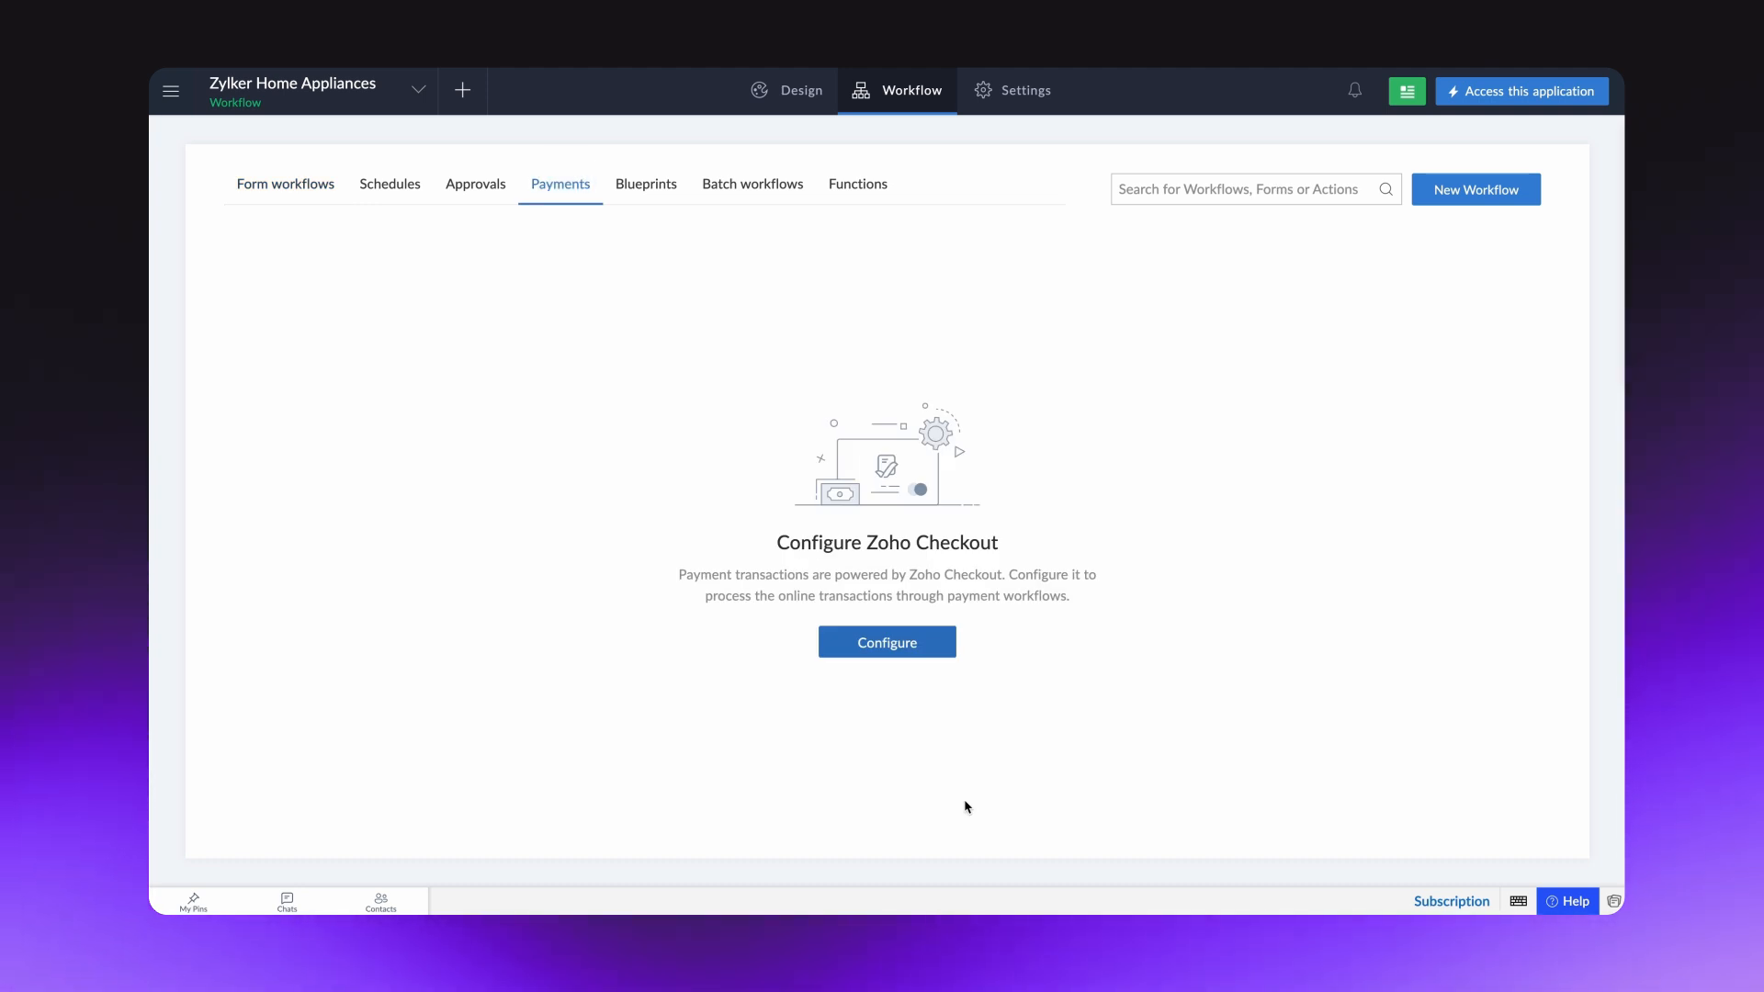
left_click(885, 641)
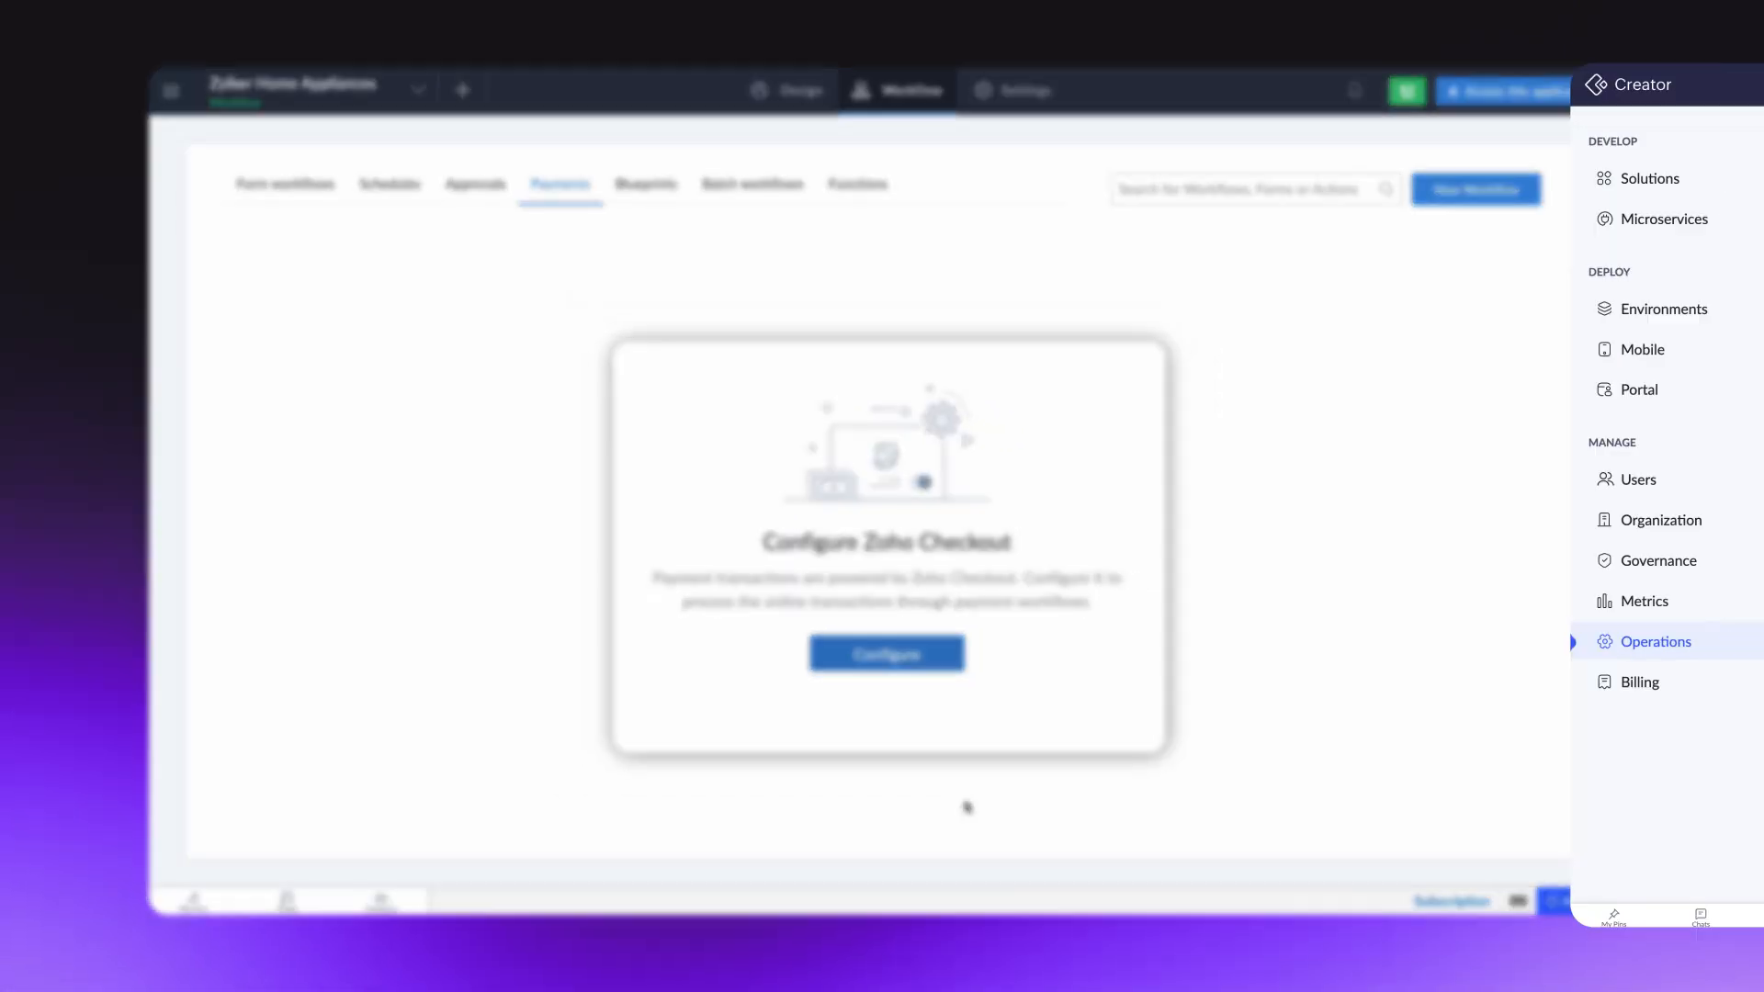
left_click(1656, 642)
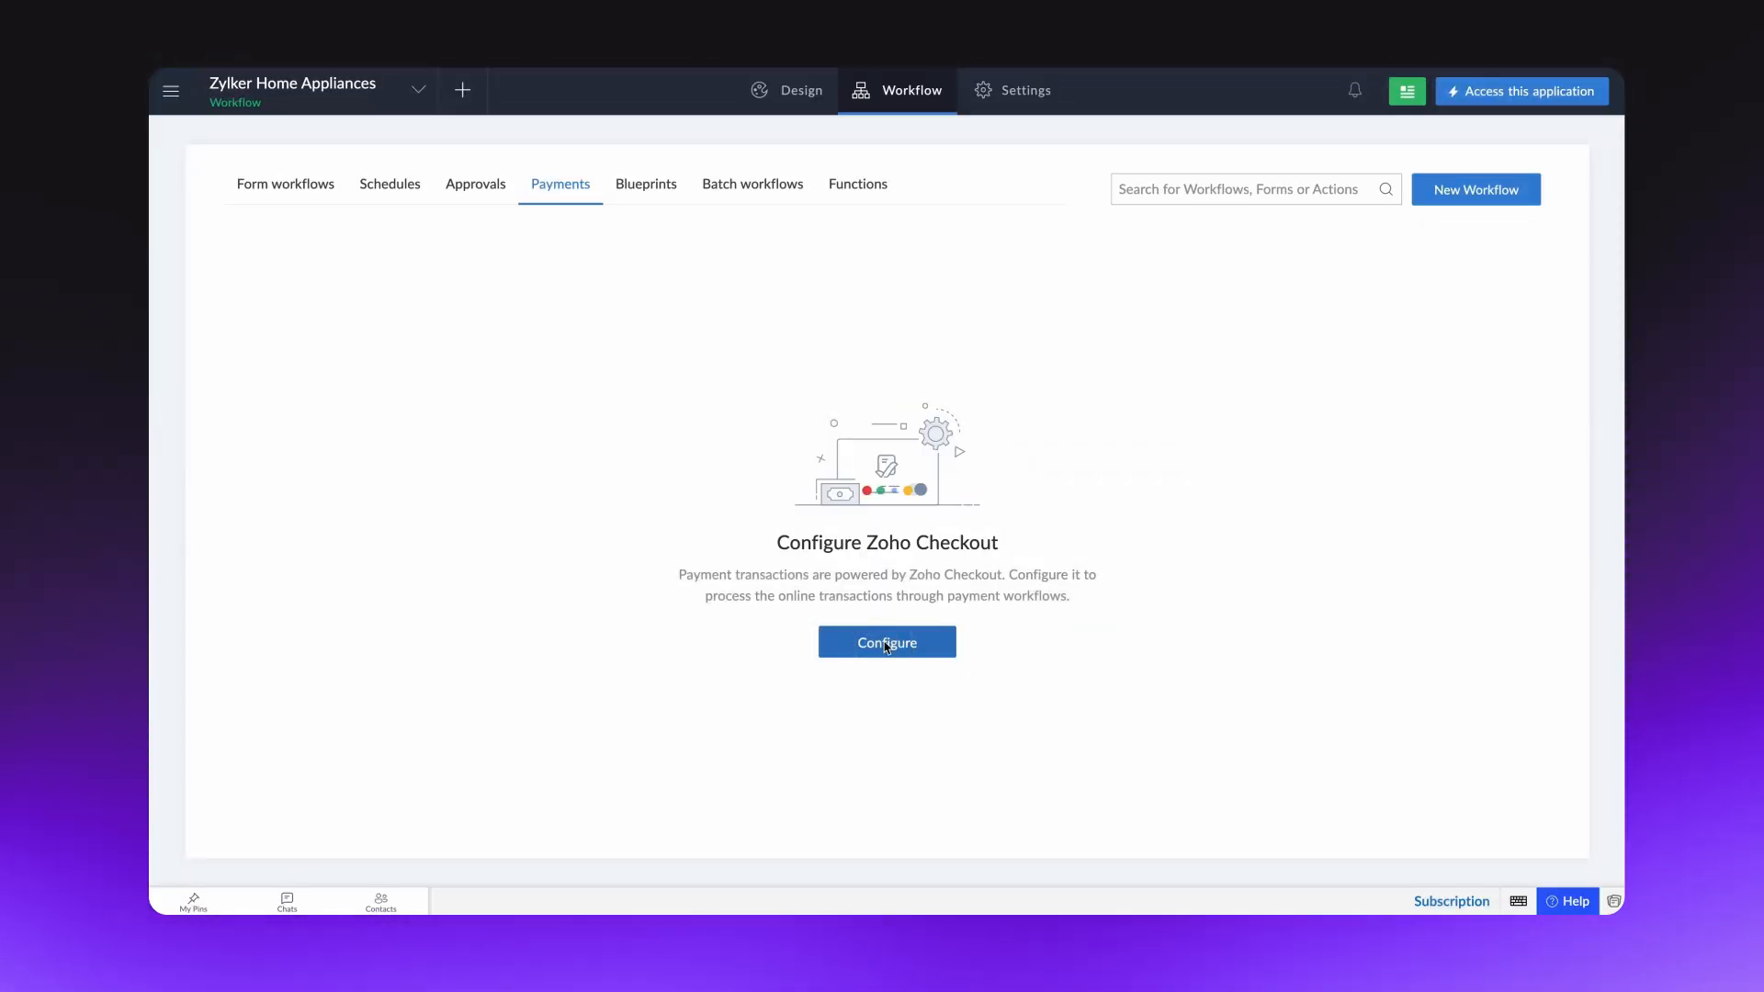
Step: Configure Zoho Checkout for U.S.A., Alabama, USD and bring up the Add Payment Gateway chooser
left_click(886, 643)
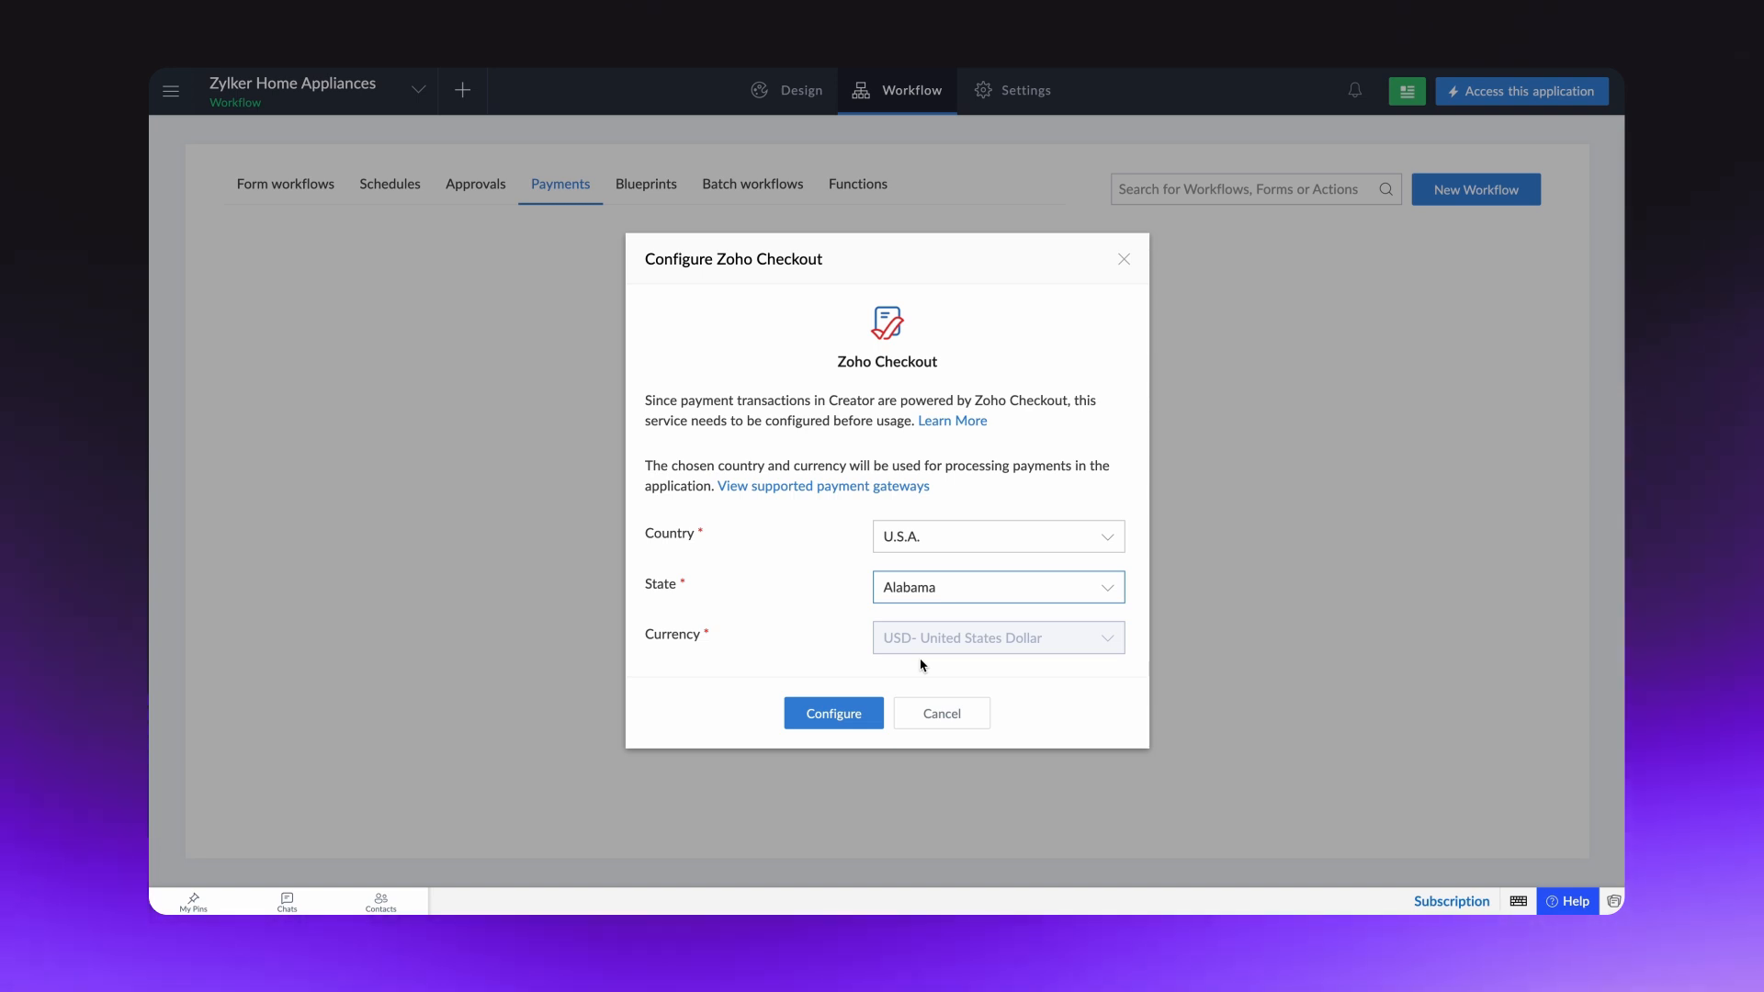
left_click(832, 713)
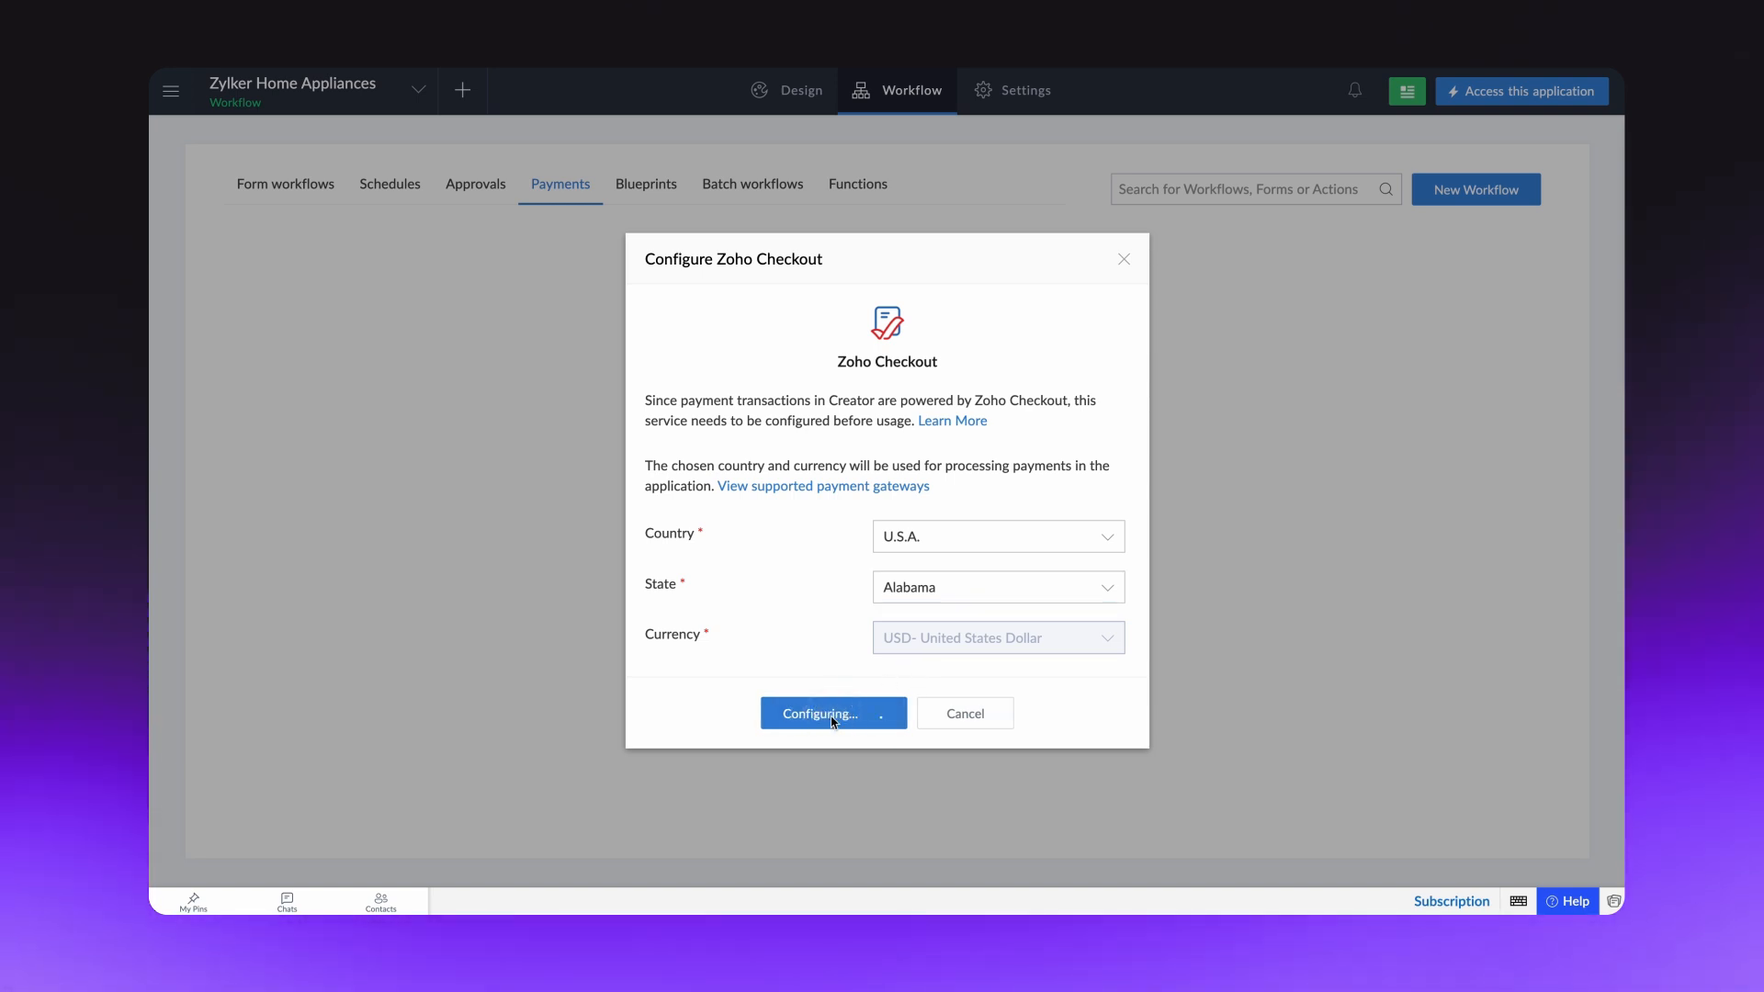
left_click(833, 713)
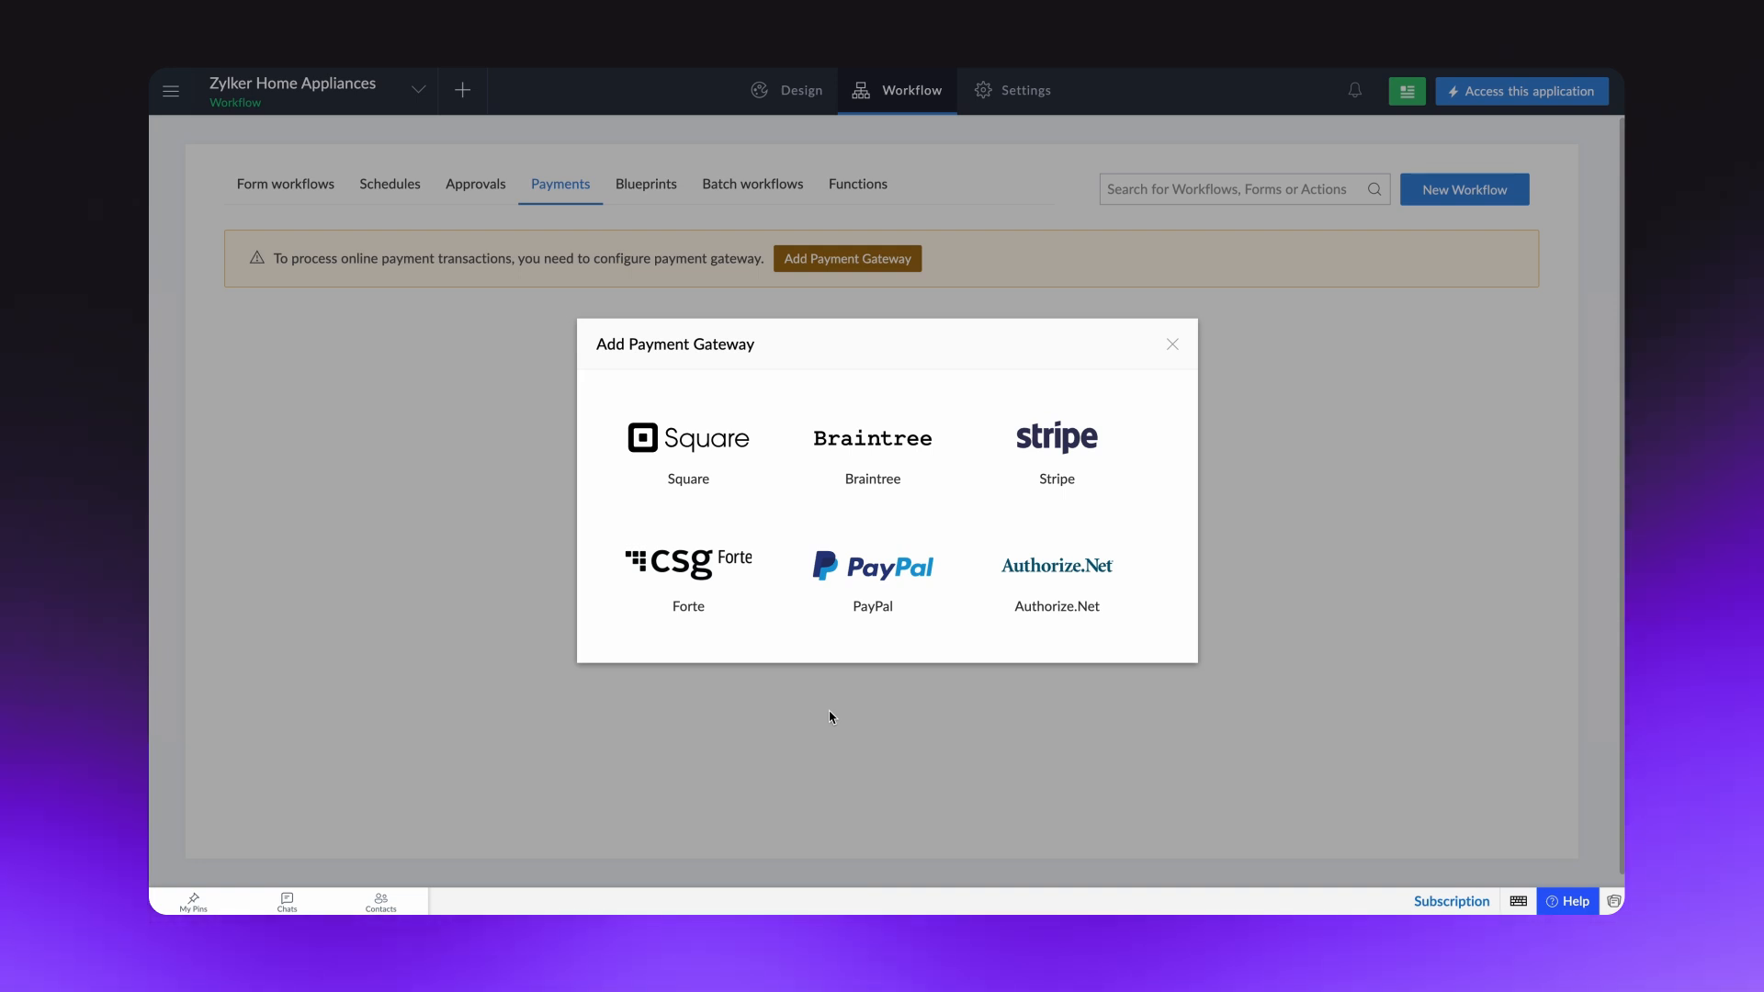
left_click(1172, 344)
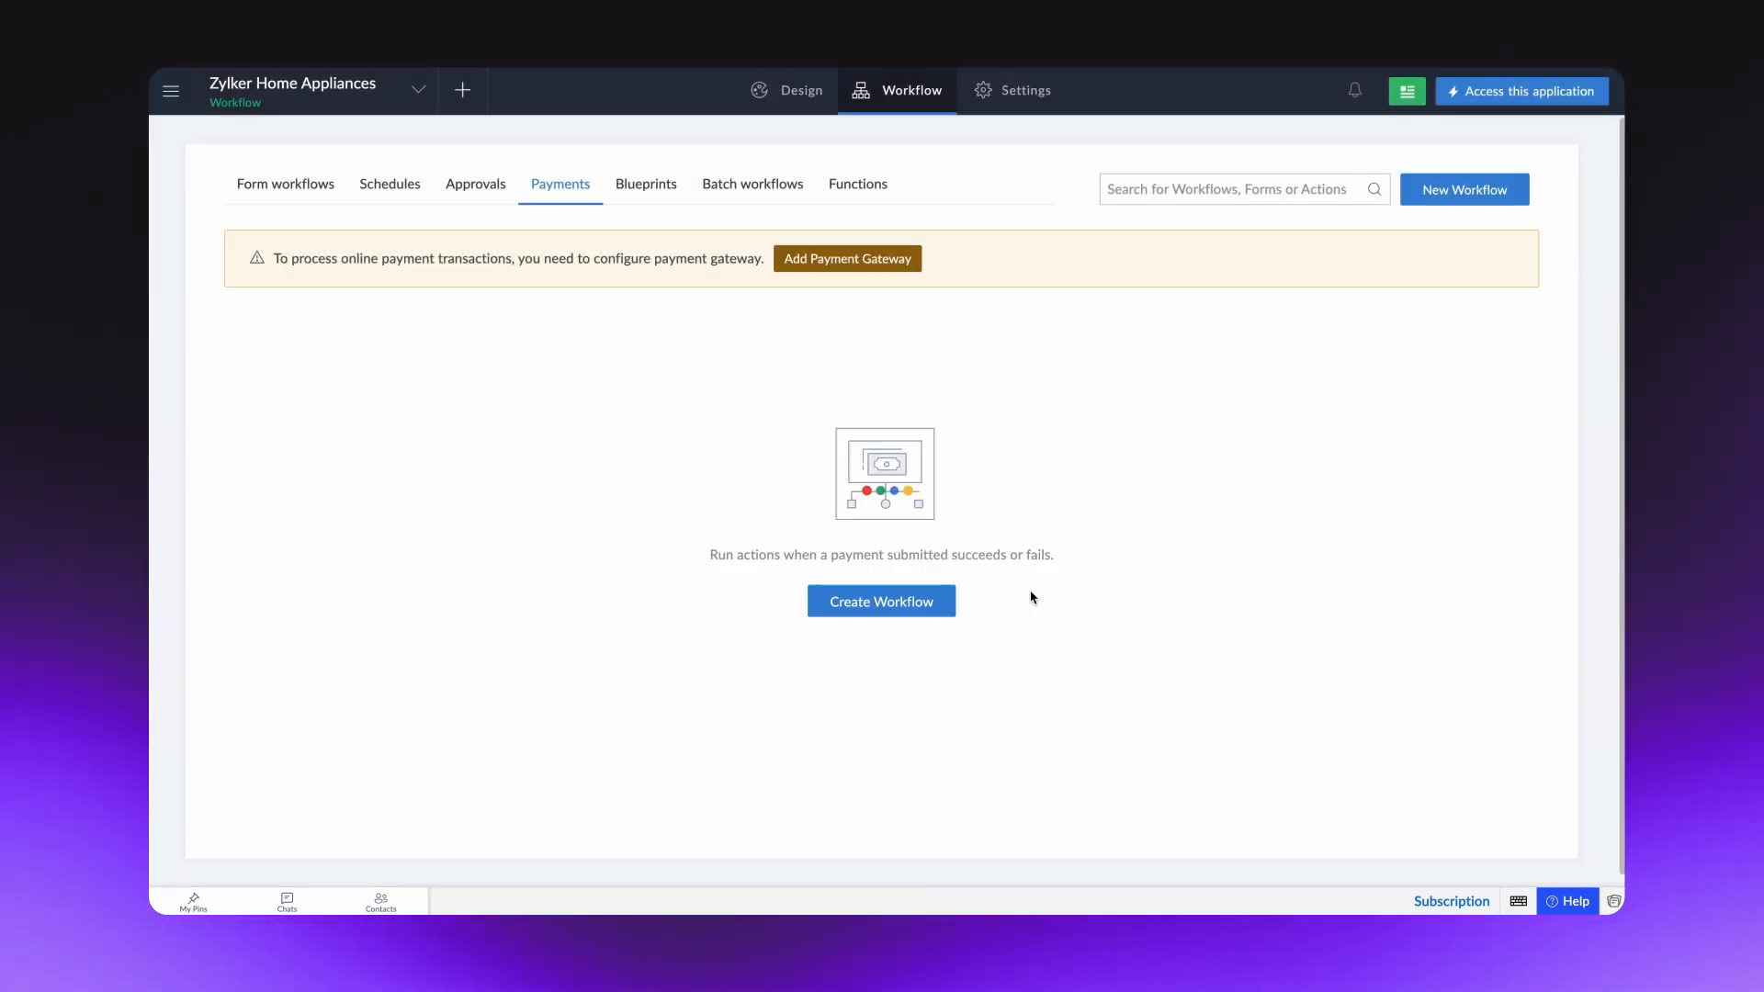
left_click(848, 257)
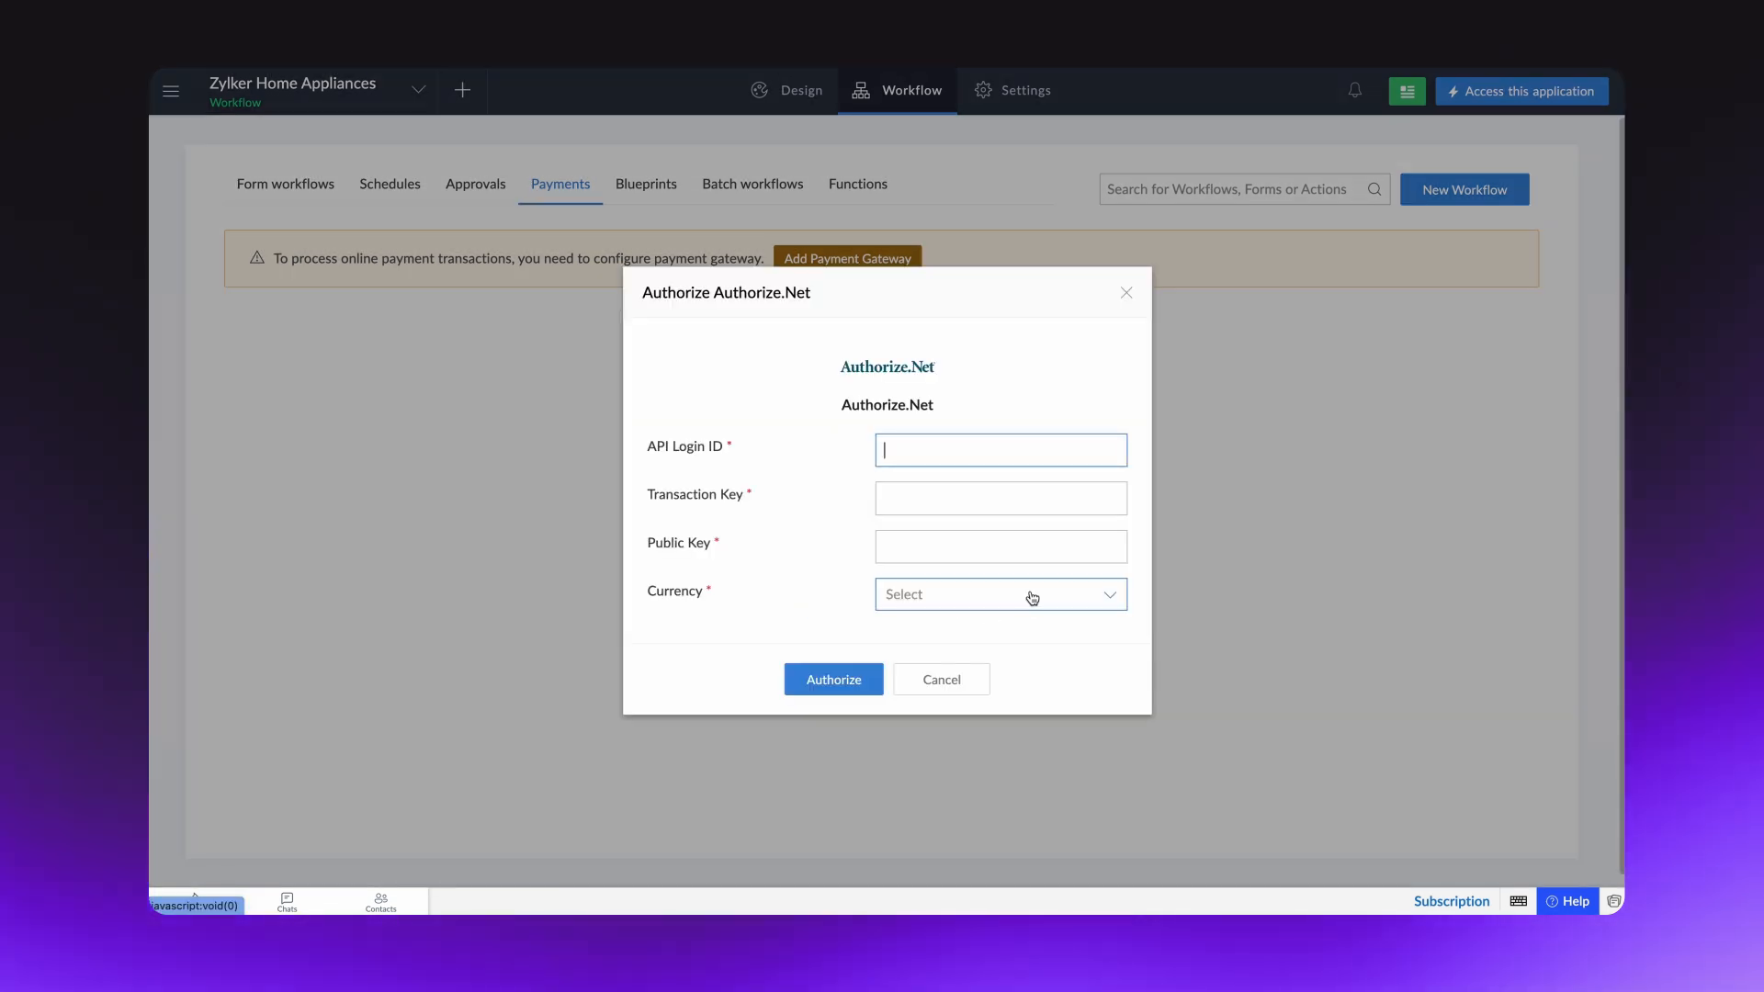
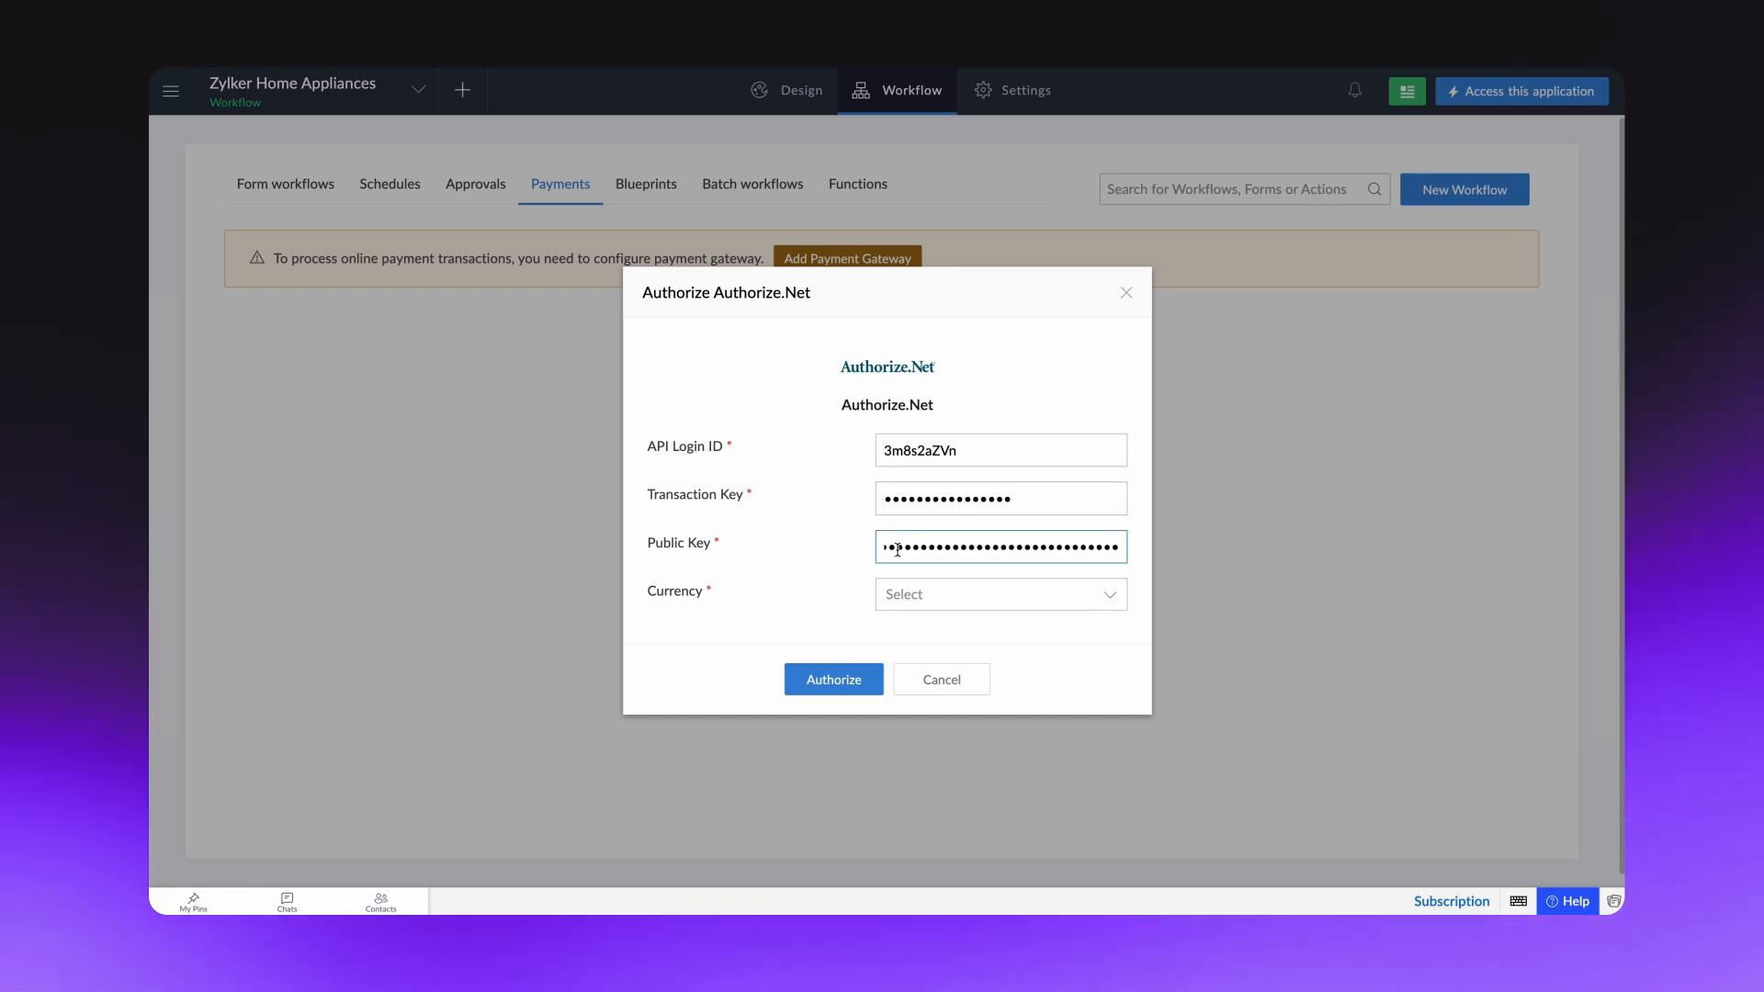
left_click(999, 594)
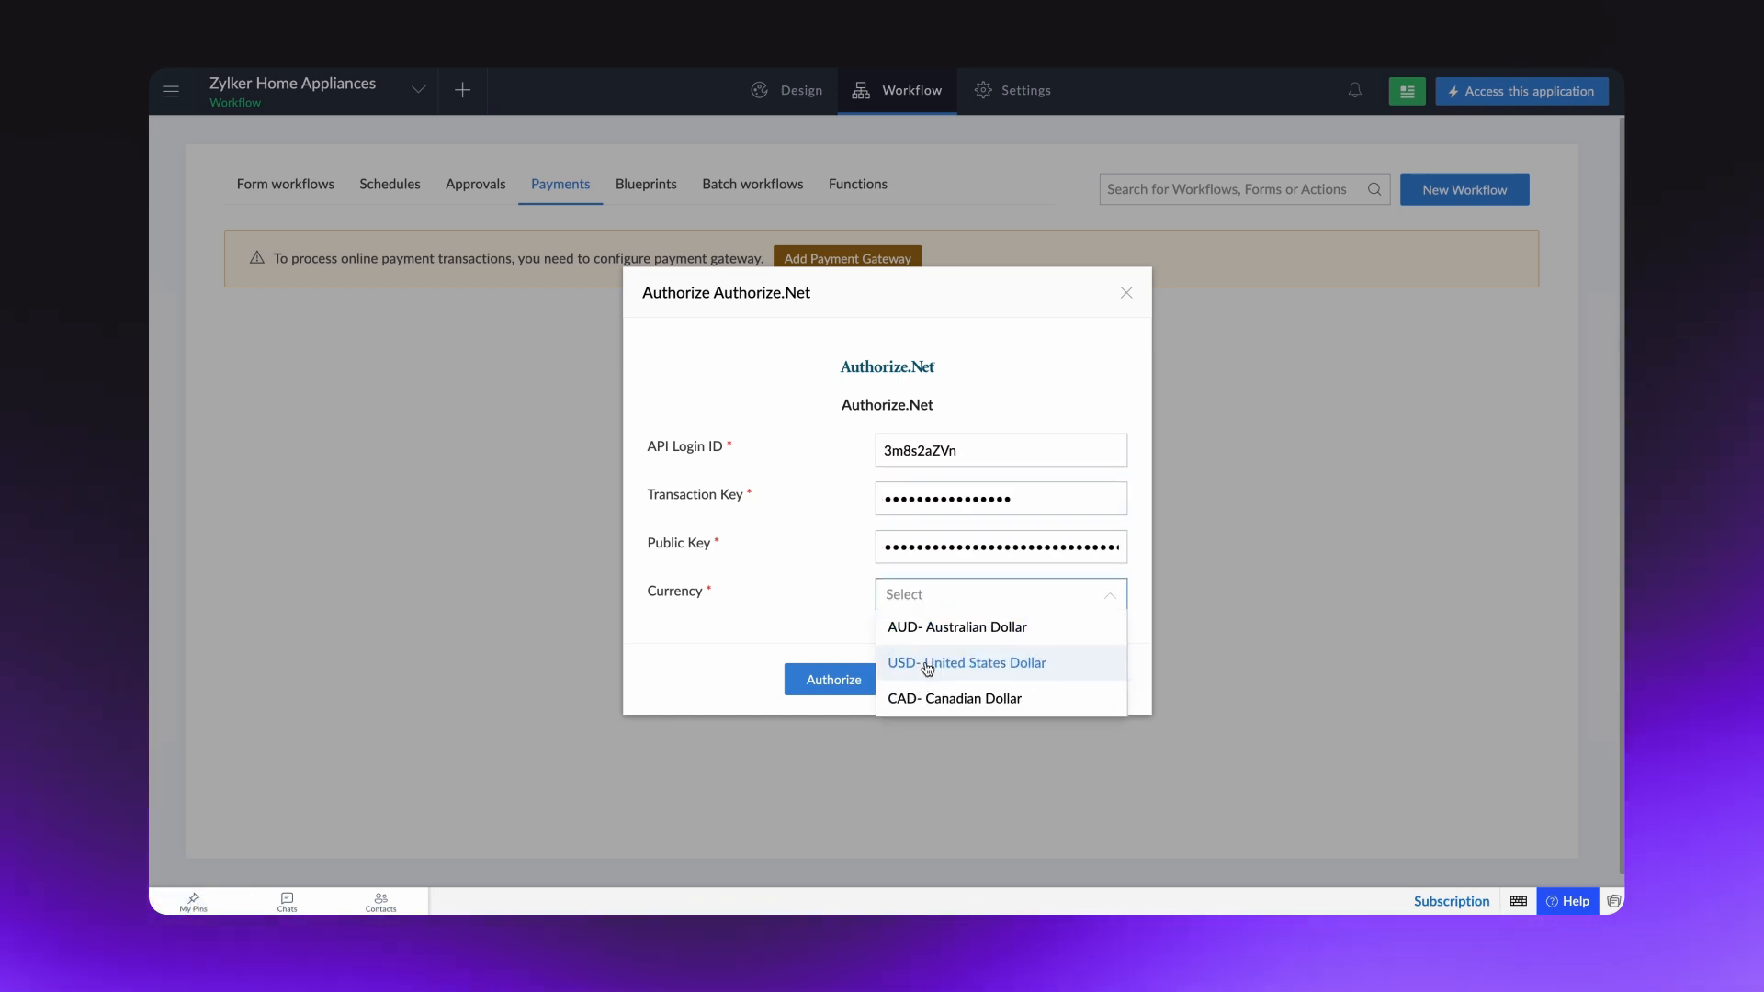
left_click(965, 663)
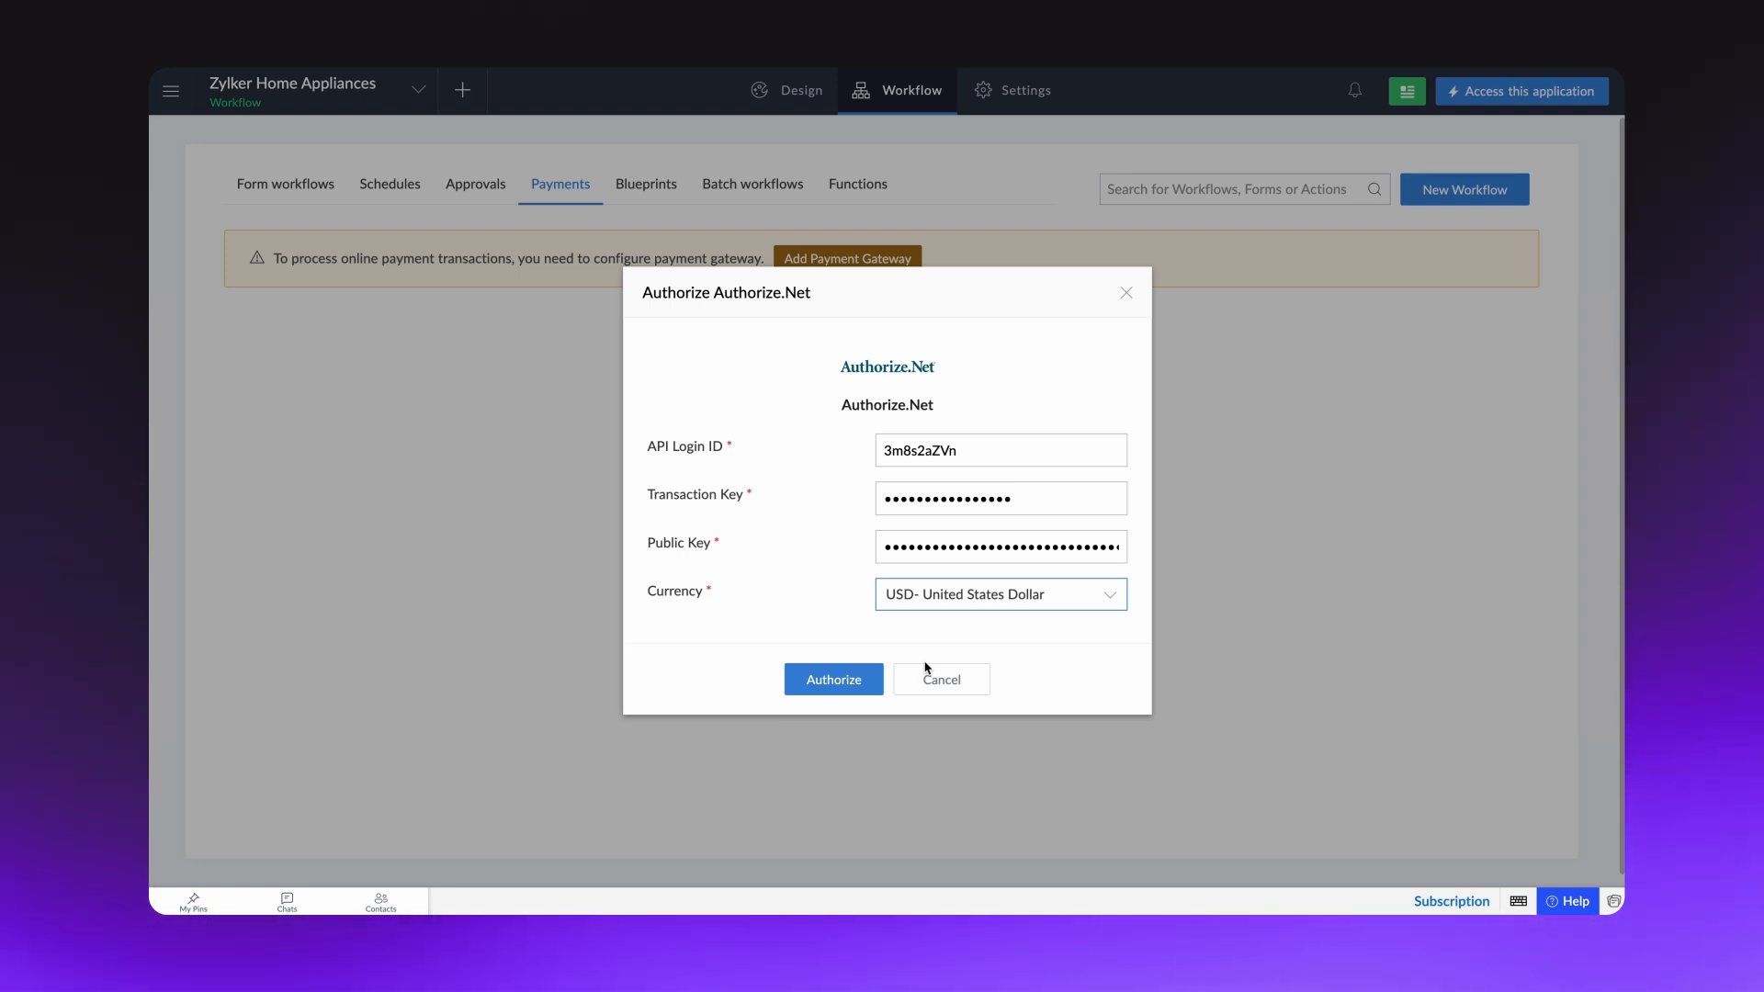
left_click(941, 680)
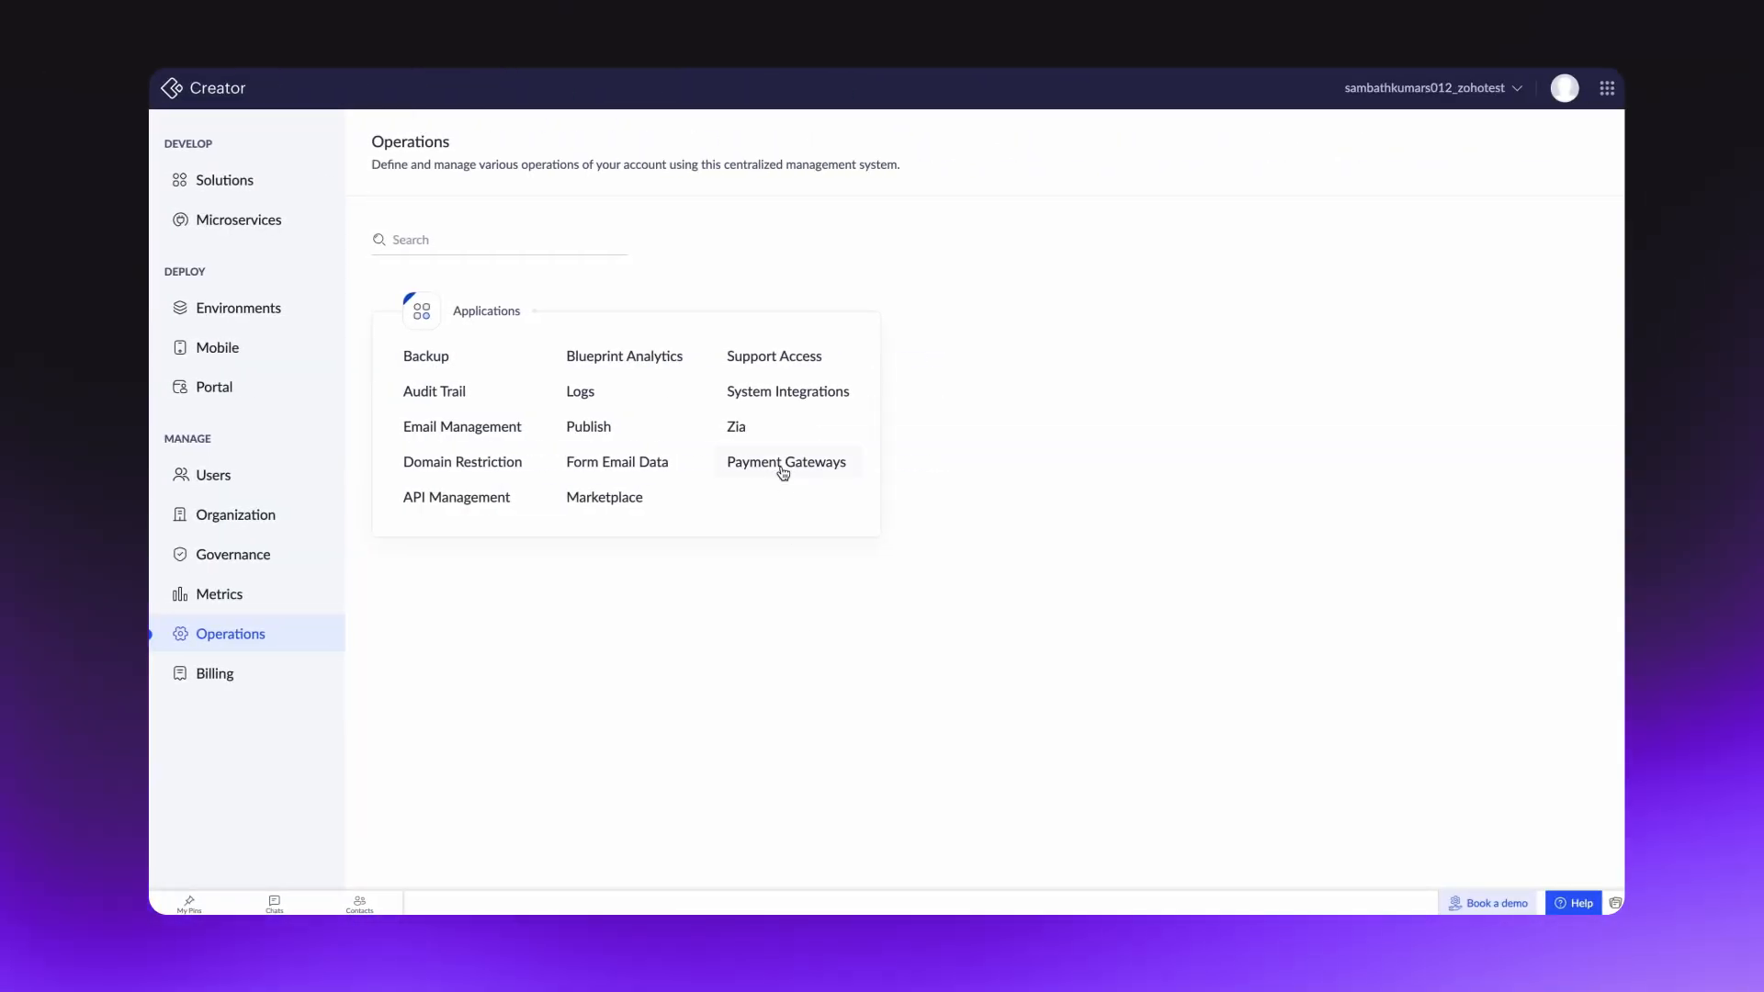
Step: Check Authorize.Net shows as Authorized under the account's Payment Gateways
left_click(786, 461)
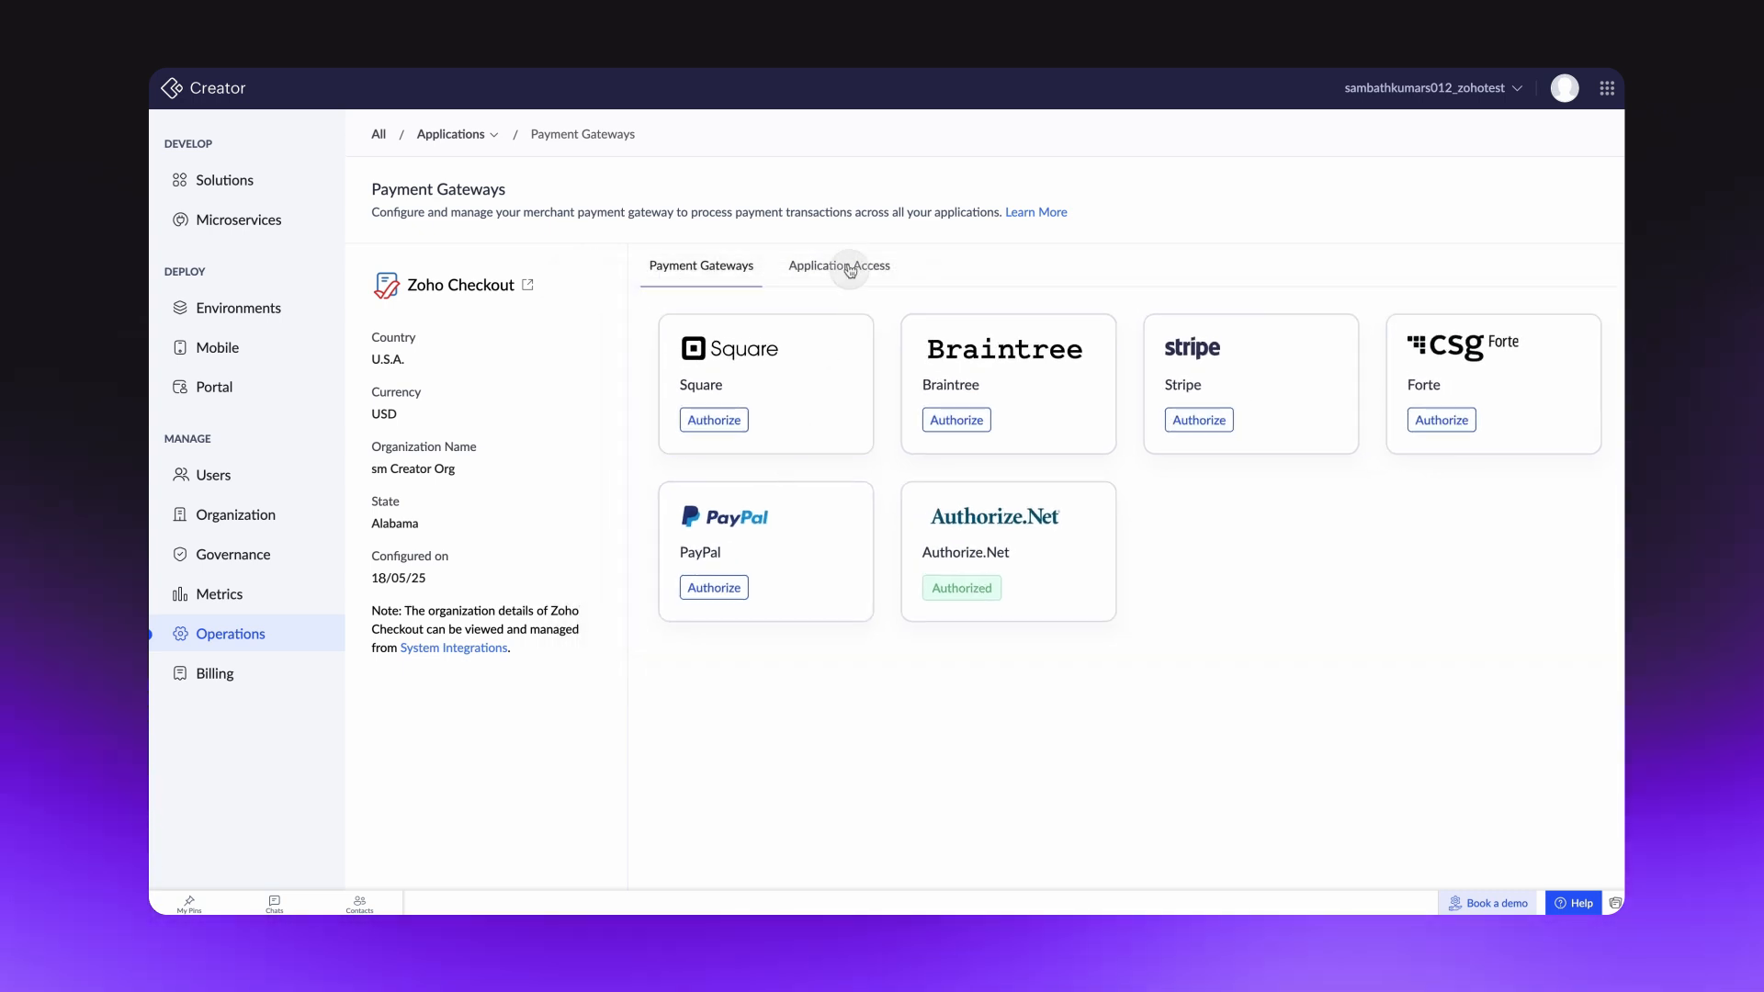
left_click(838, 264)
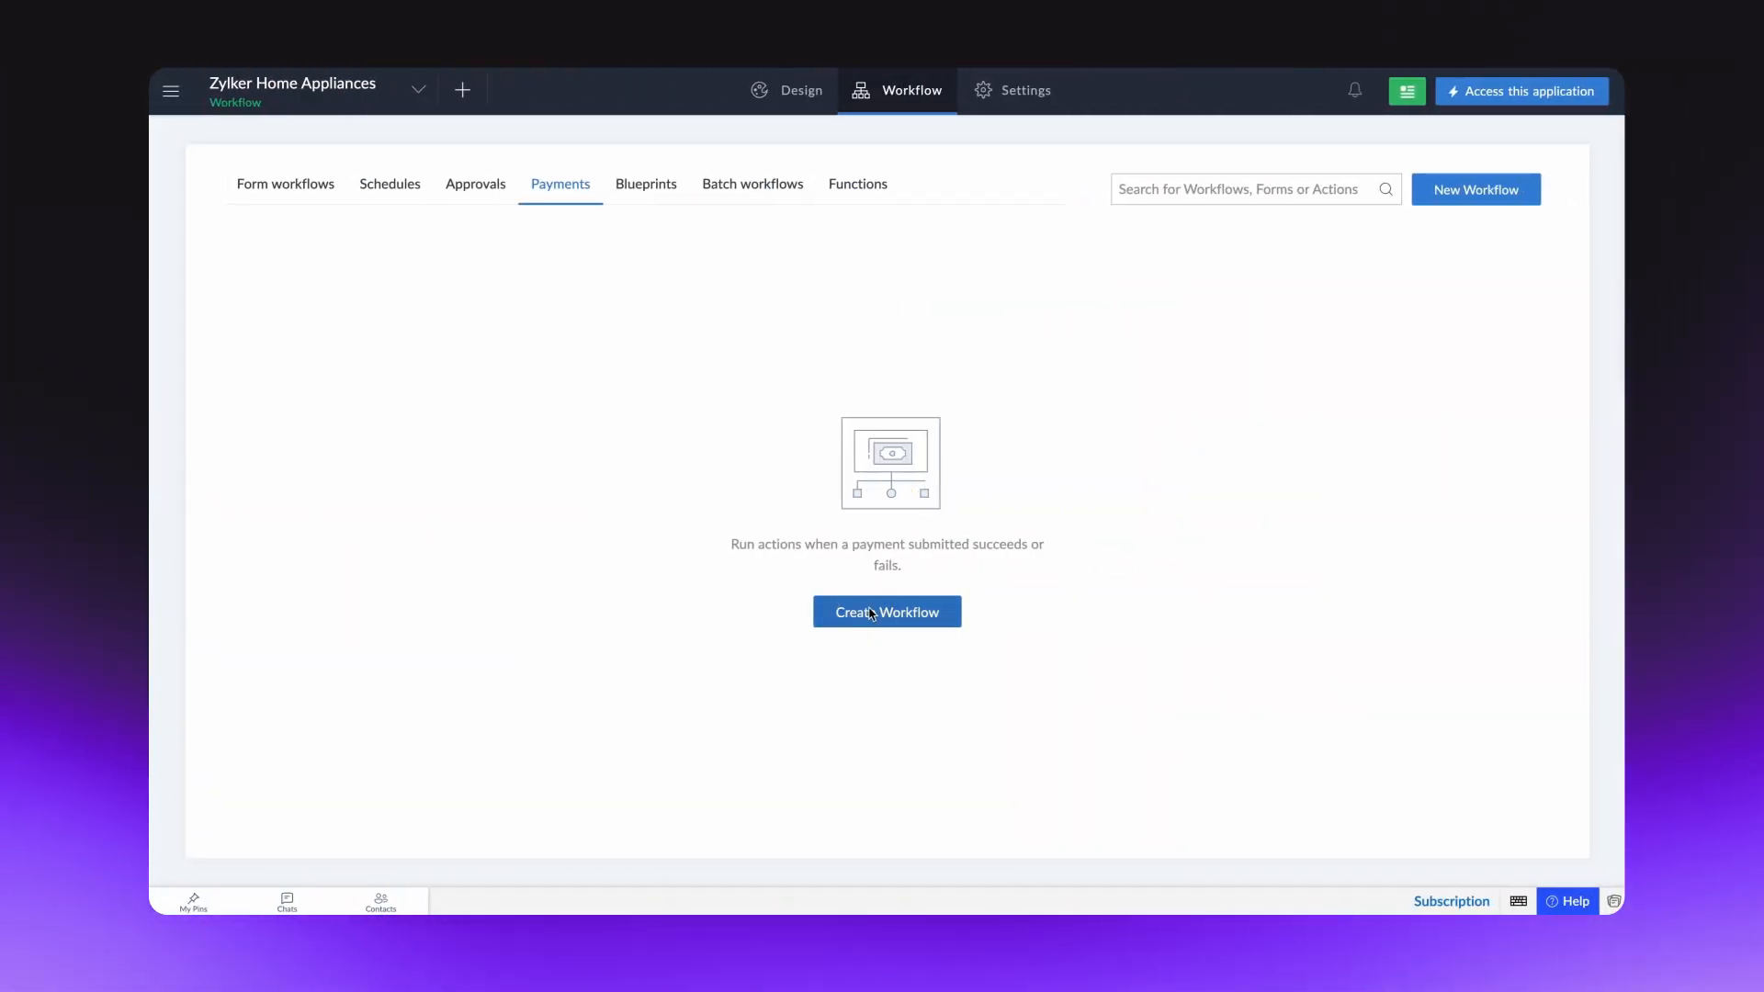
Step: Start a new payment workflow on the Order form charging the Grand Total field
left_click(885, 611)
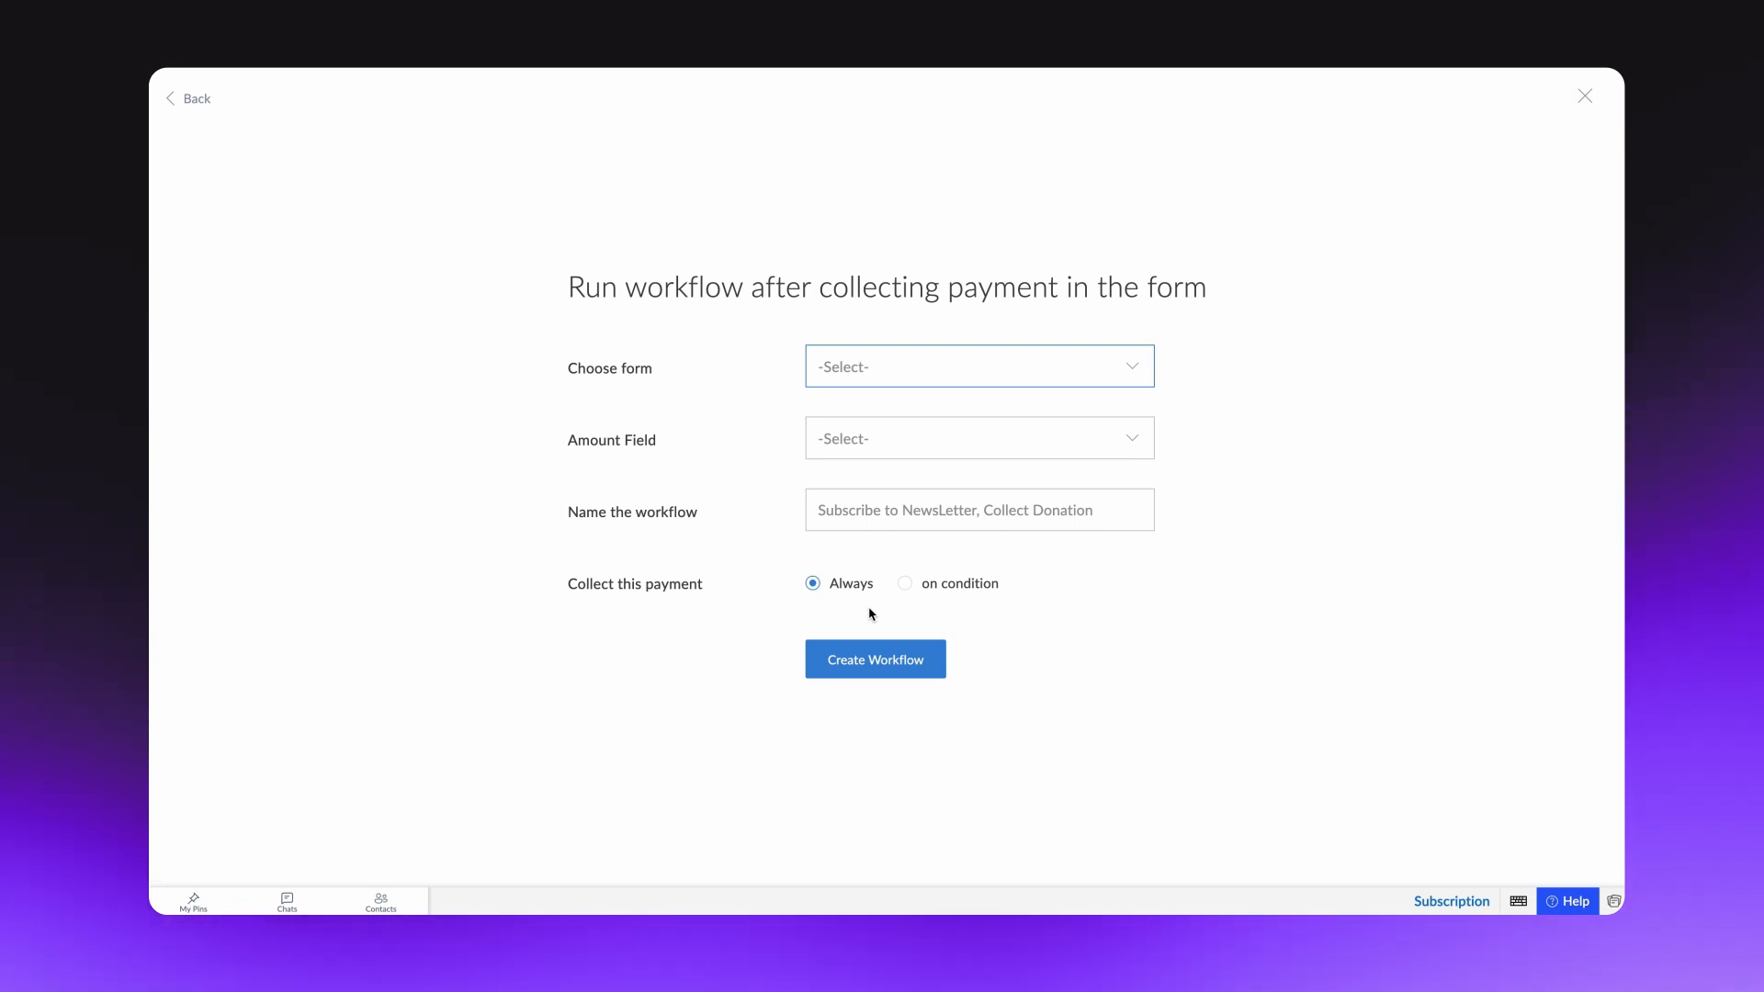
left_click(976, 366)
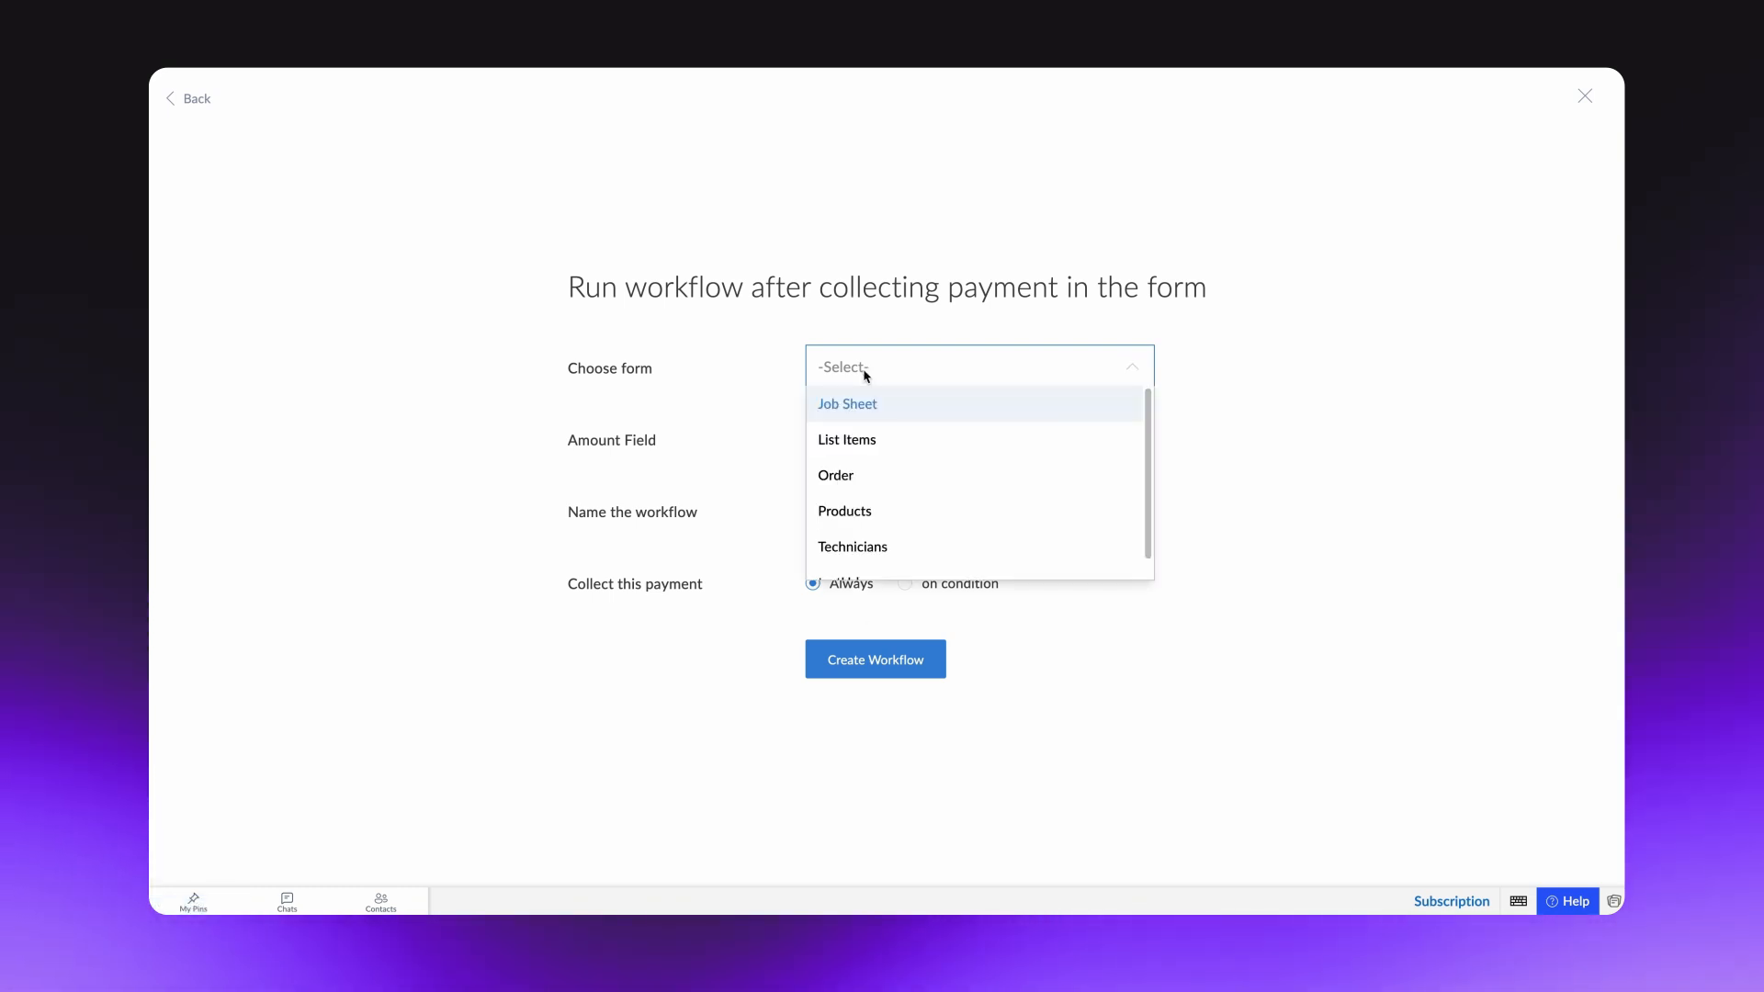
left_click(836, 474)
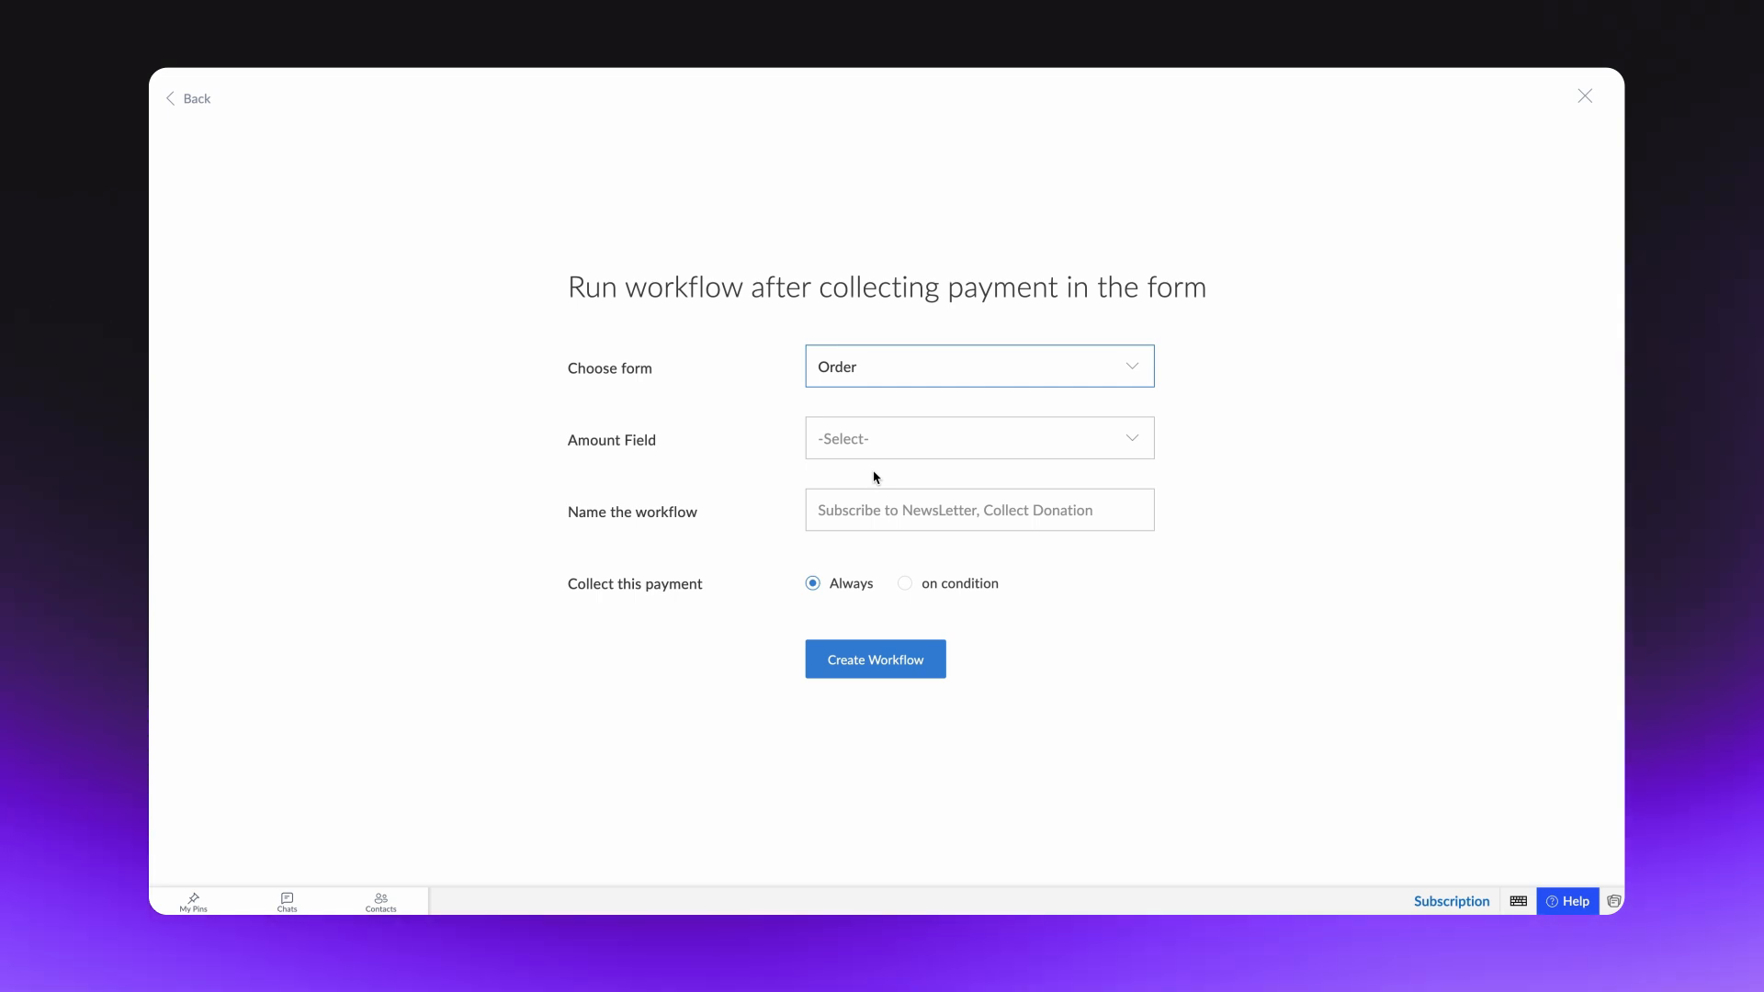
left_click(978, 437)
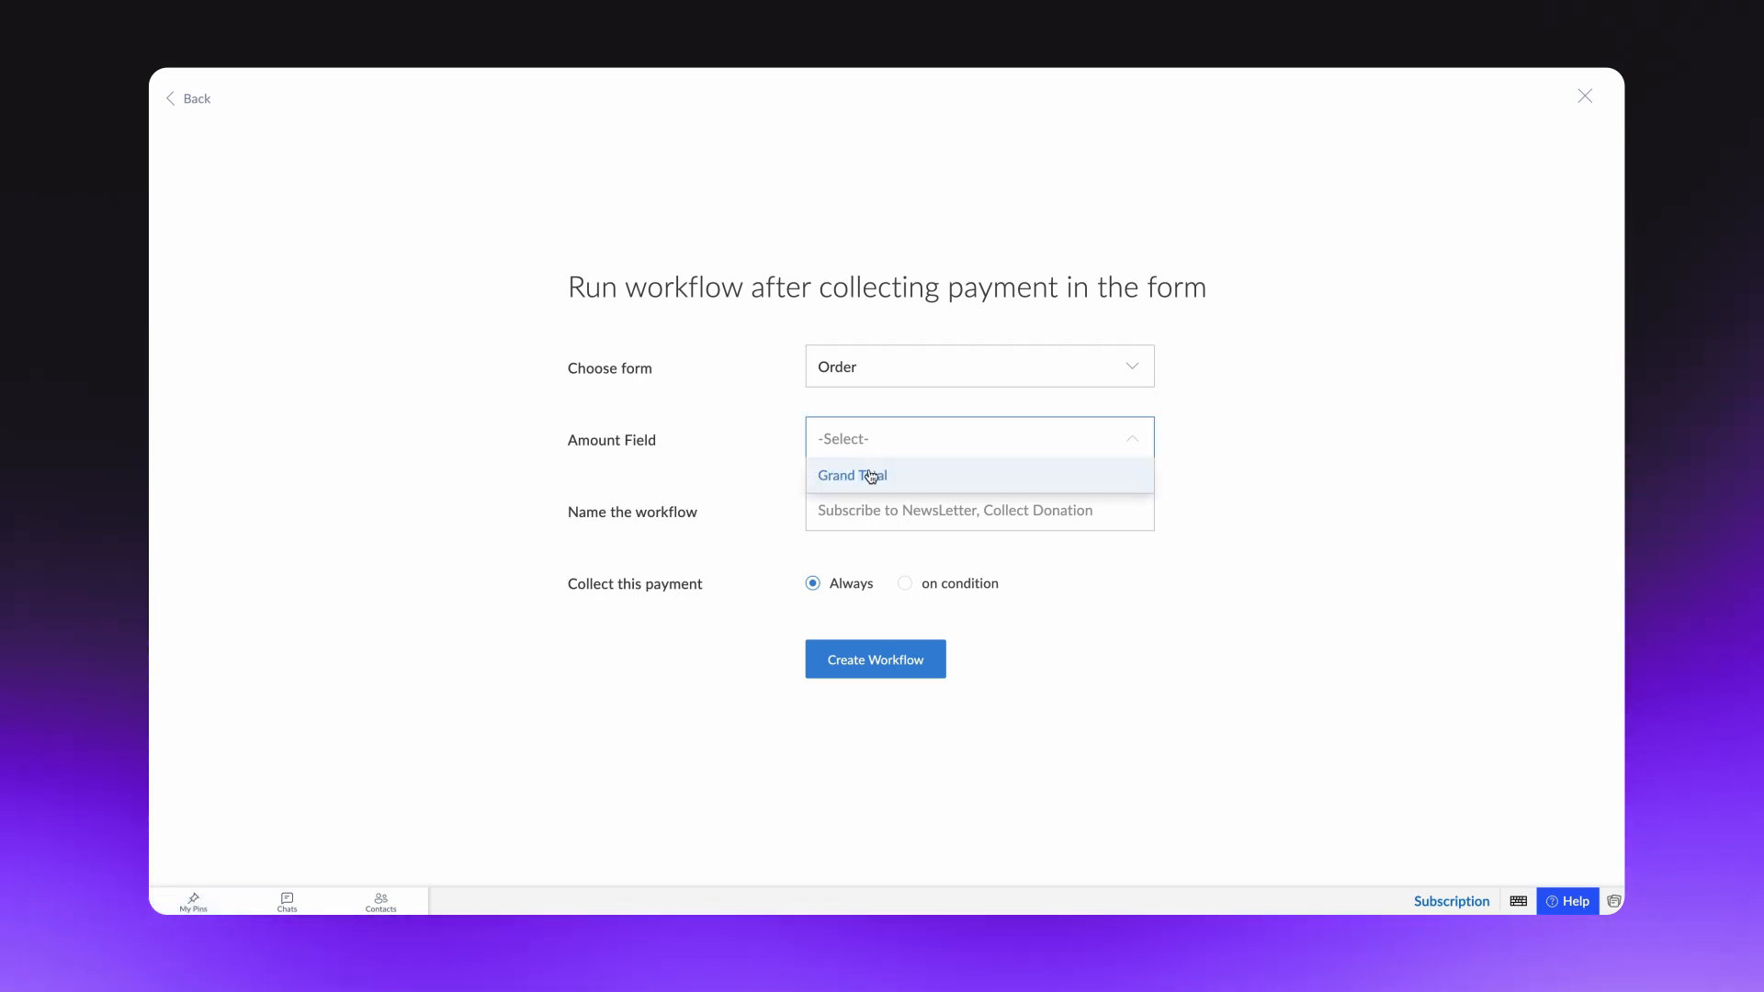
left_click(851, 474)
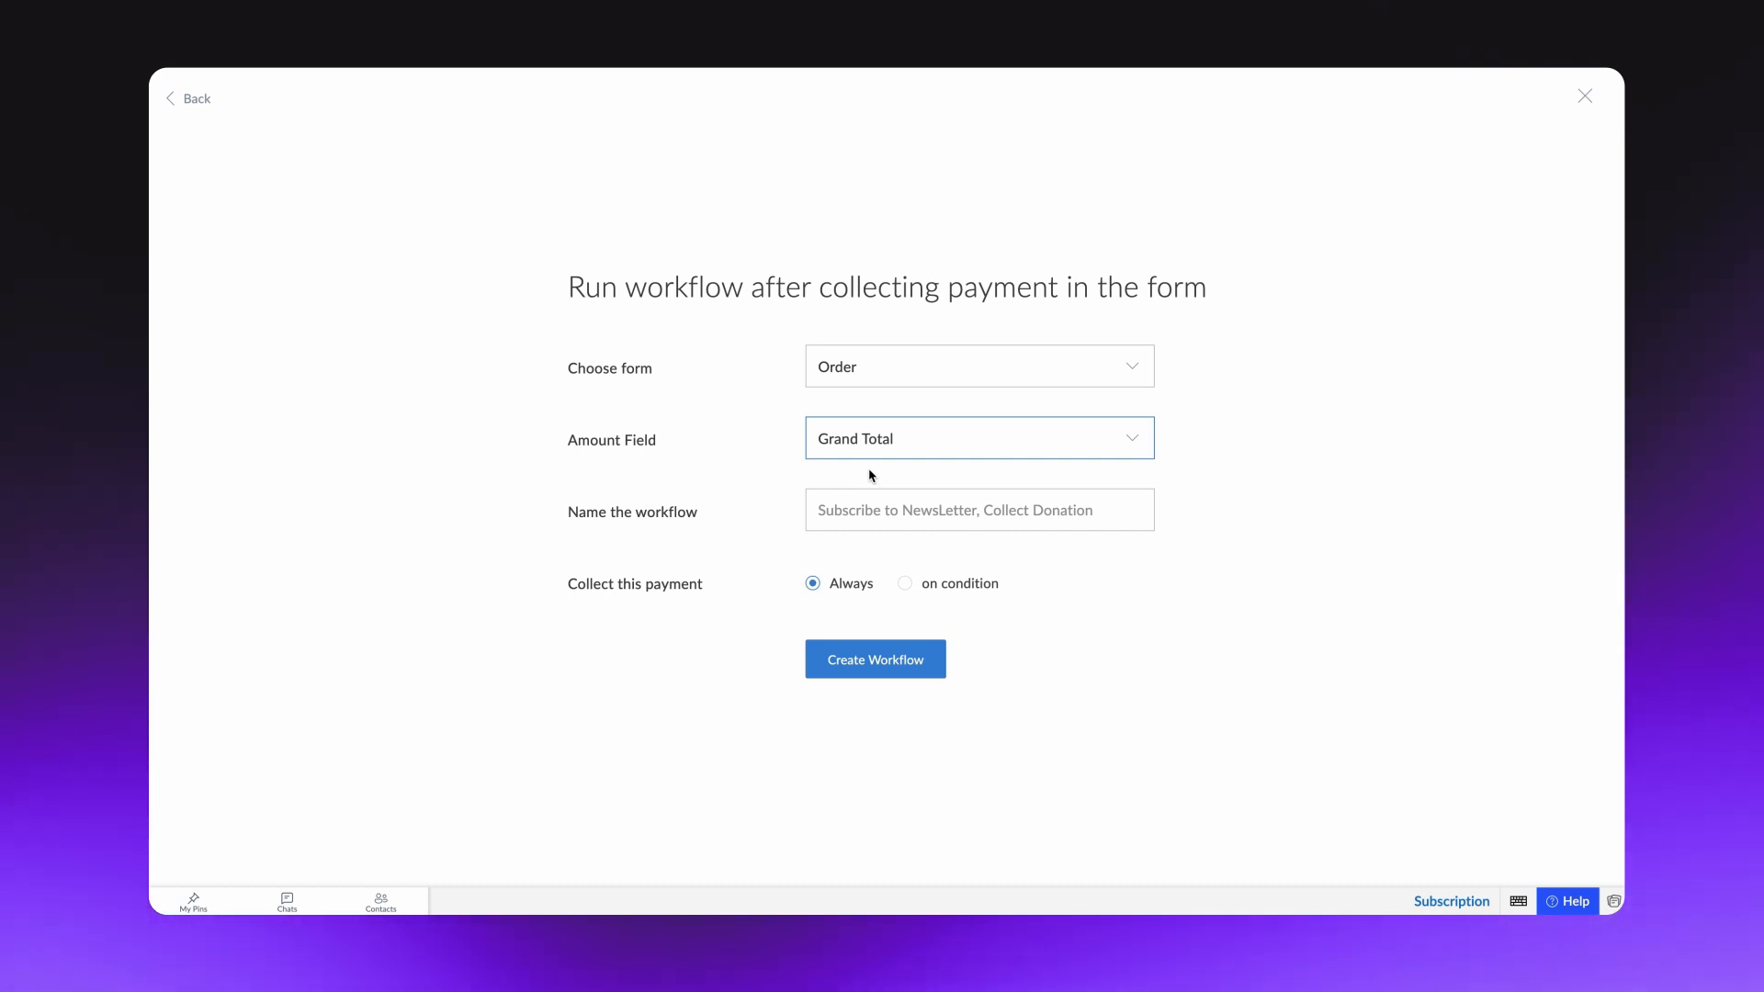
Step: Name the workflow 'Payment Connection' and collect payment only on condition
type("Payment Connection")
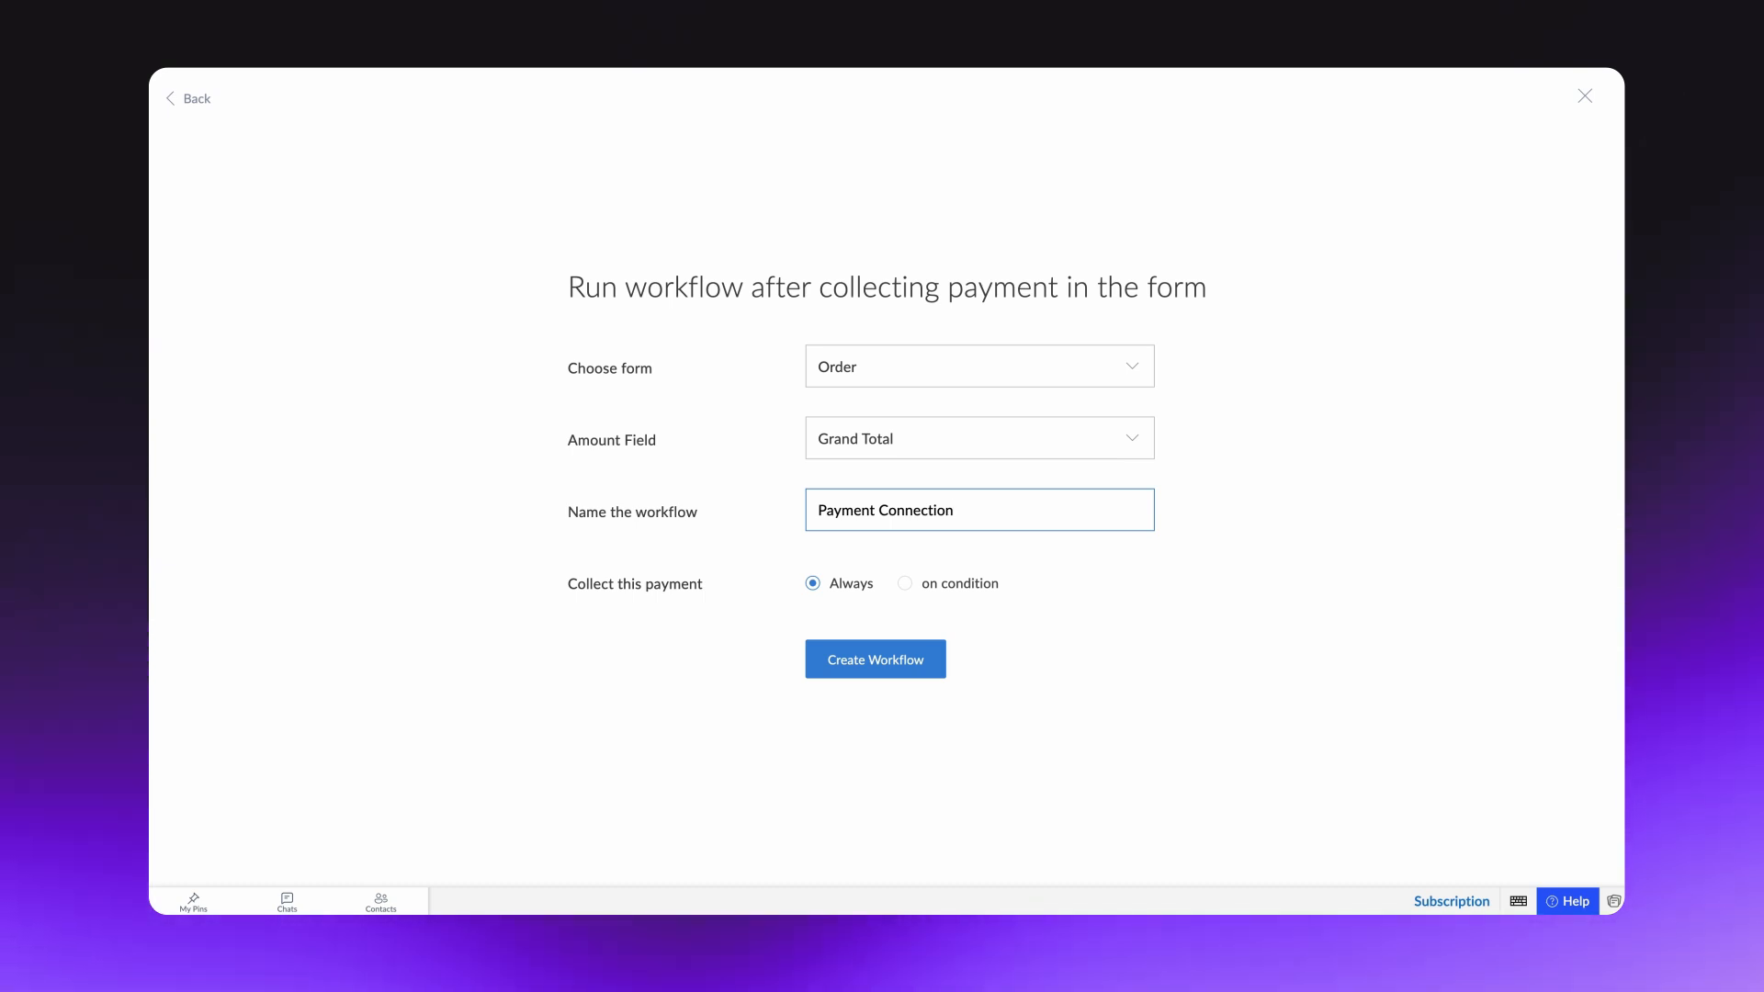
left_click(979, 509)
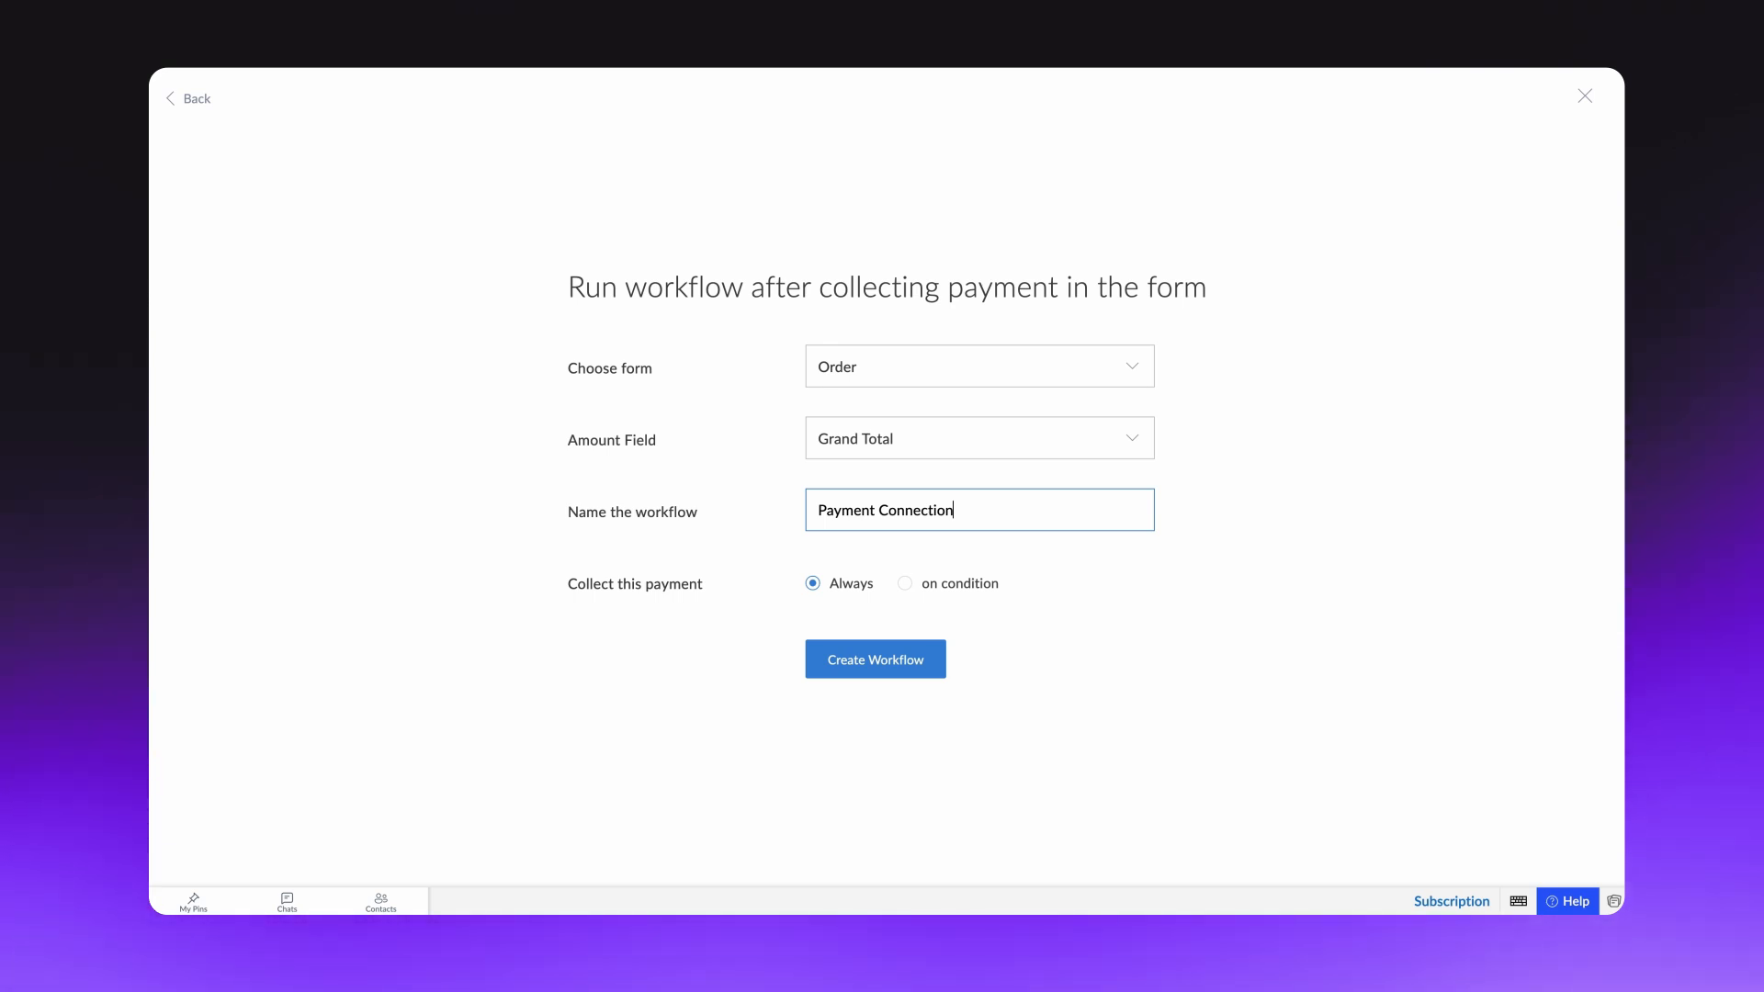
left_click(904, 582)
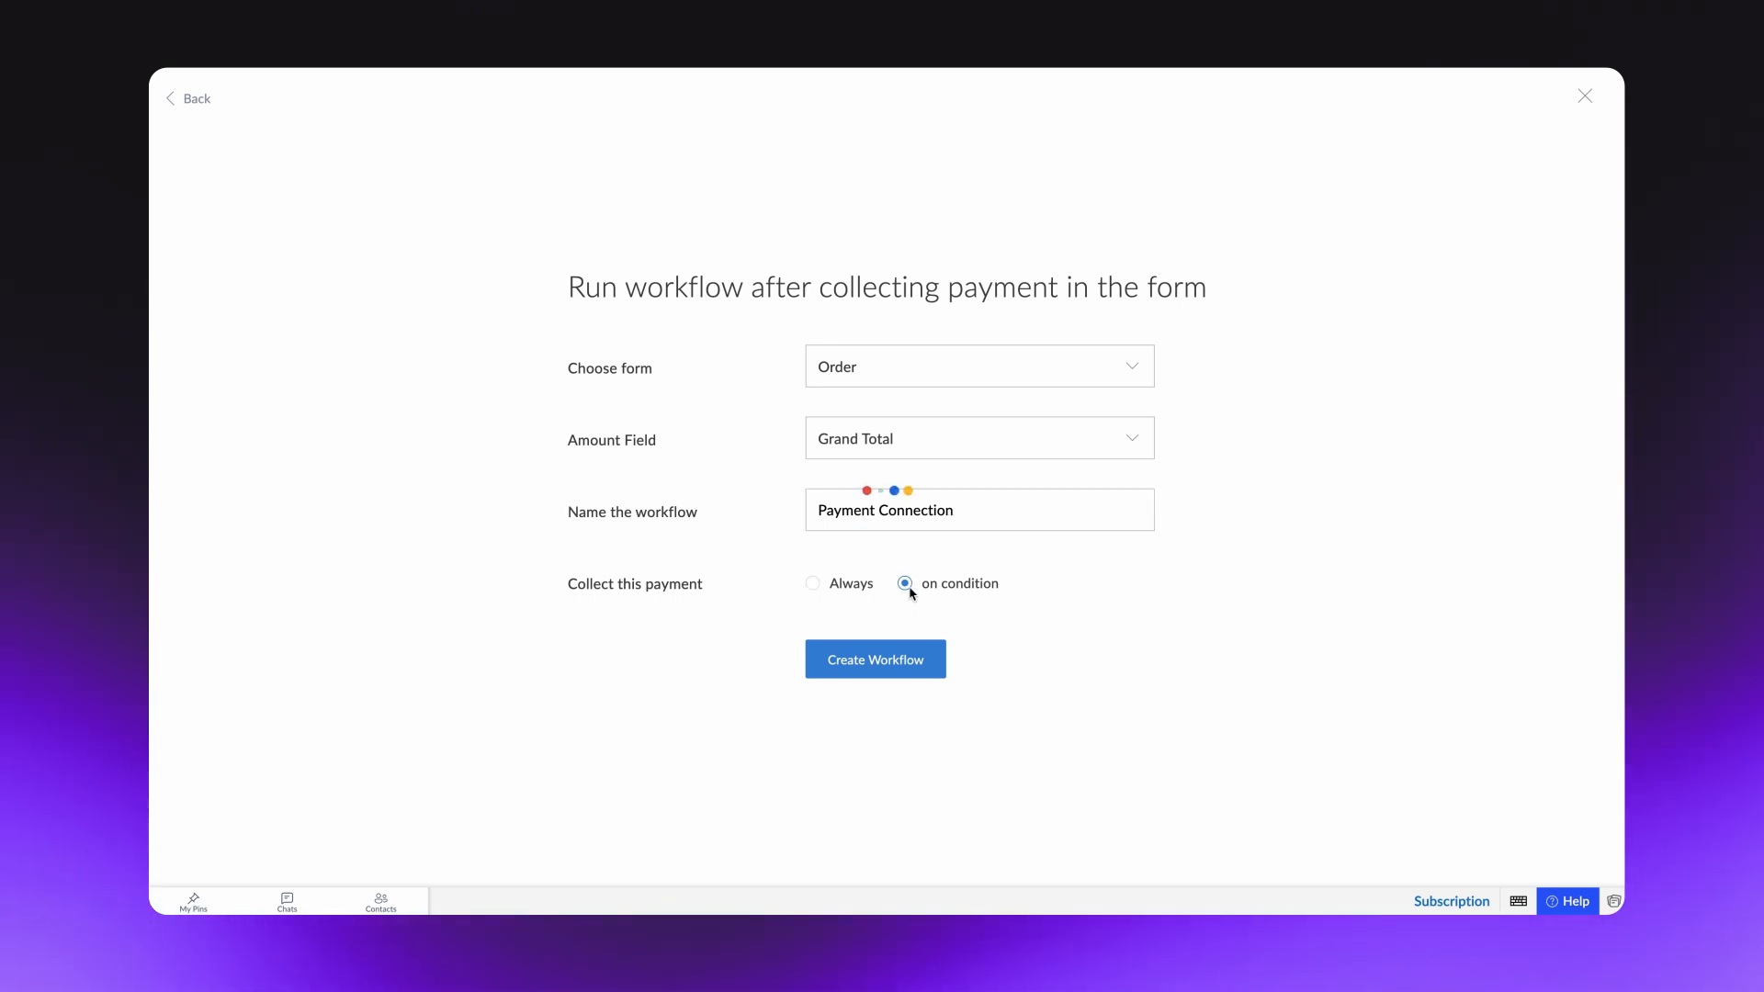
Step: Set the condition Mode of Payment equals Online Payment and create the workflow
left_click(904, 583)
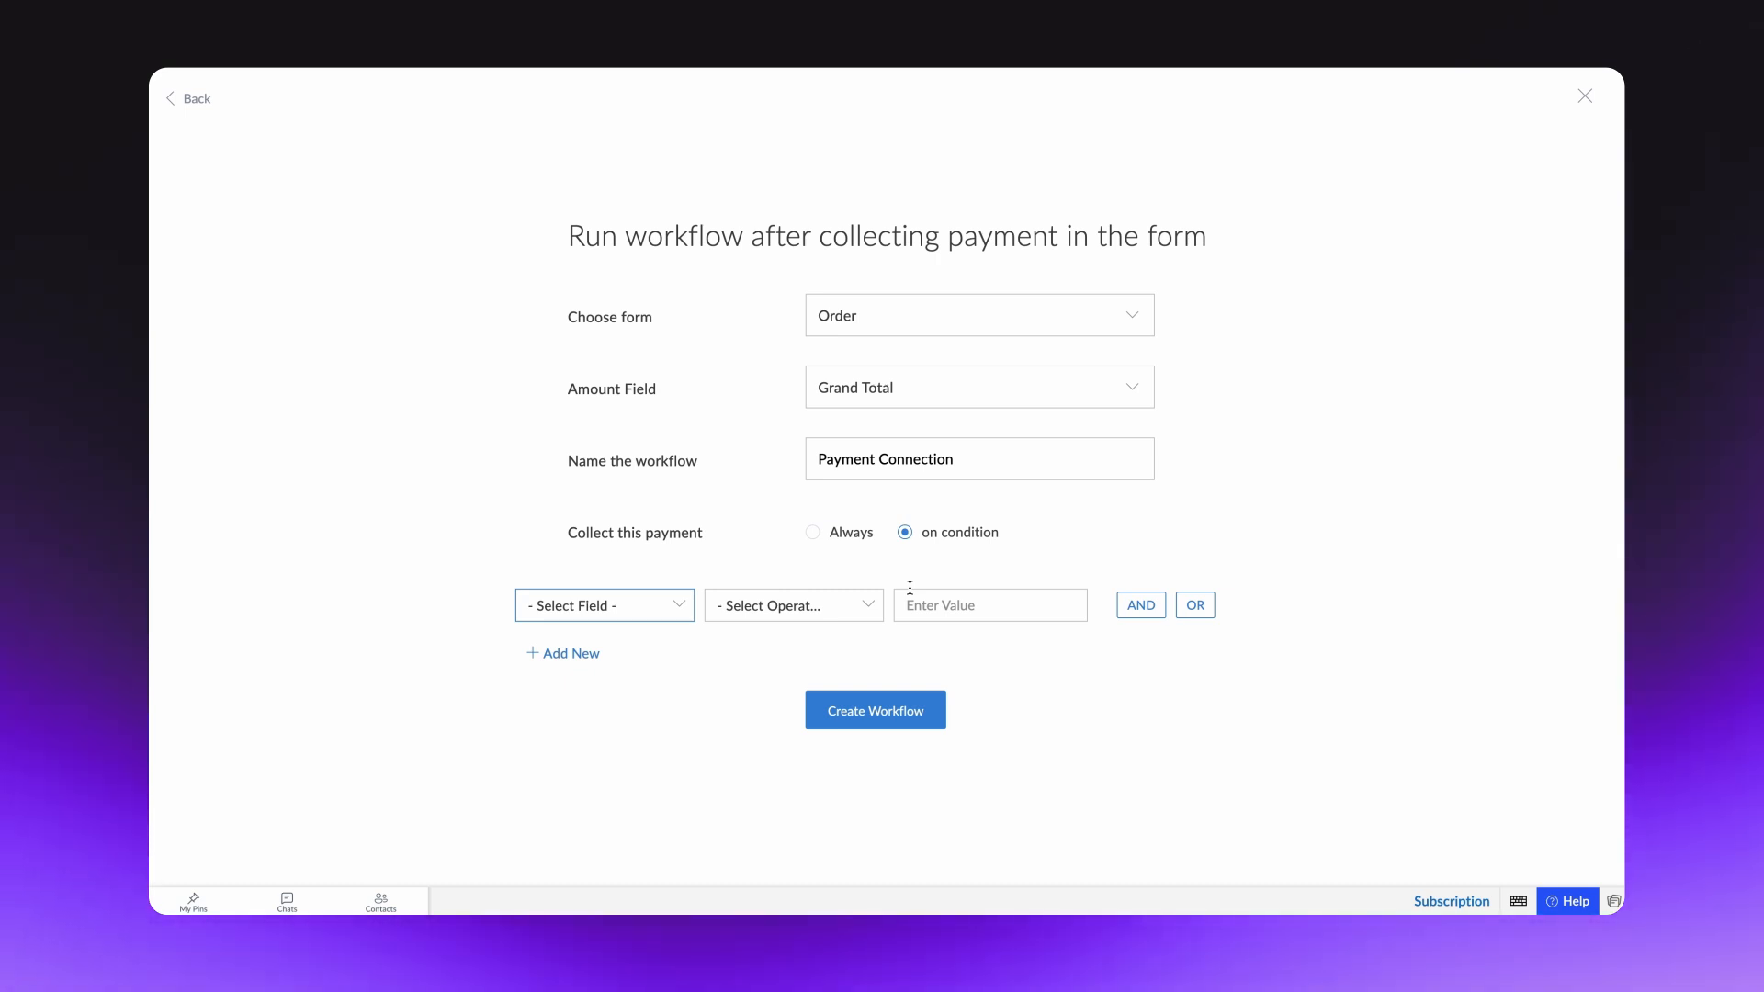
left_click(605, 604)
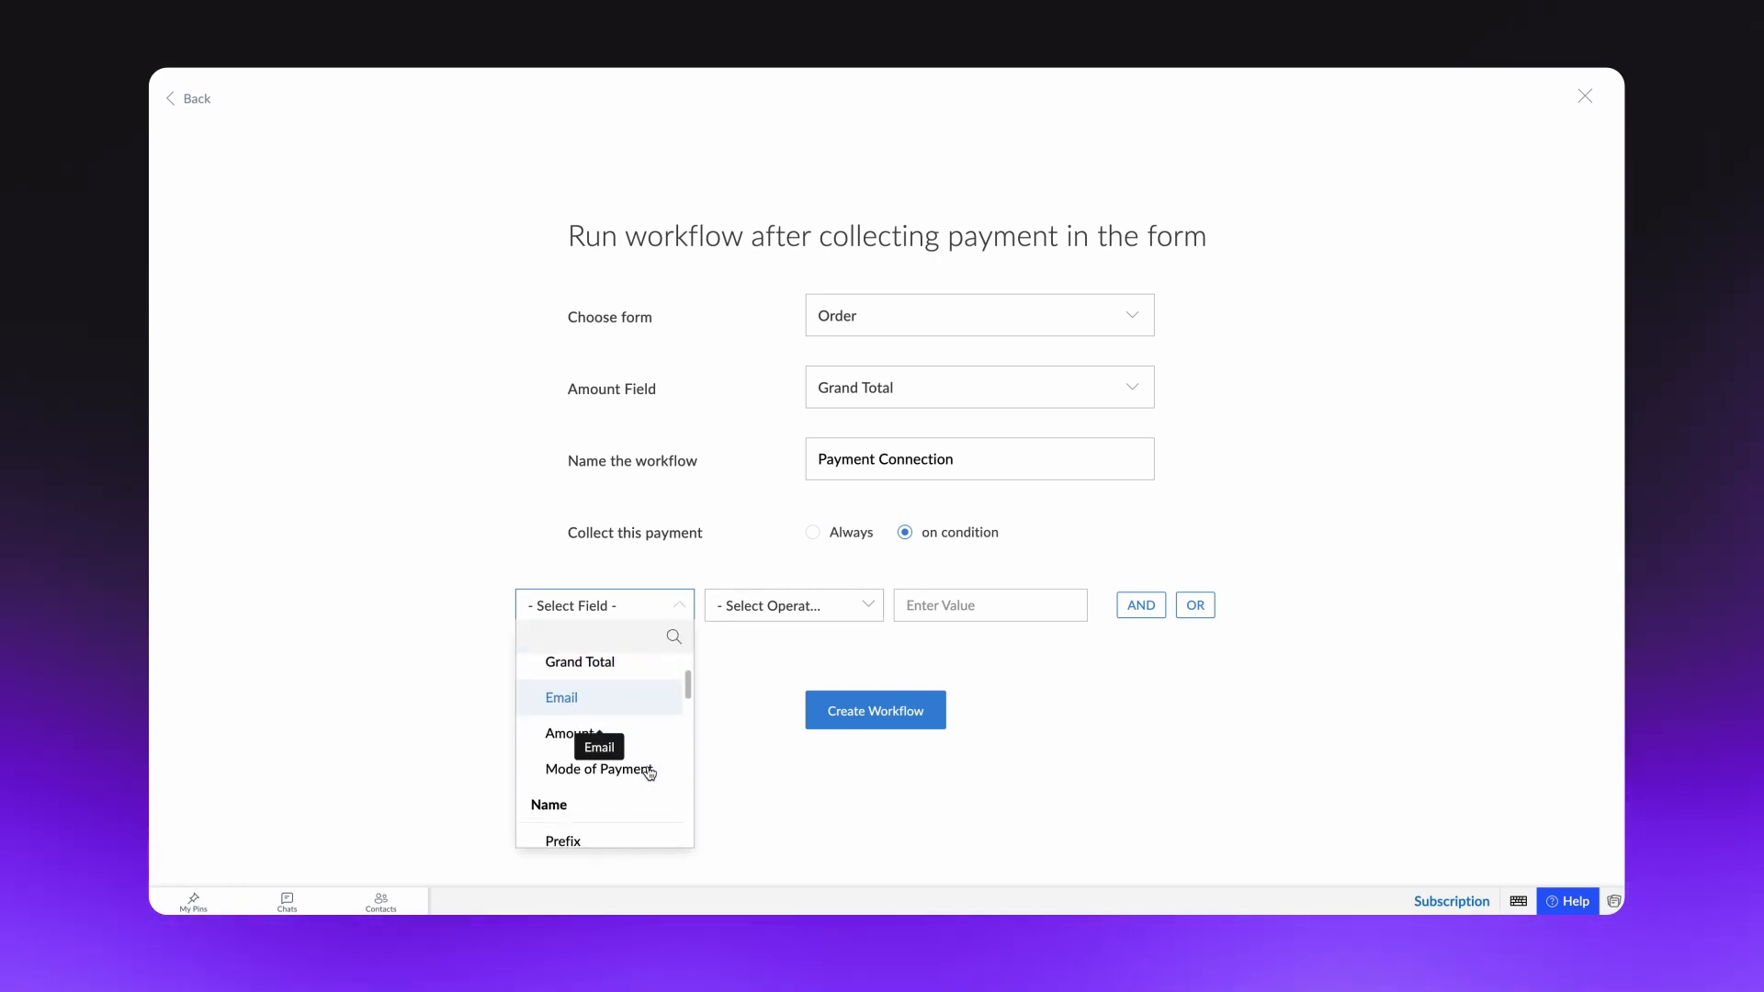
left_click(599, 770)
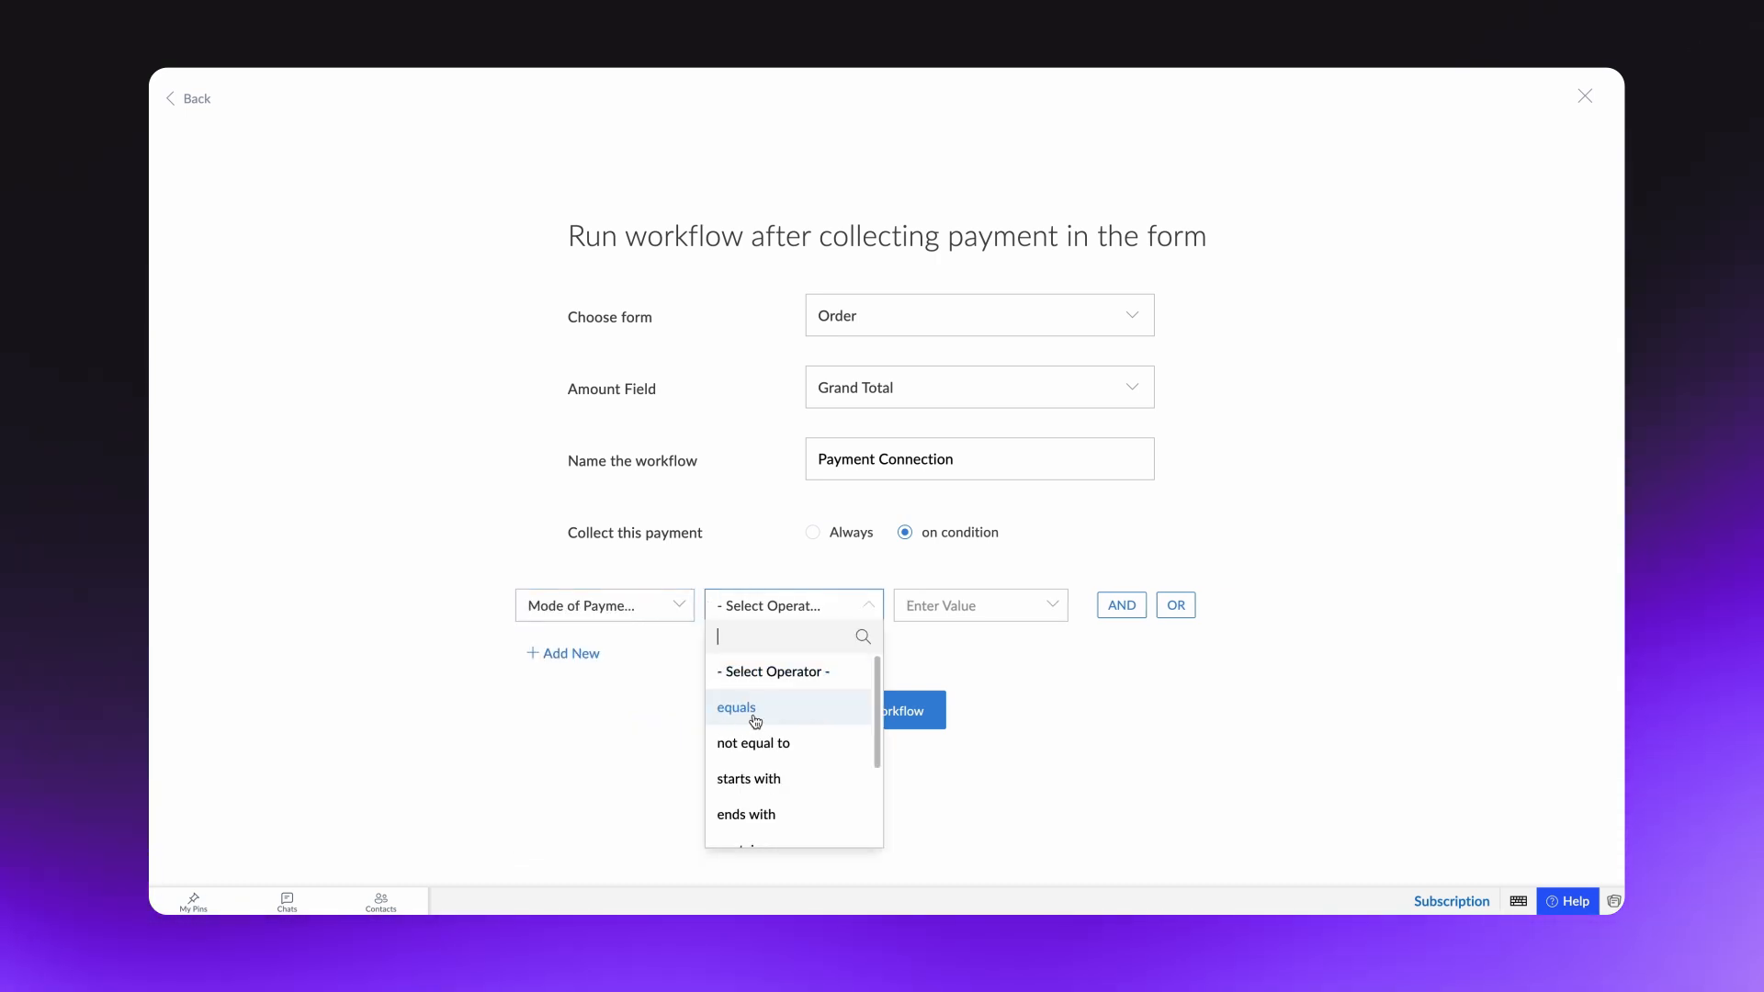
left_click(737, 707)
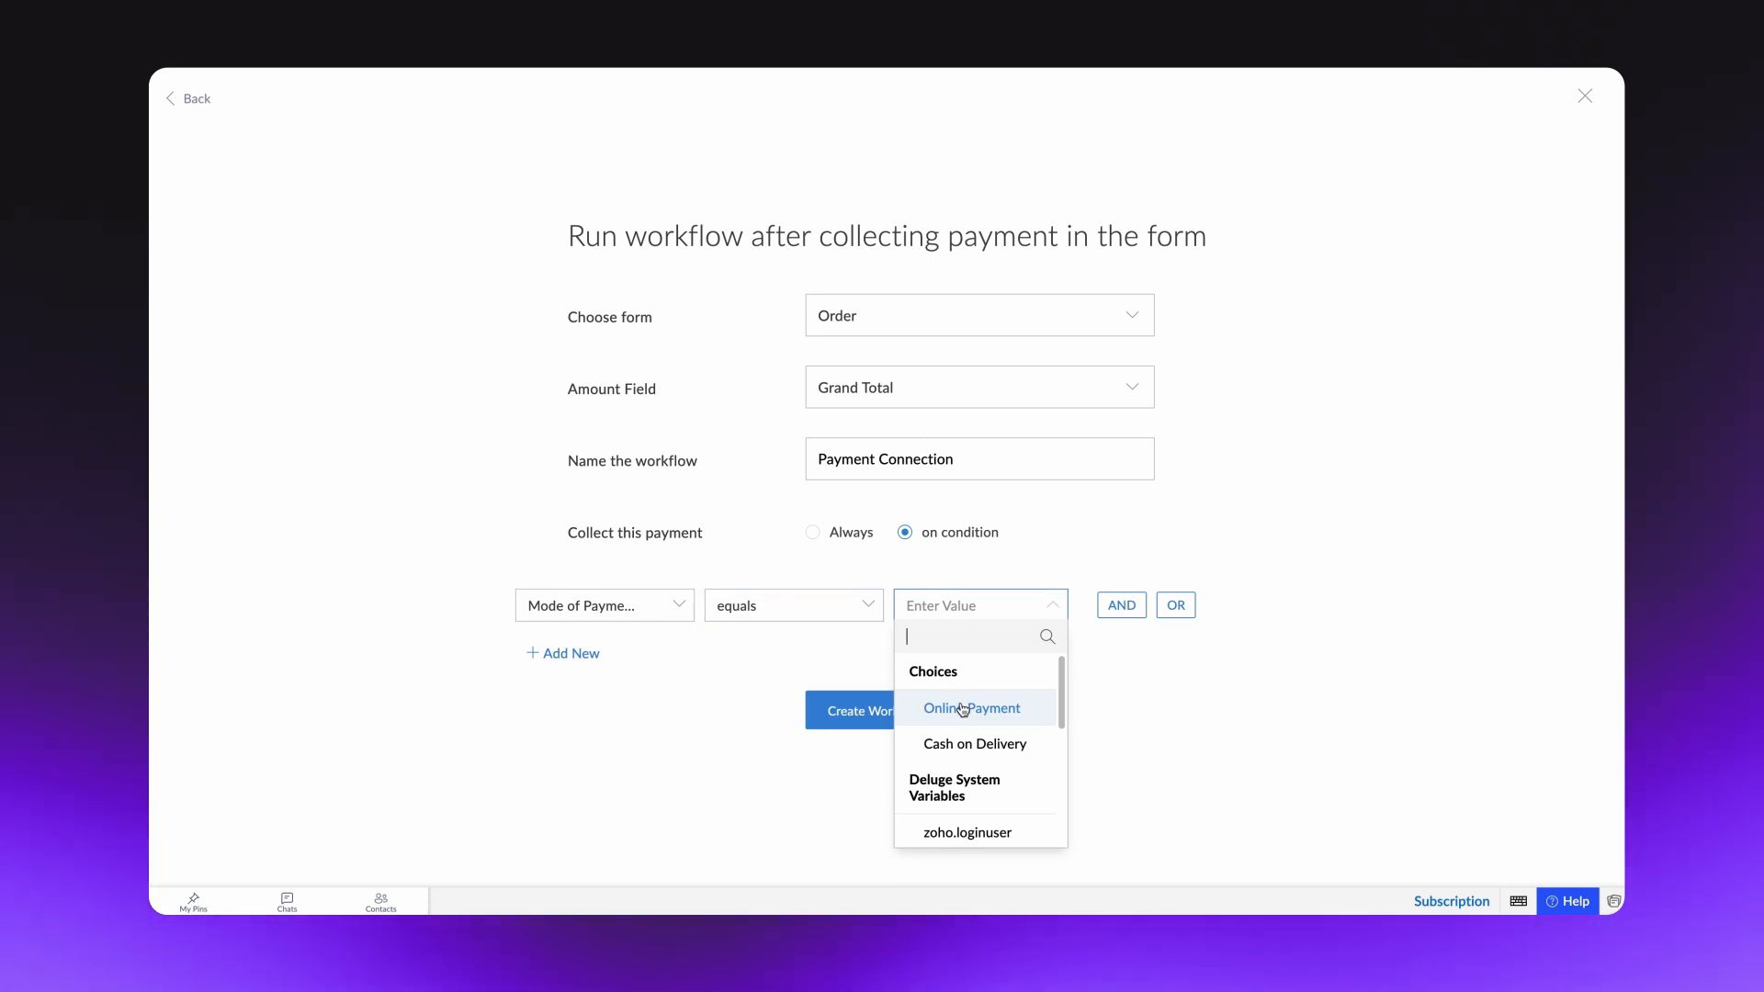
left_click(970, 707)
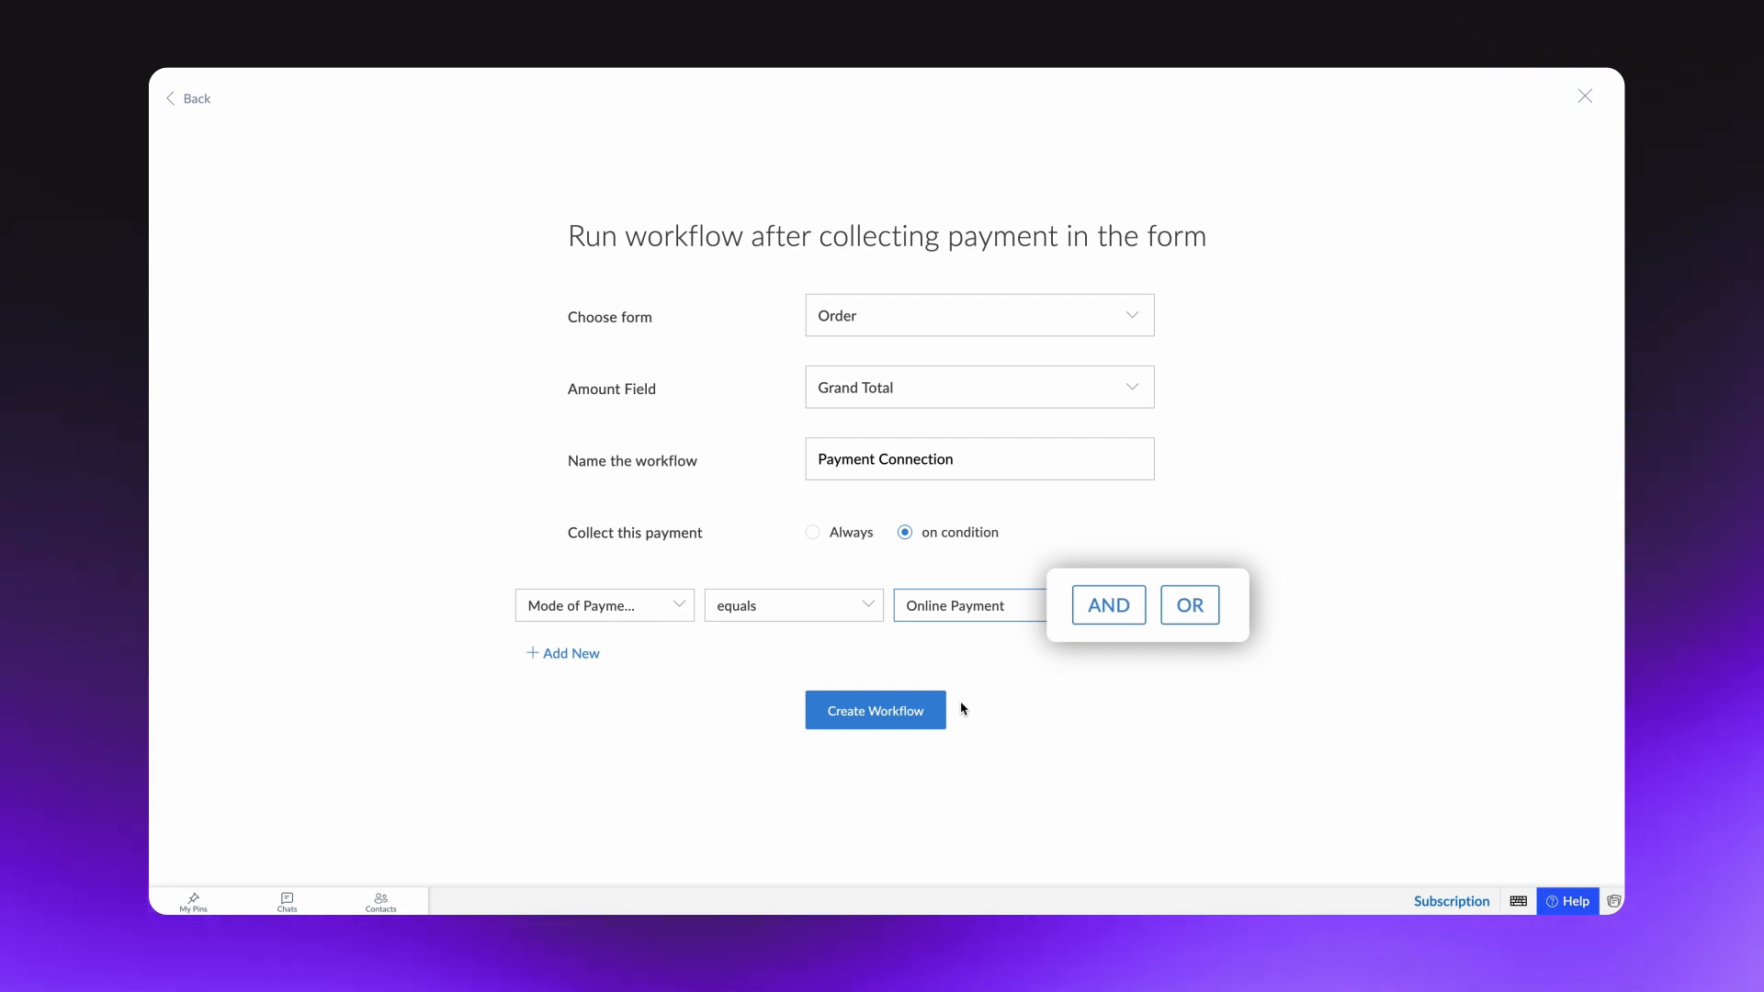
left_click(875, 710)
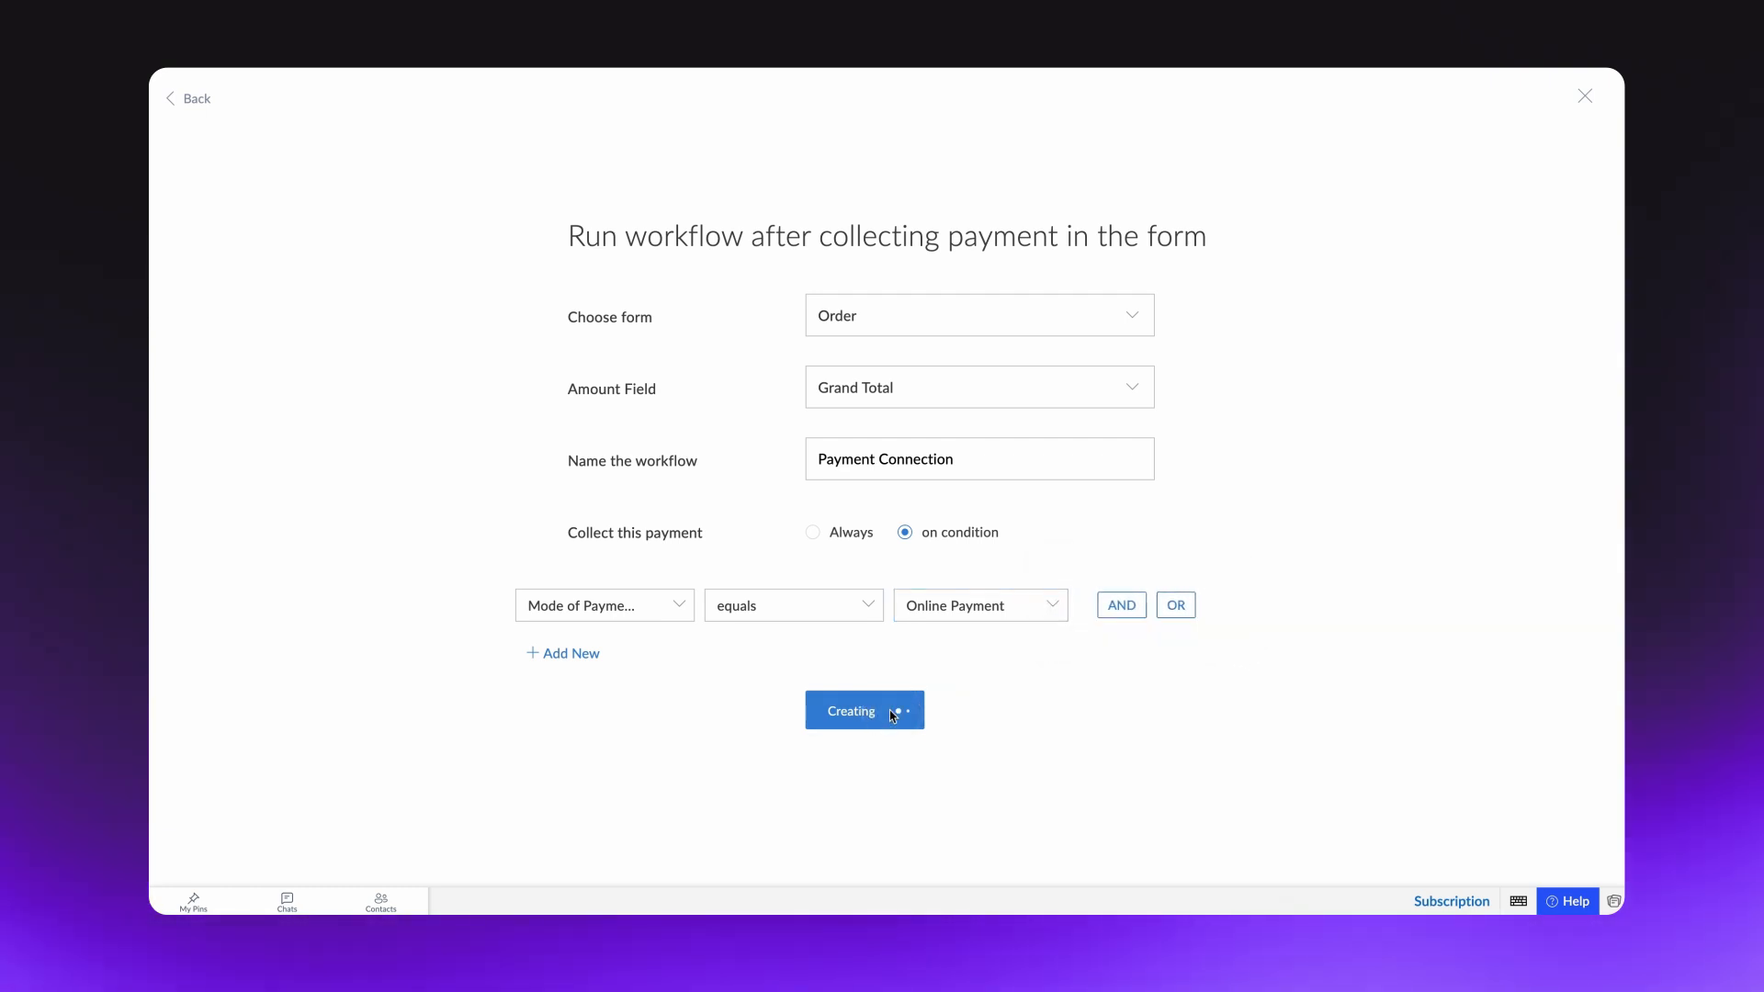
left_click(863, 710)
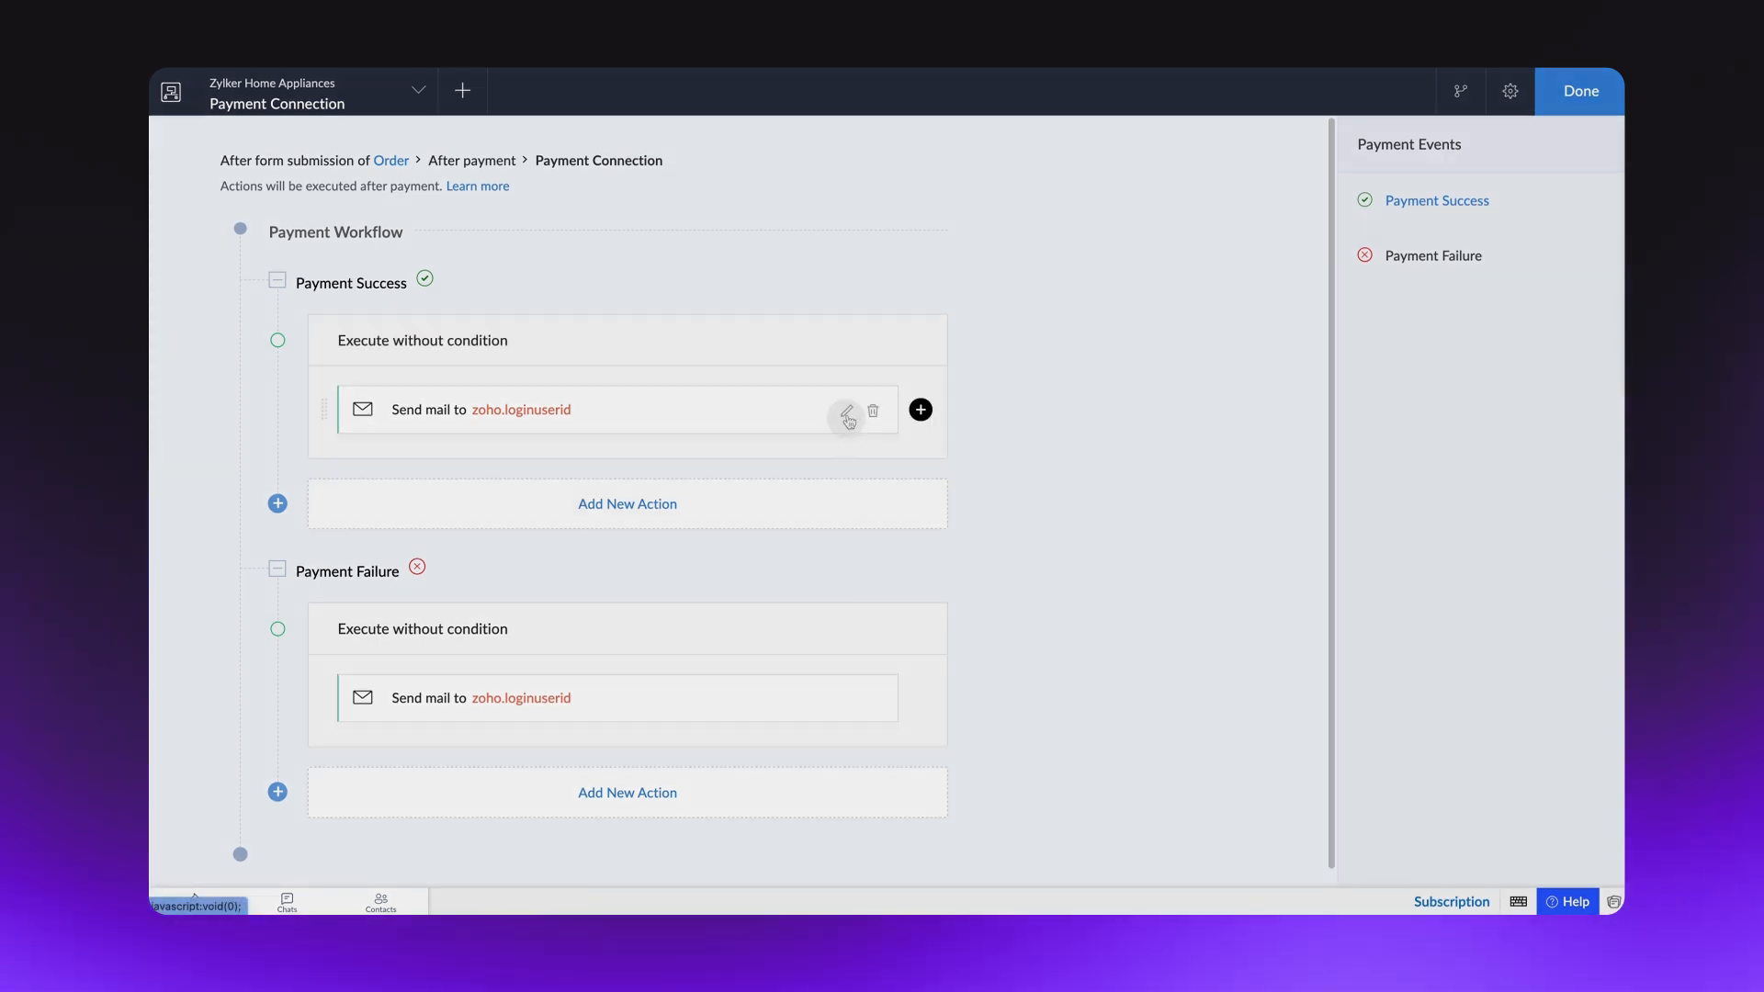
Step: Send the Payment Success email to the Email form field instead of the logged-in user
left_click(845, 410)
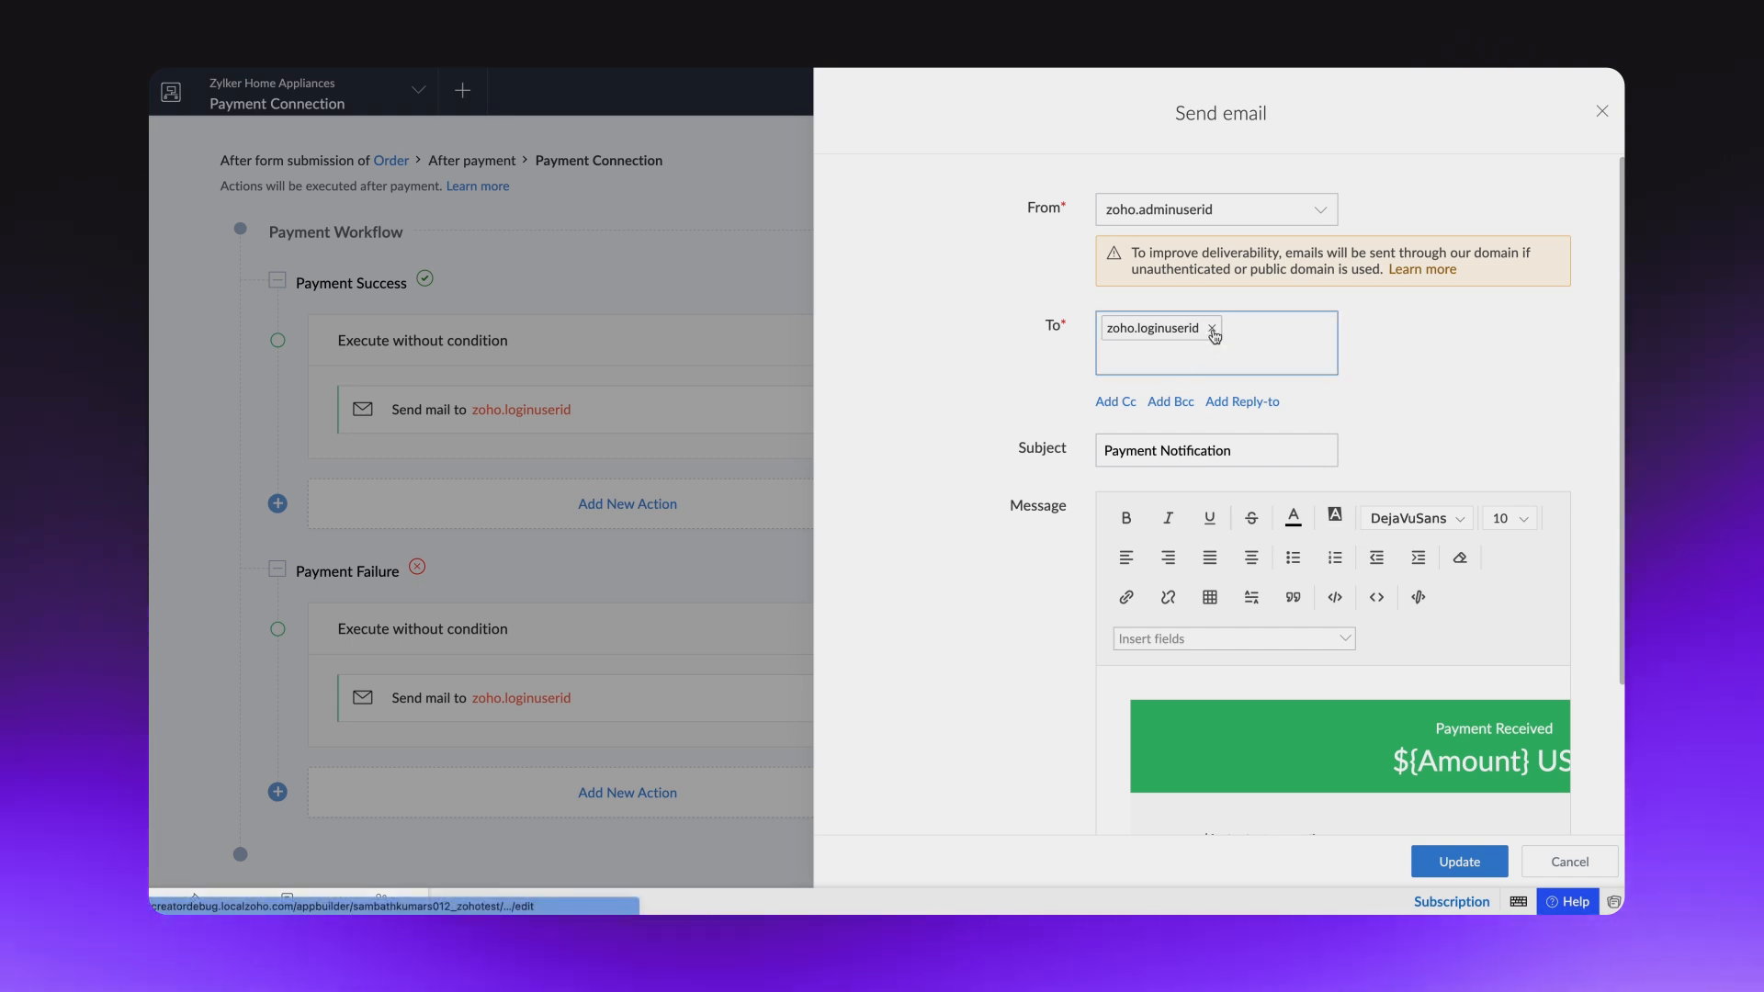
left_click(1213, 334)
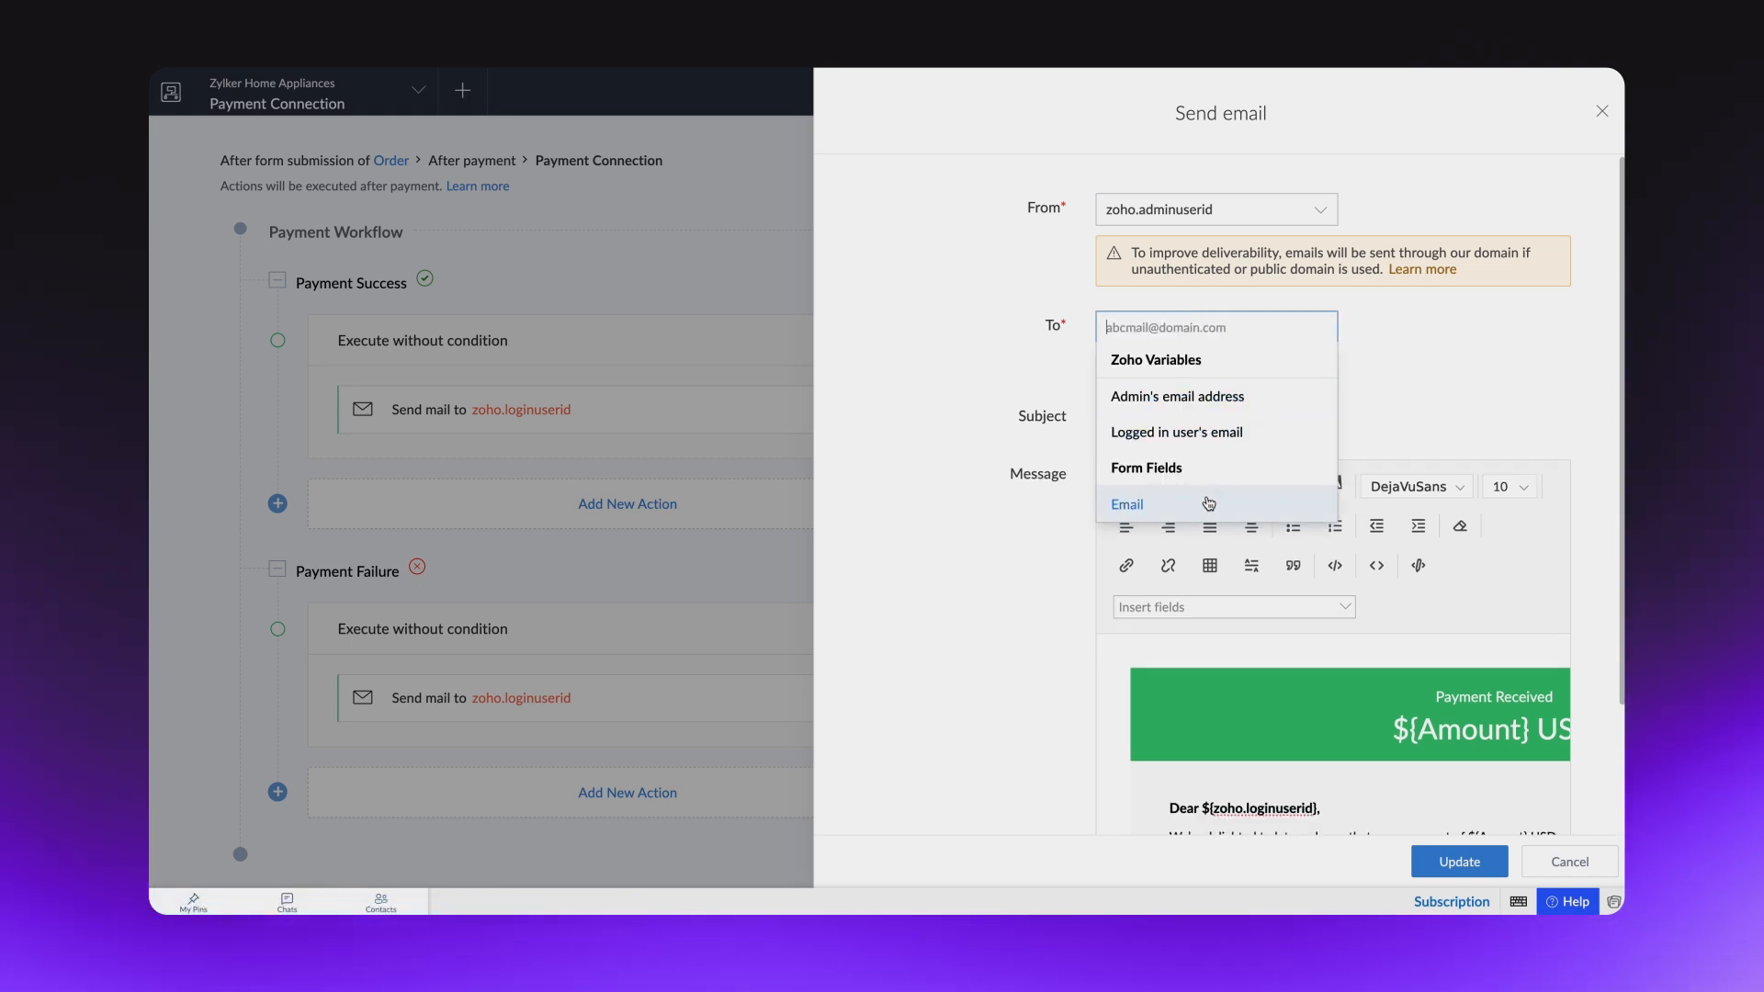
left_click(1126, 504)
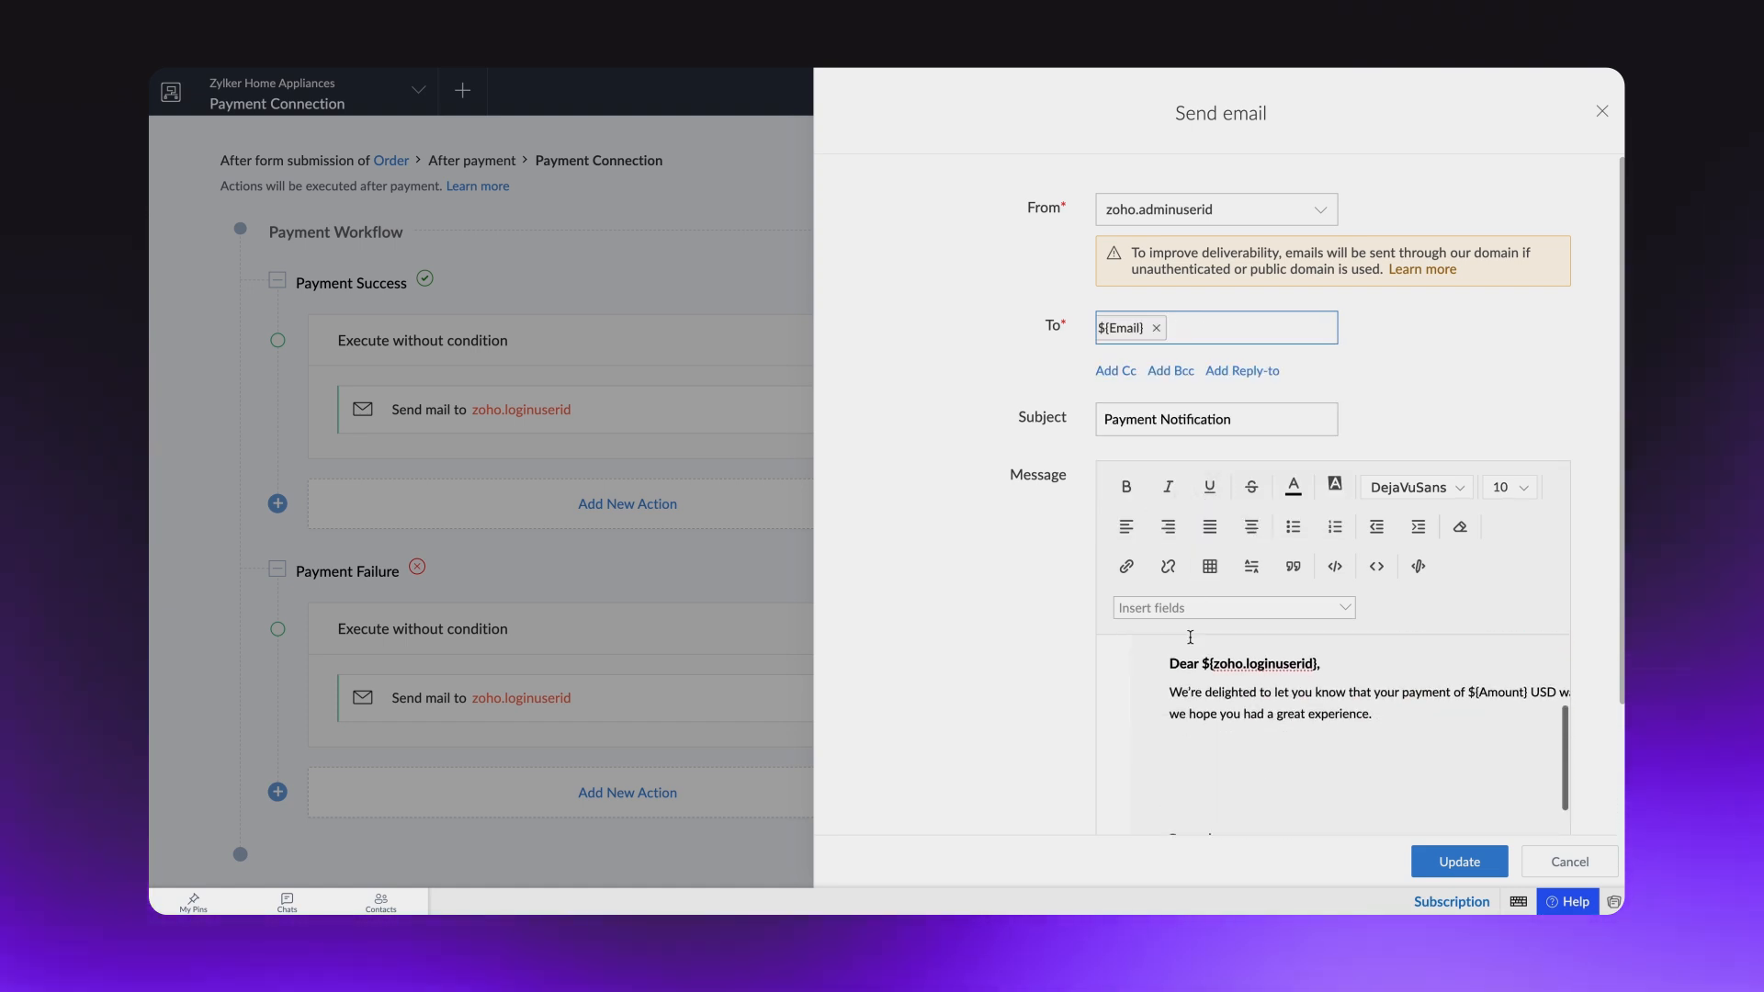
left_click(1237, 327)
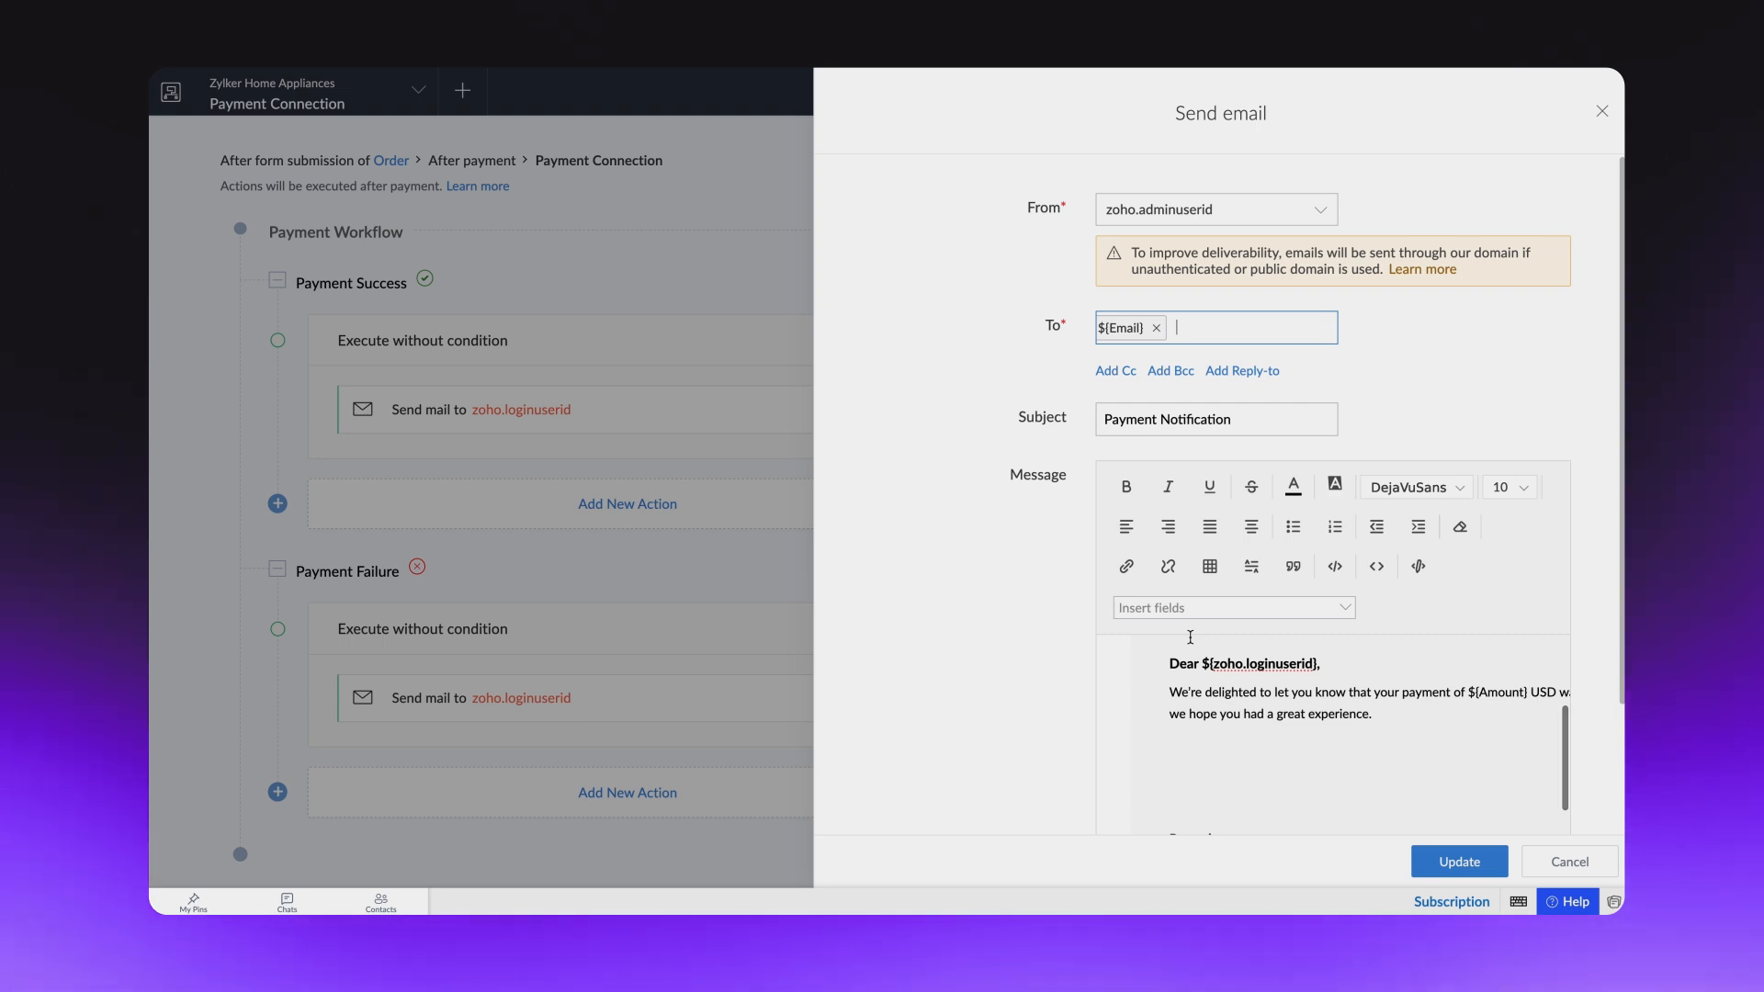
Step: Replace the admin id signature with Zylker Home Appliances and update the email
left_click(1231, 608)
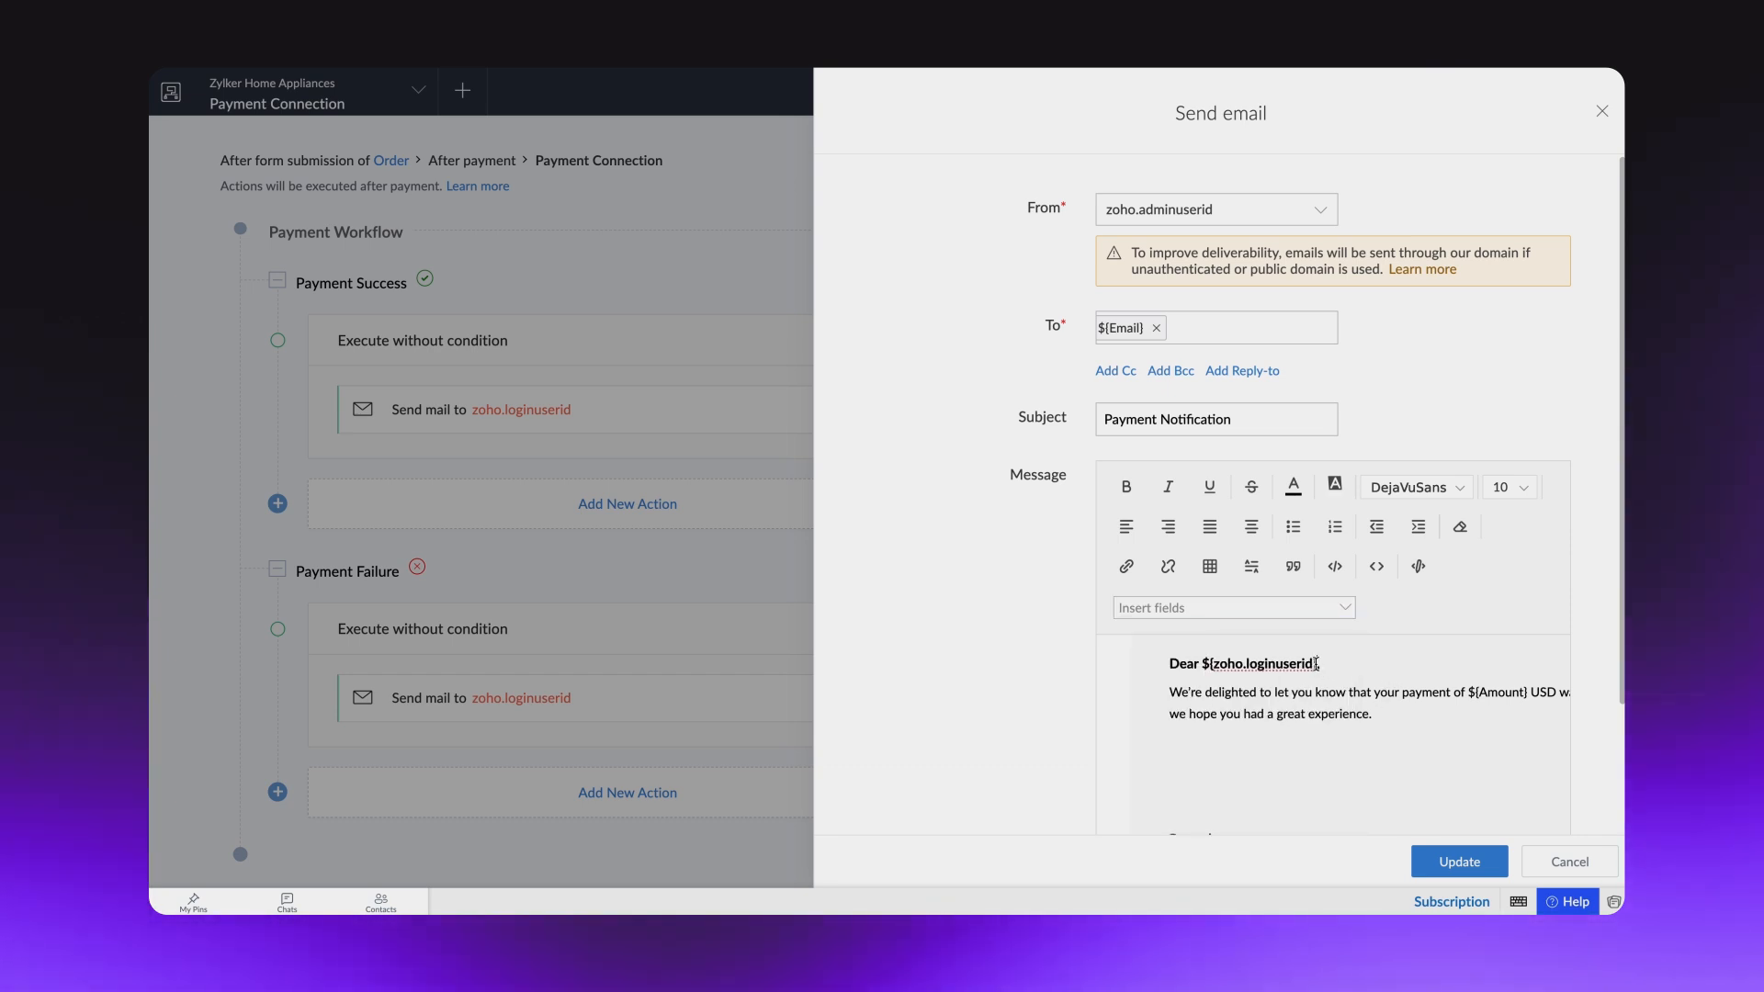
double_click(1252, 663)
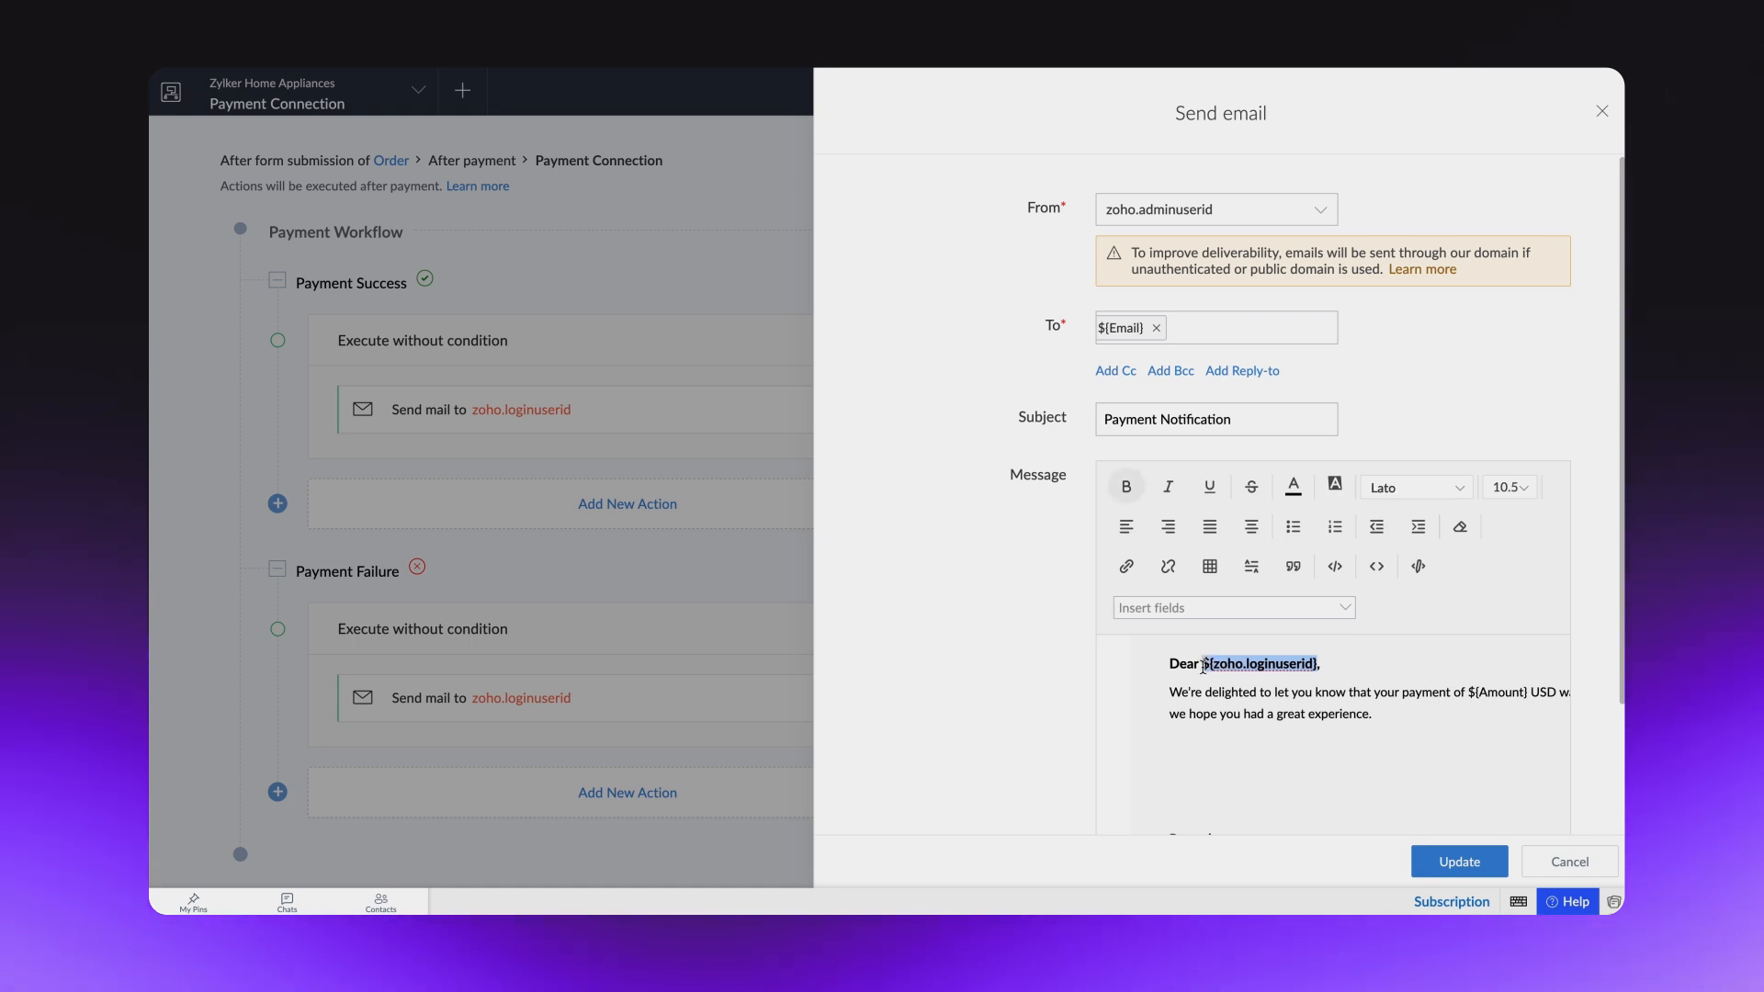
left_click(1232, 608)
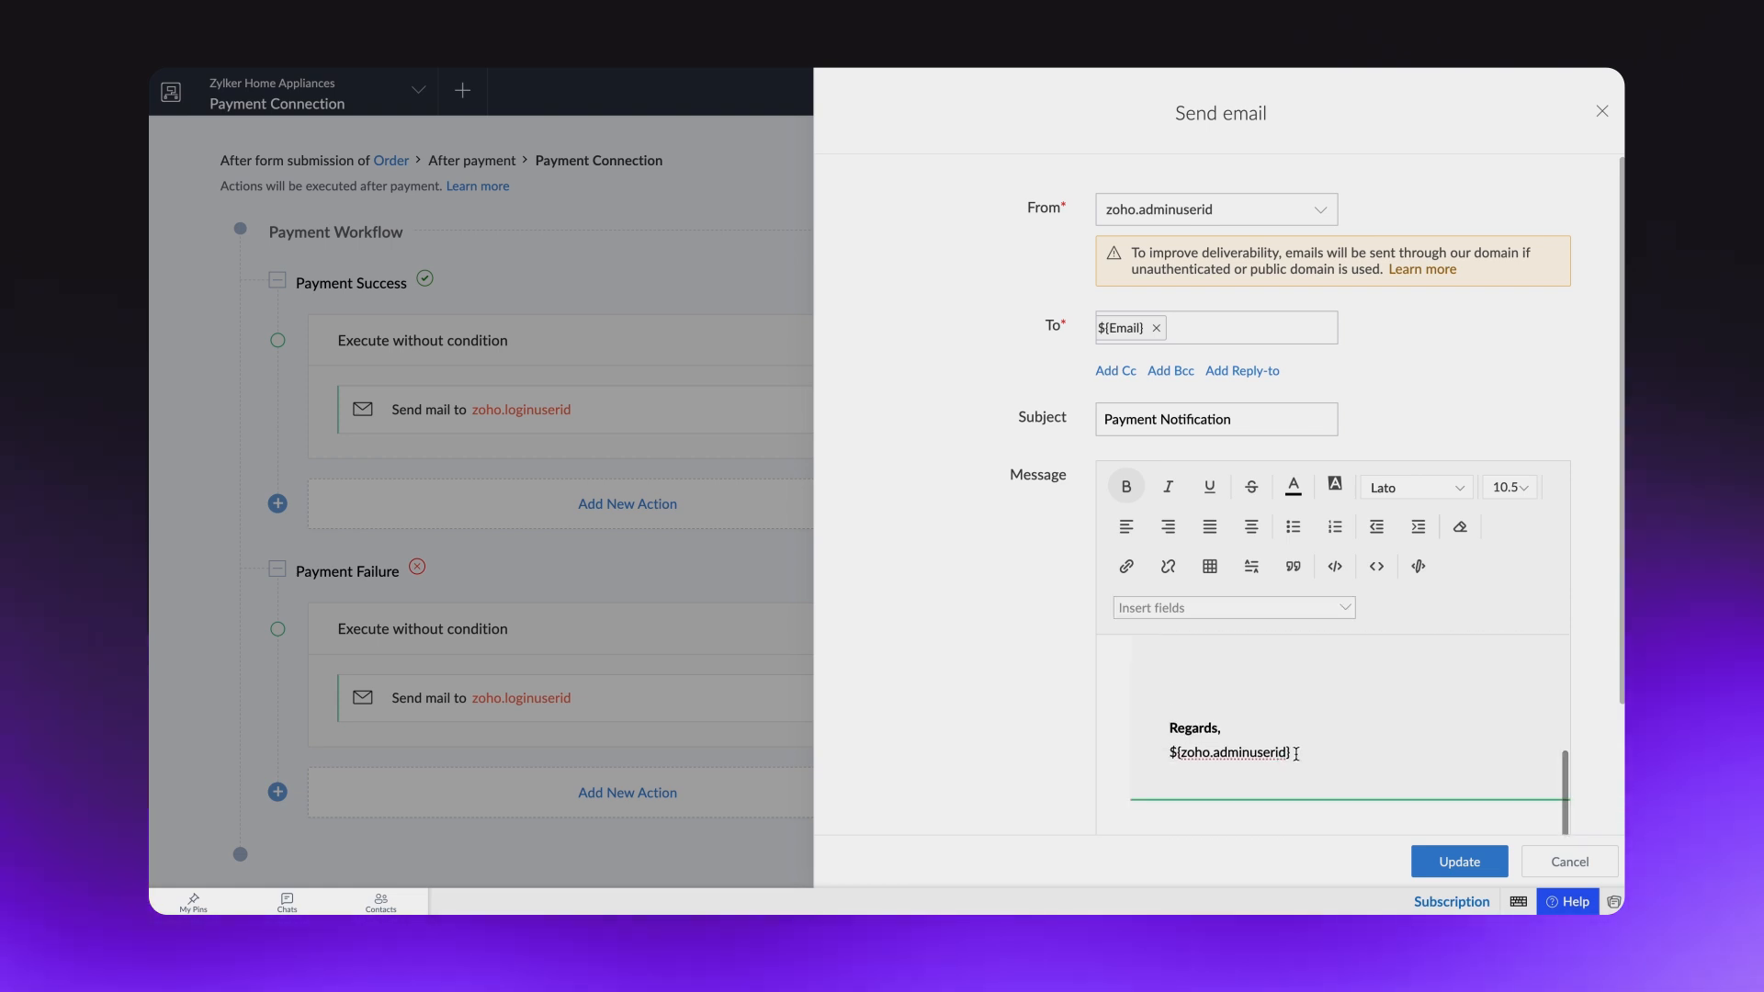
key("Backspace")
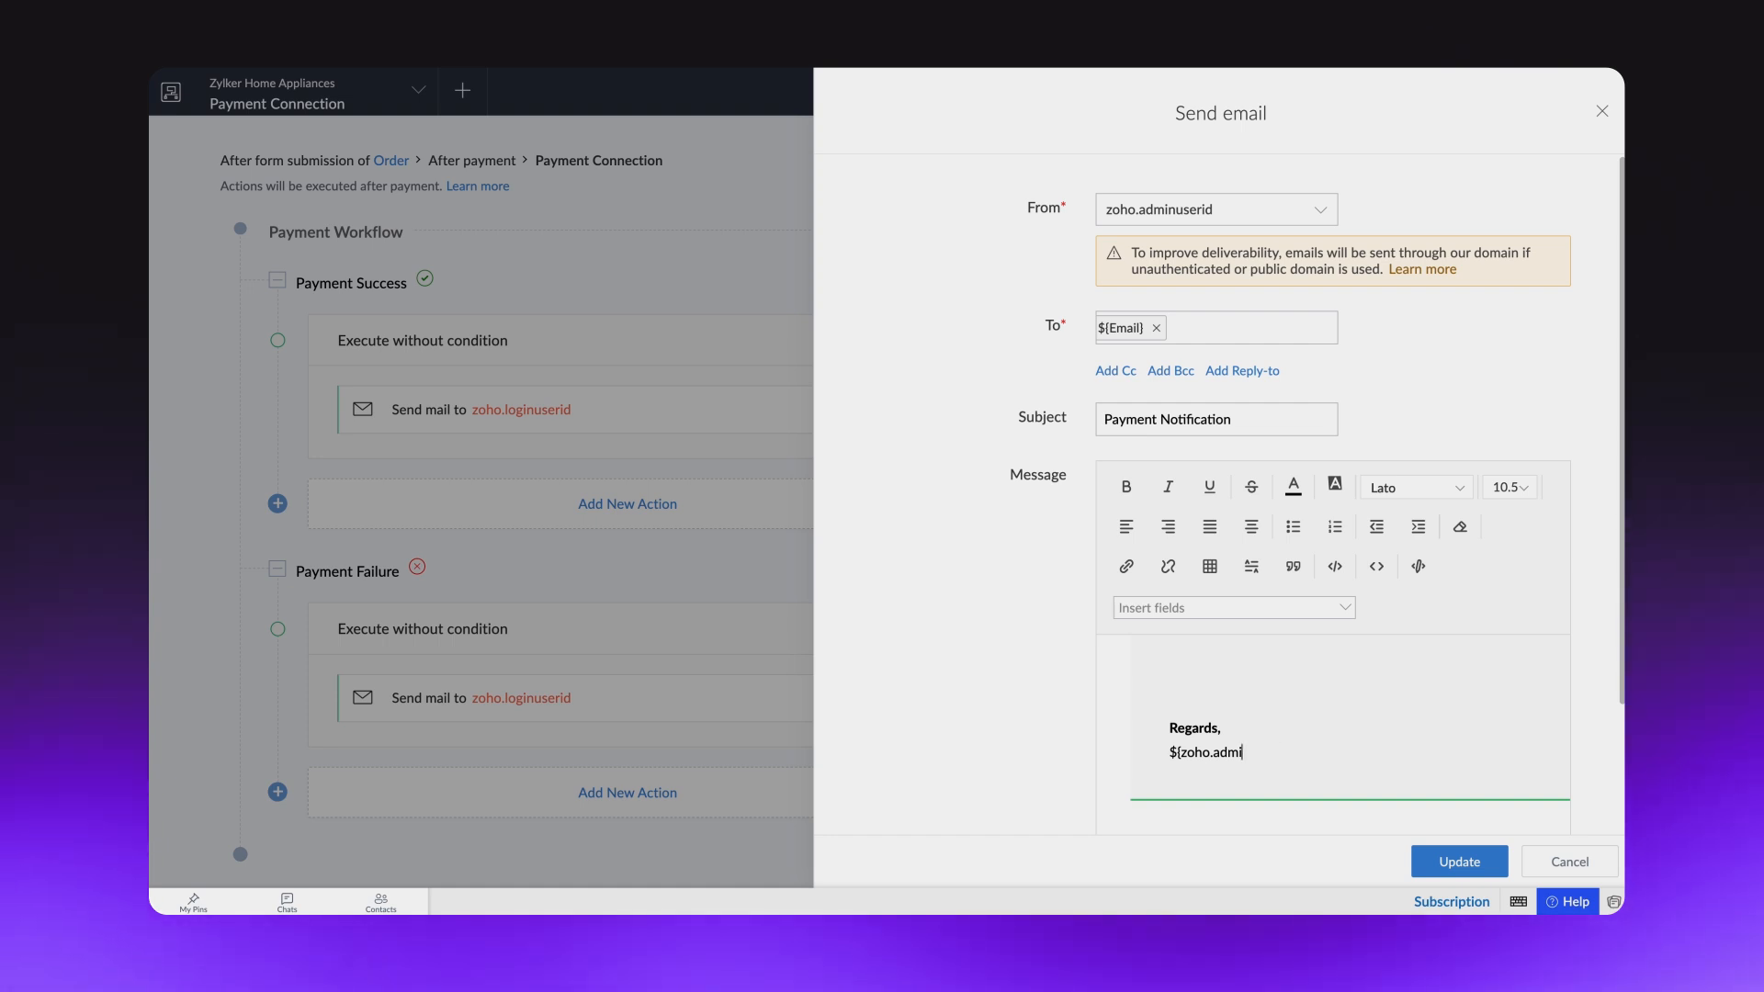
type("Zylker Home Appliances")
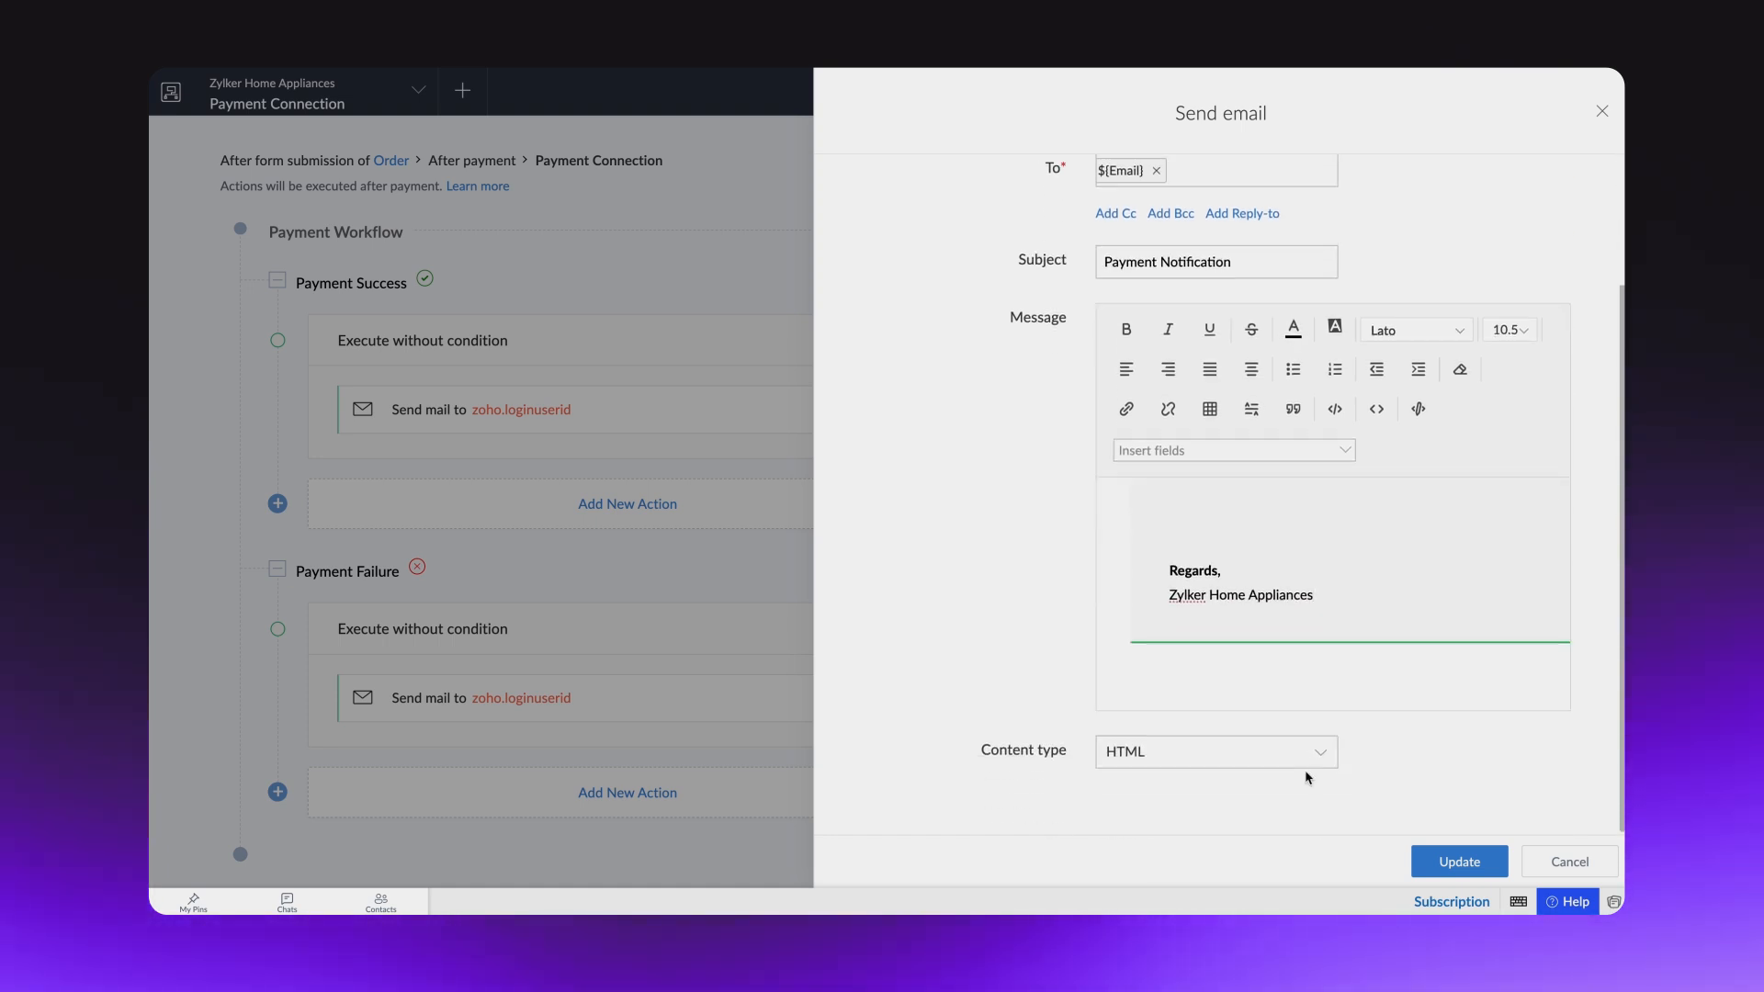
left_click(1457, 862)
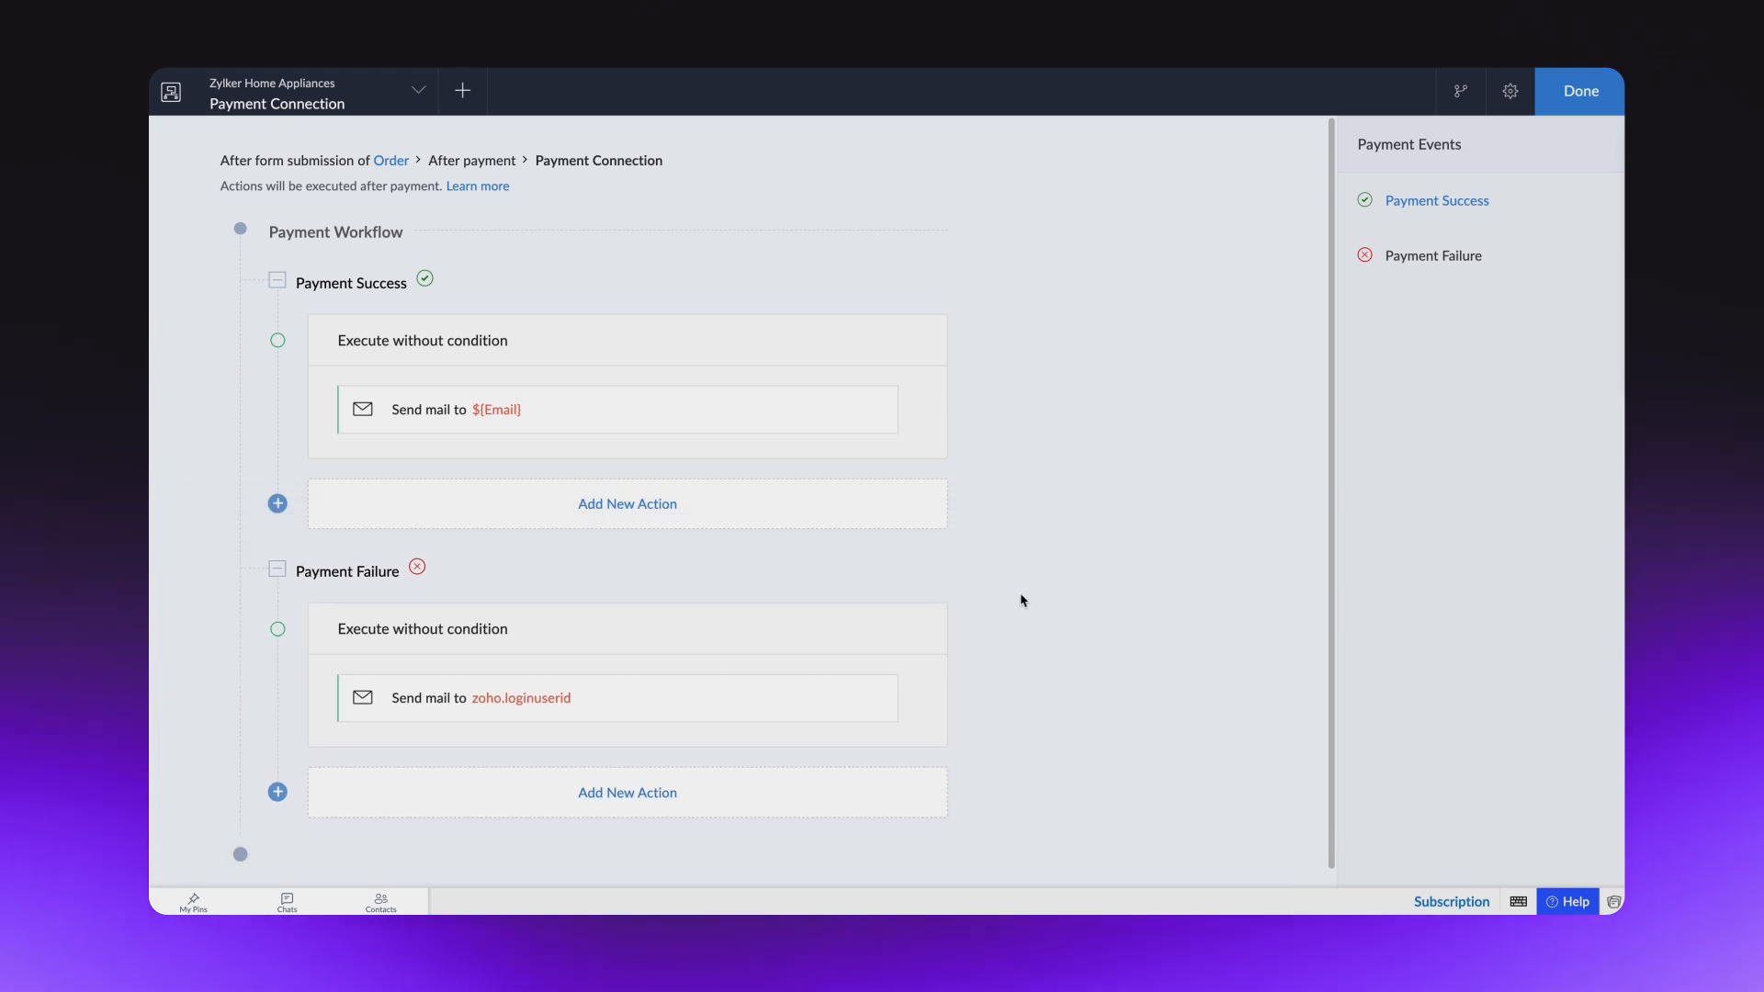
Step: Browse the notification, data access, integration and scripting actions available after payment success
left_click(626, 504)
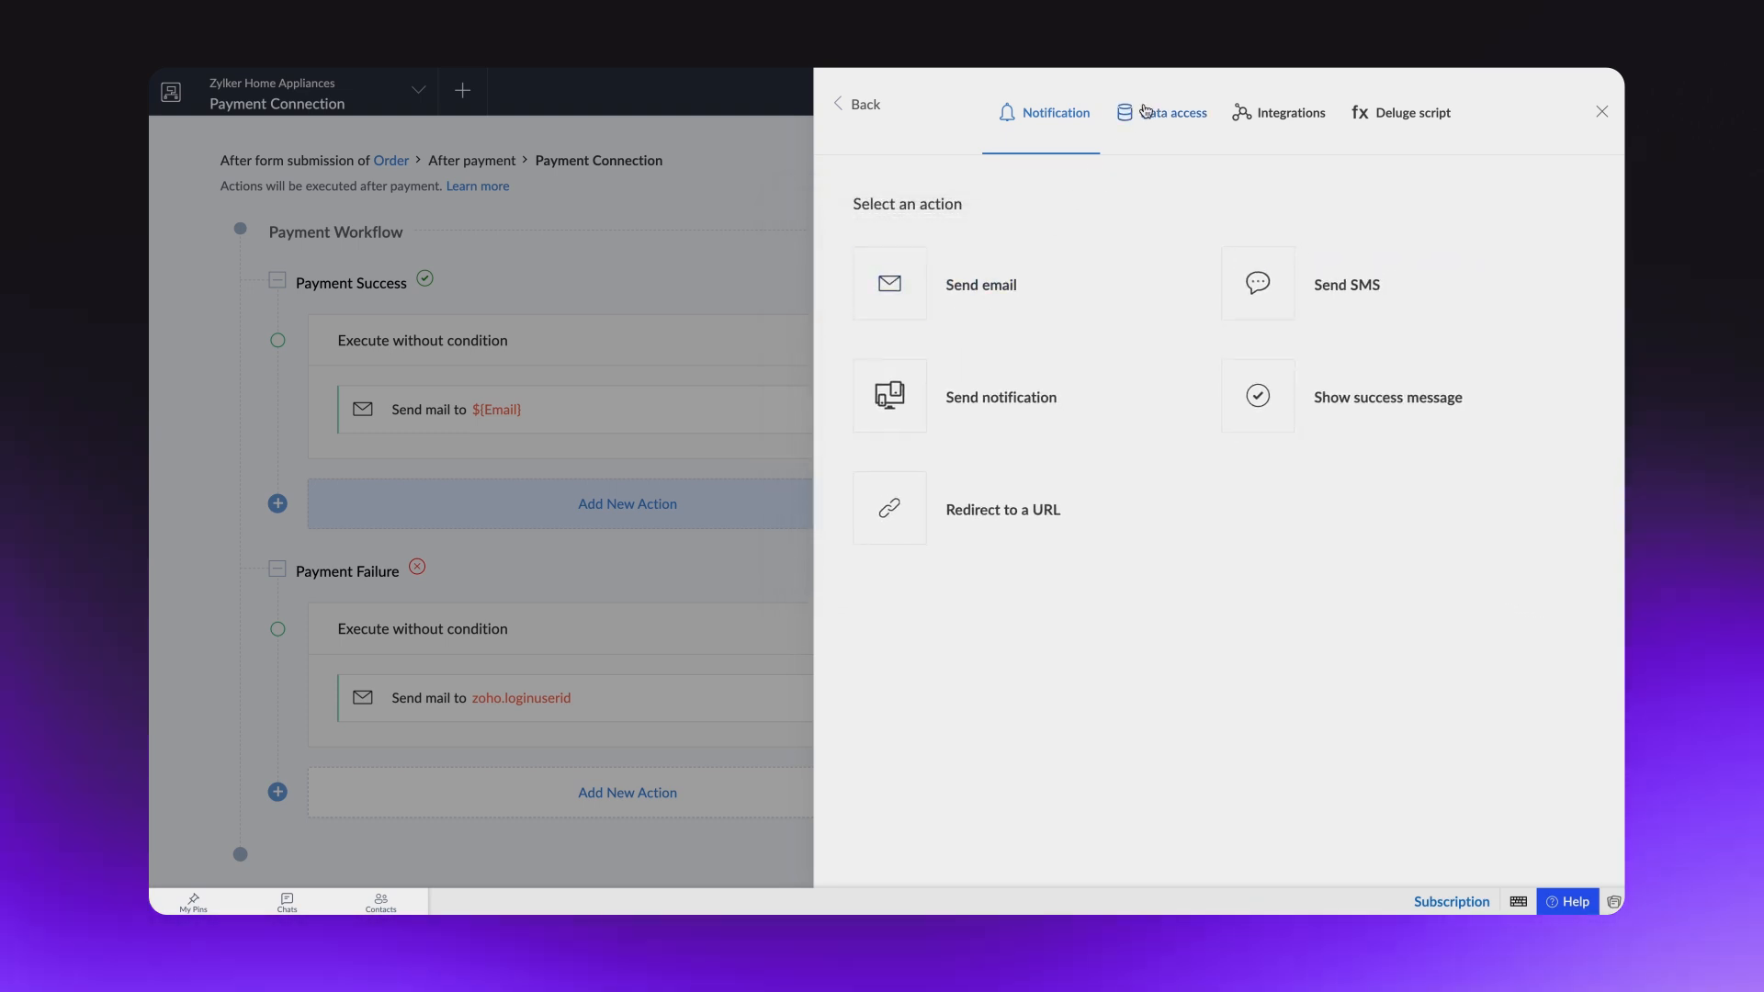
left_click(1174, 112)
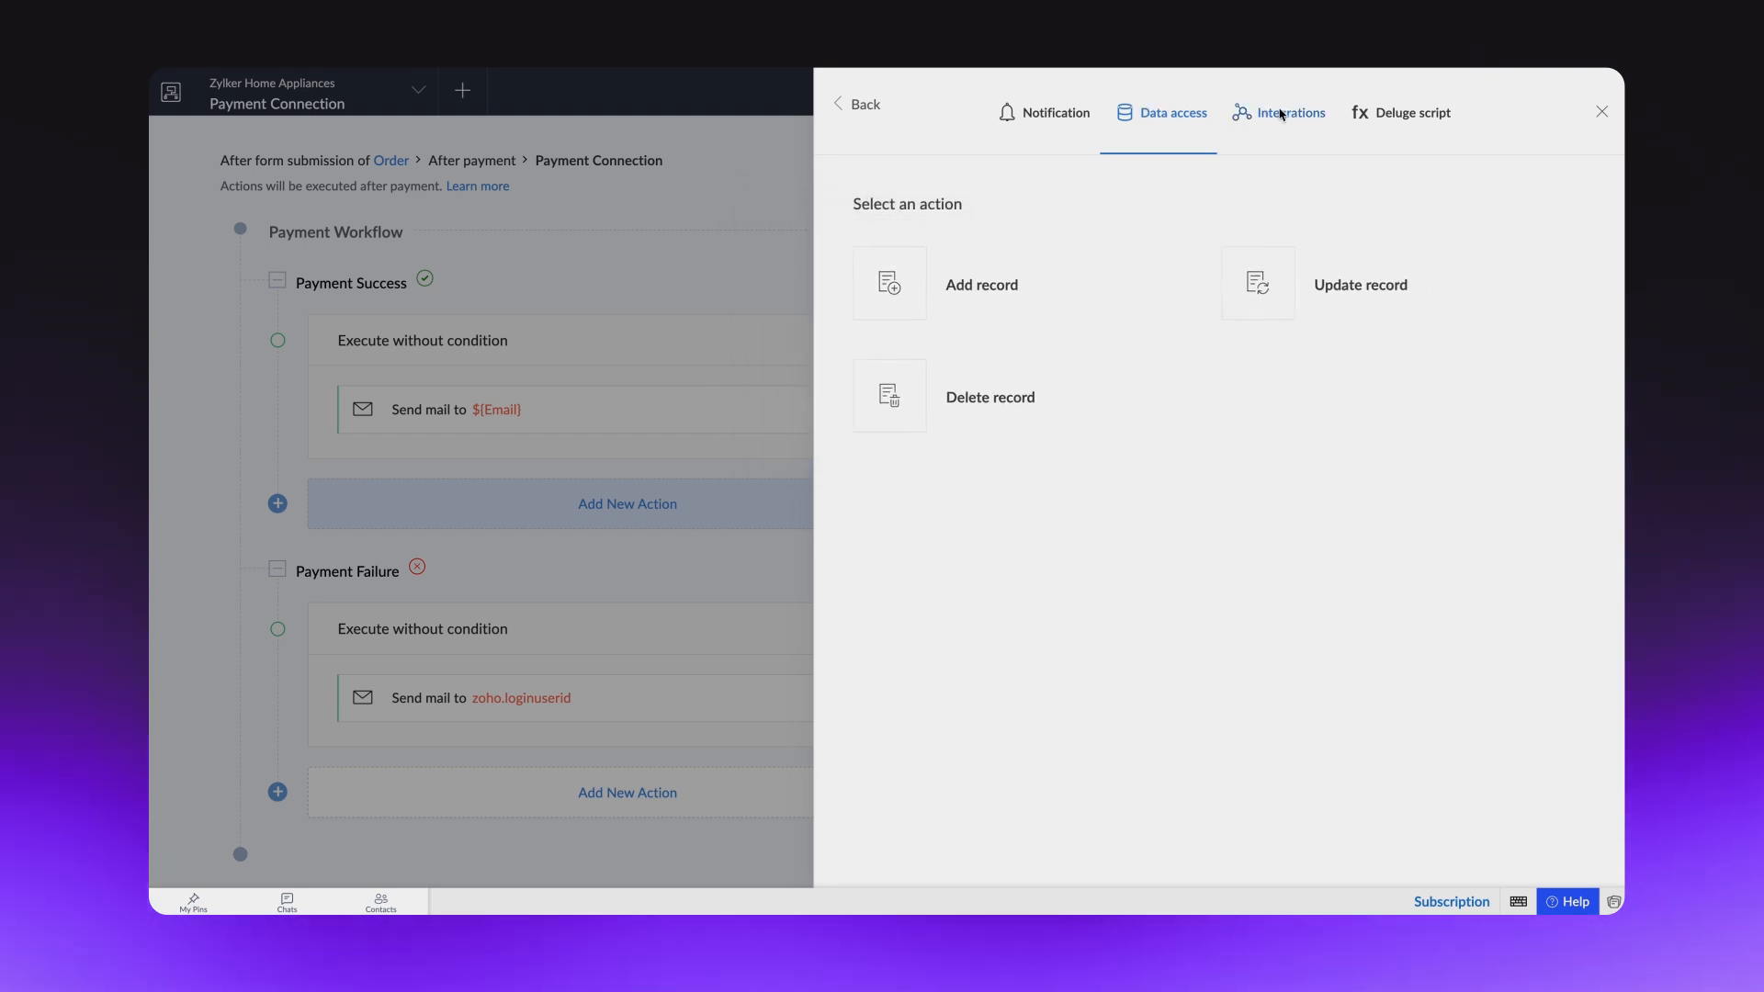
left_click(1290, 112)
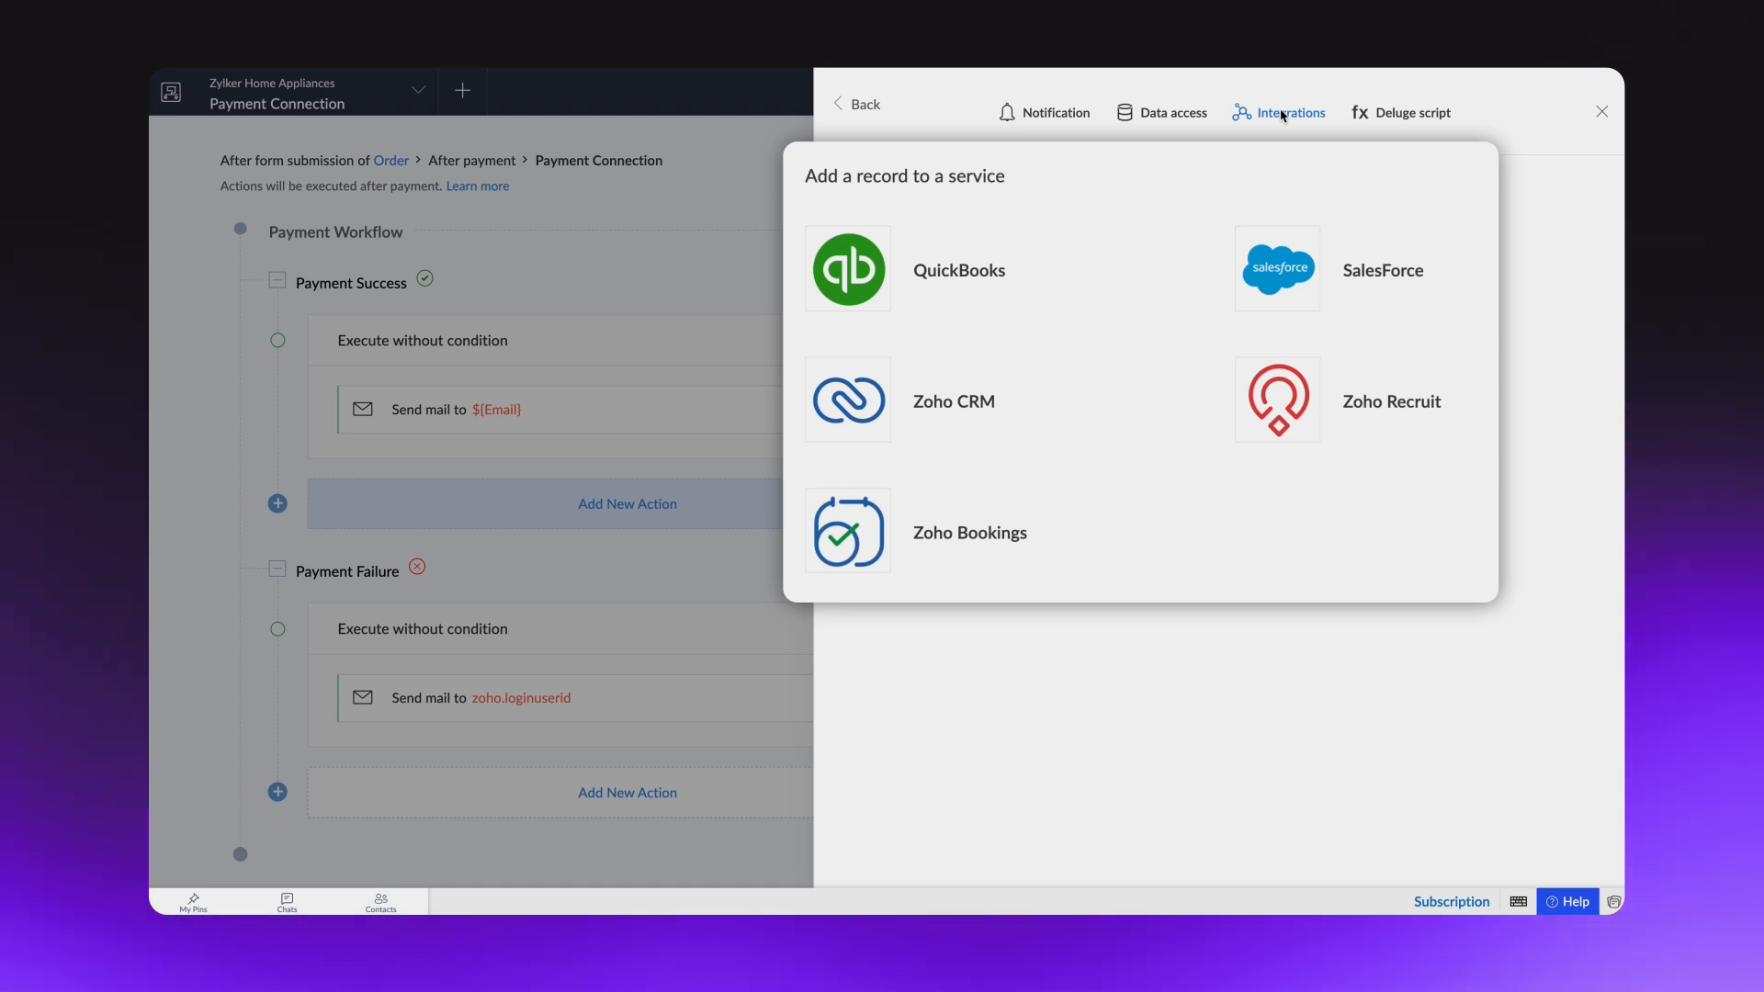
left_click(1289, 112)
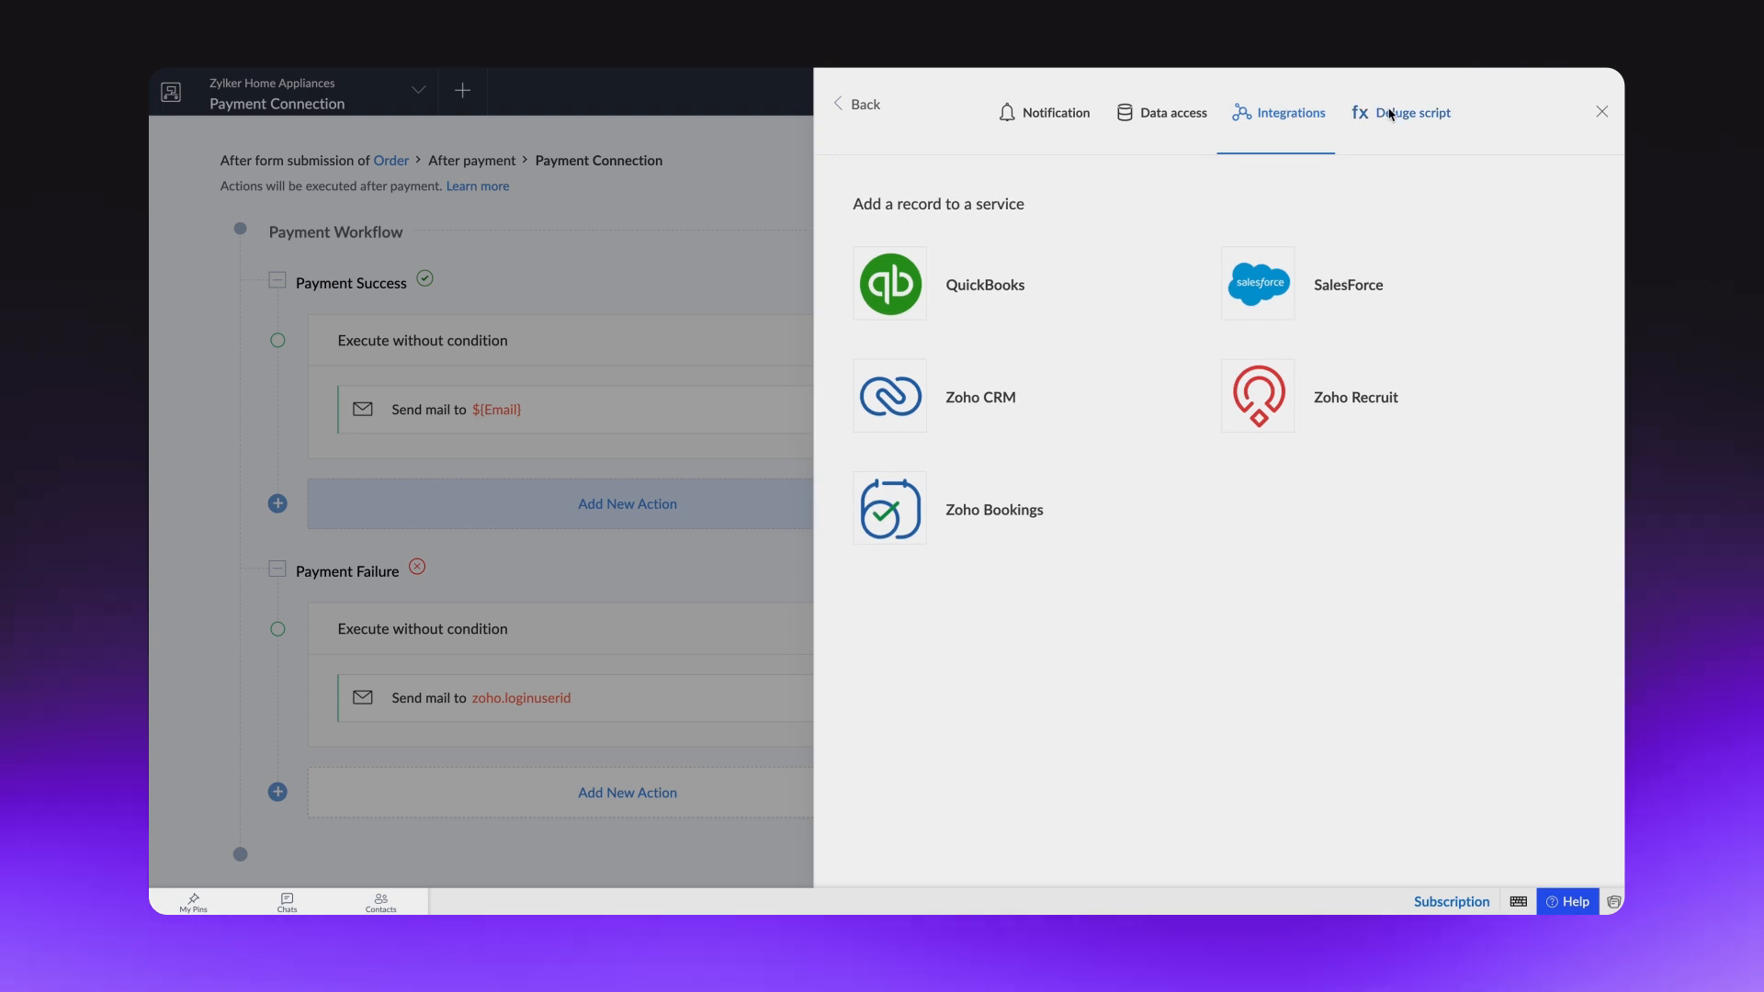
left_click(1411, 112)
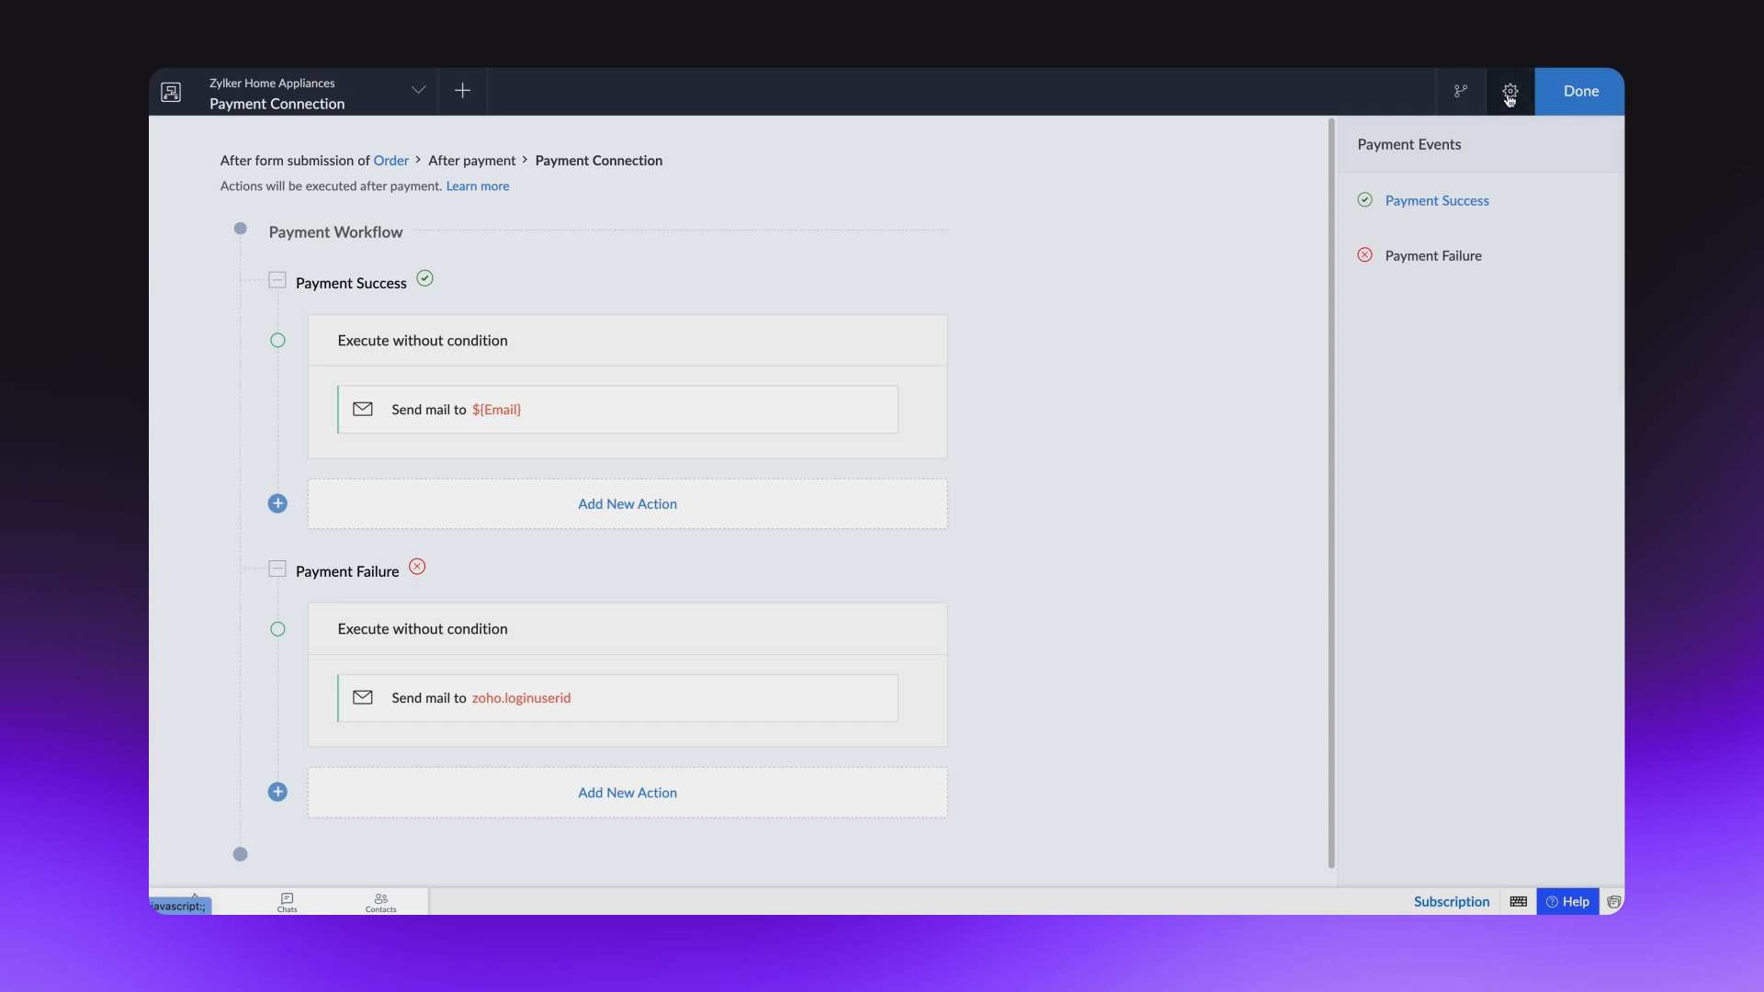
Step: Review the Payment Connection workflow properties and close the panel
left_click(1511, 92)
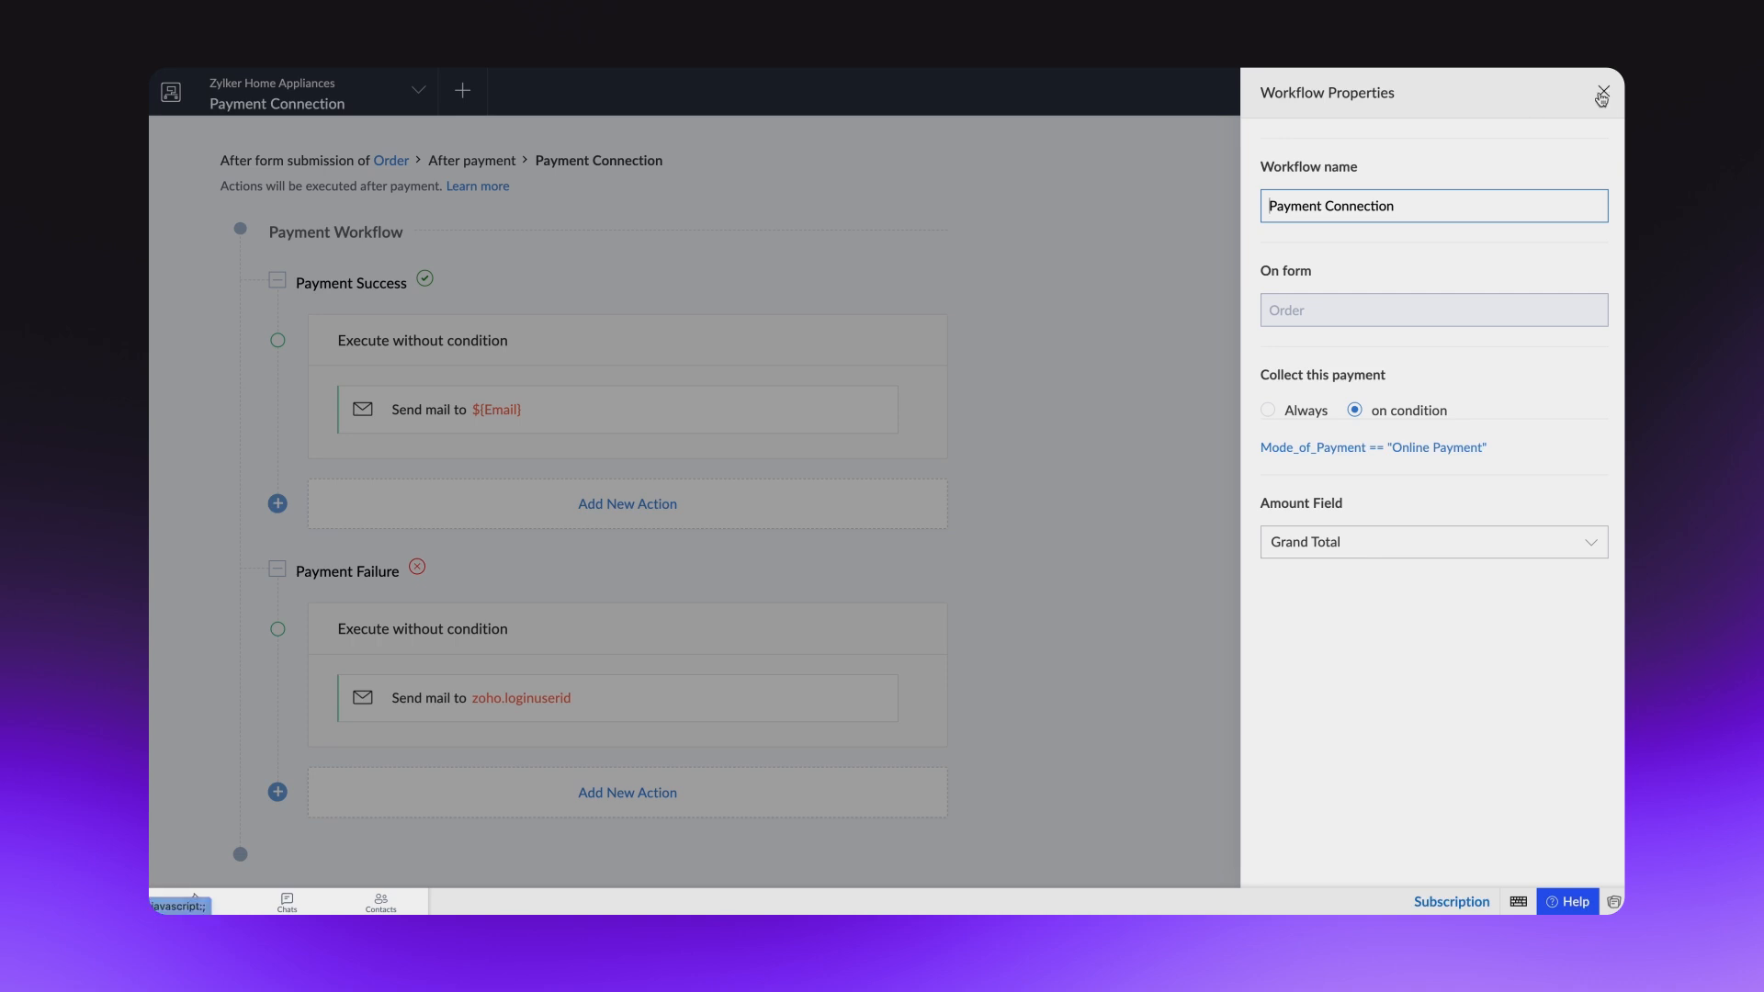
left_click(1600, 92)
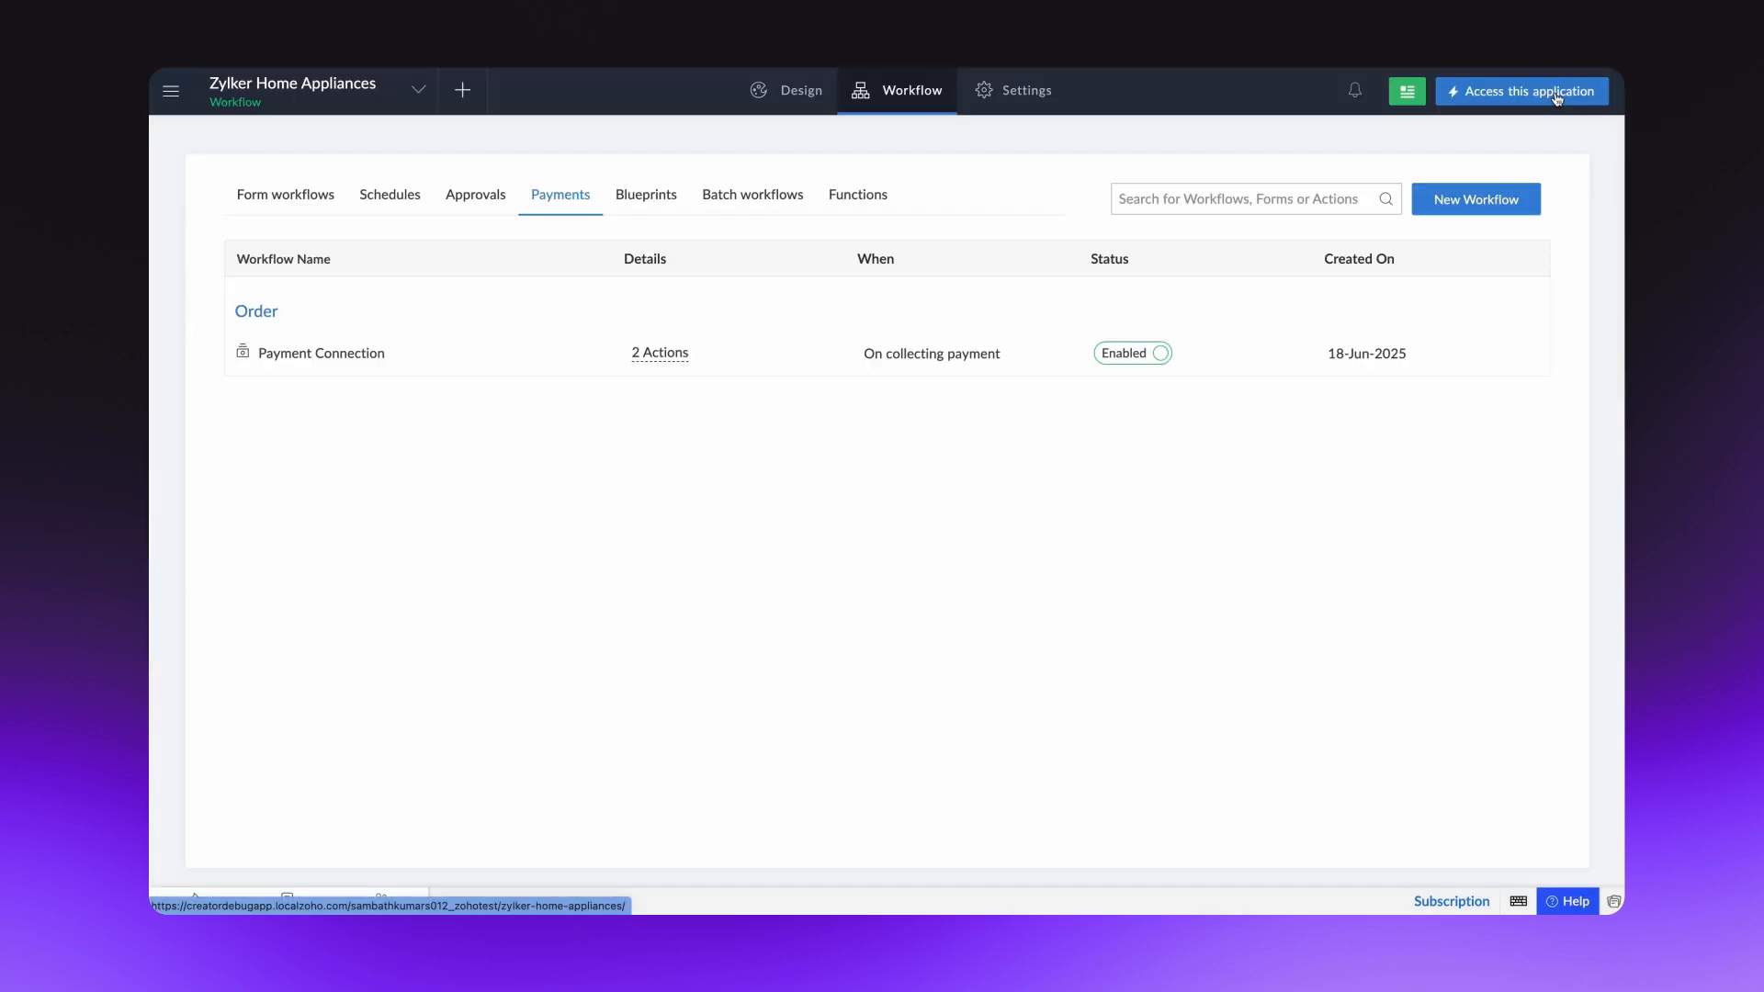
Step: Access the live application, confirm Authorize.Net shows as Authorized, and close the Manage Integrations panel
left_click(1521, 91)
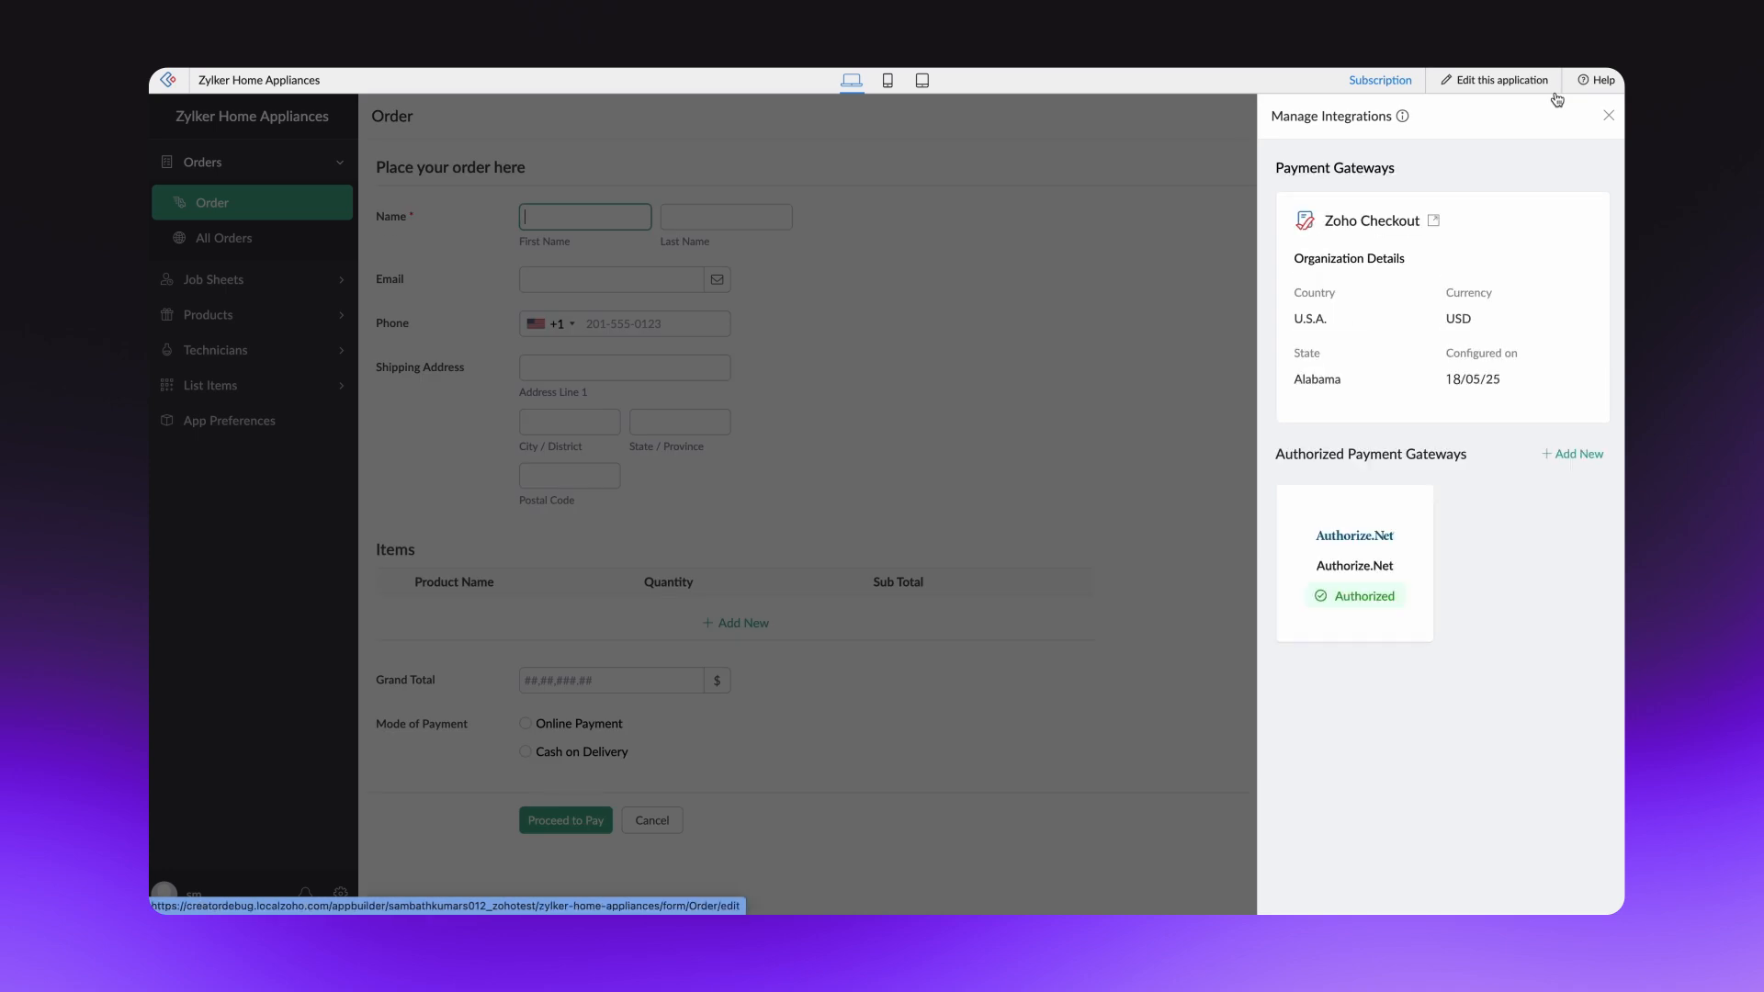
left_click(584, 217)
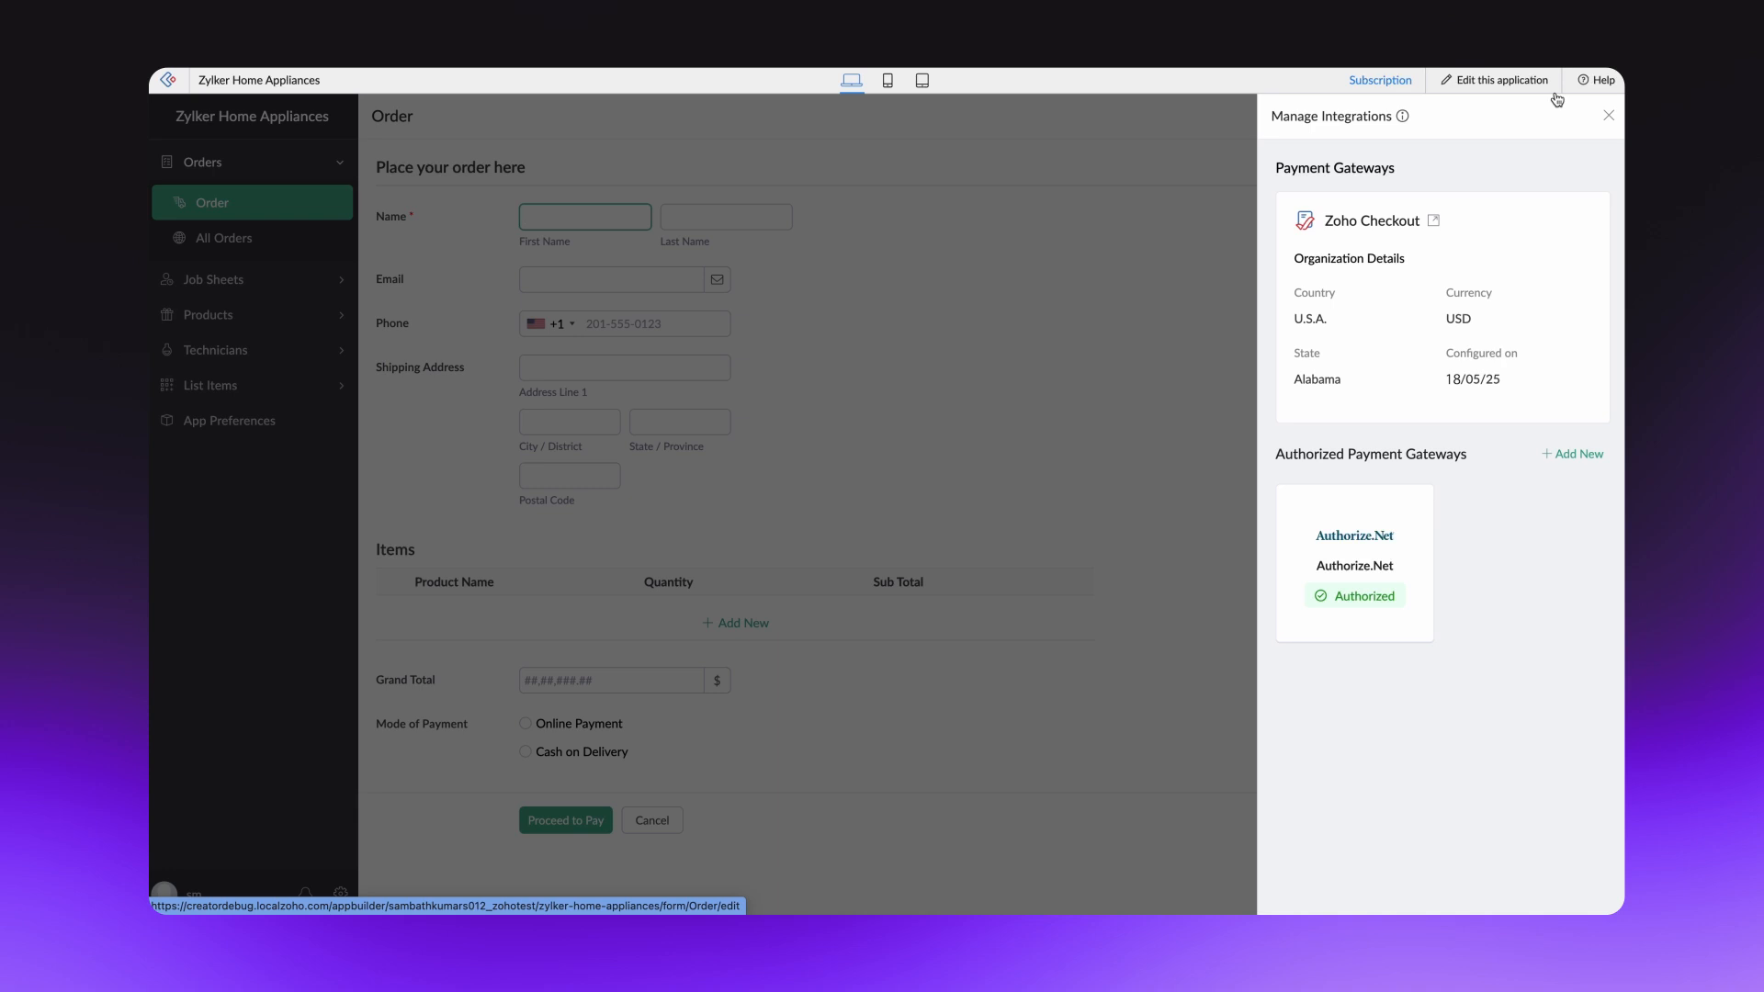
left_click(1608, 114)
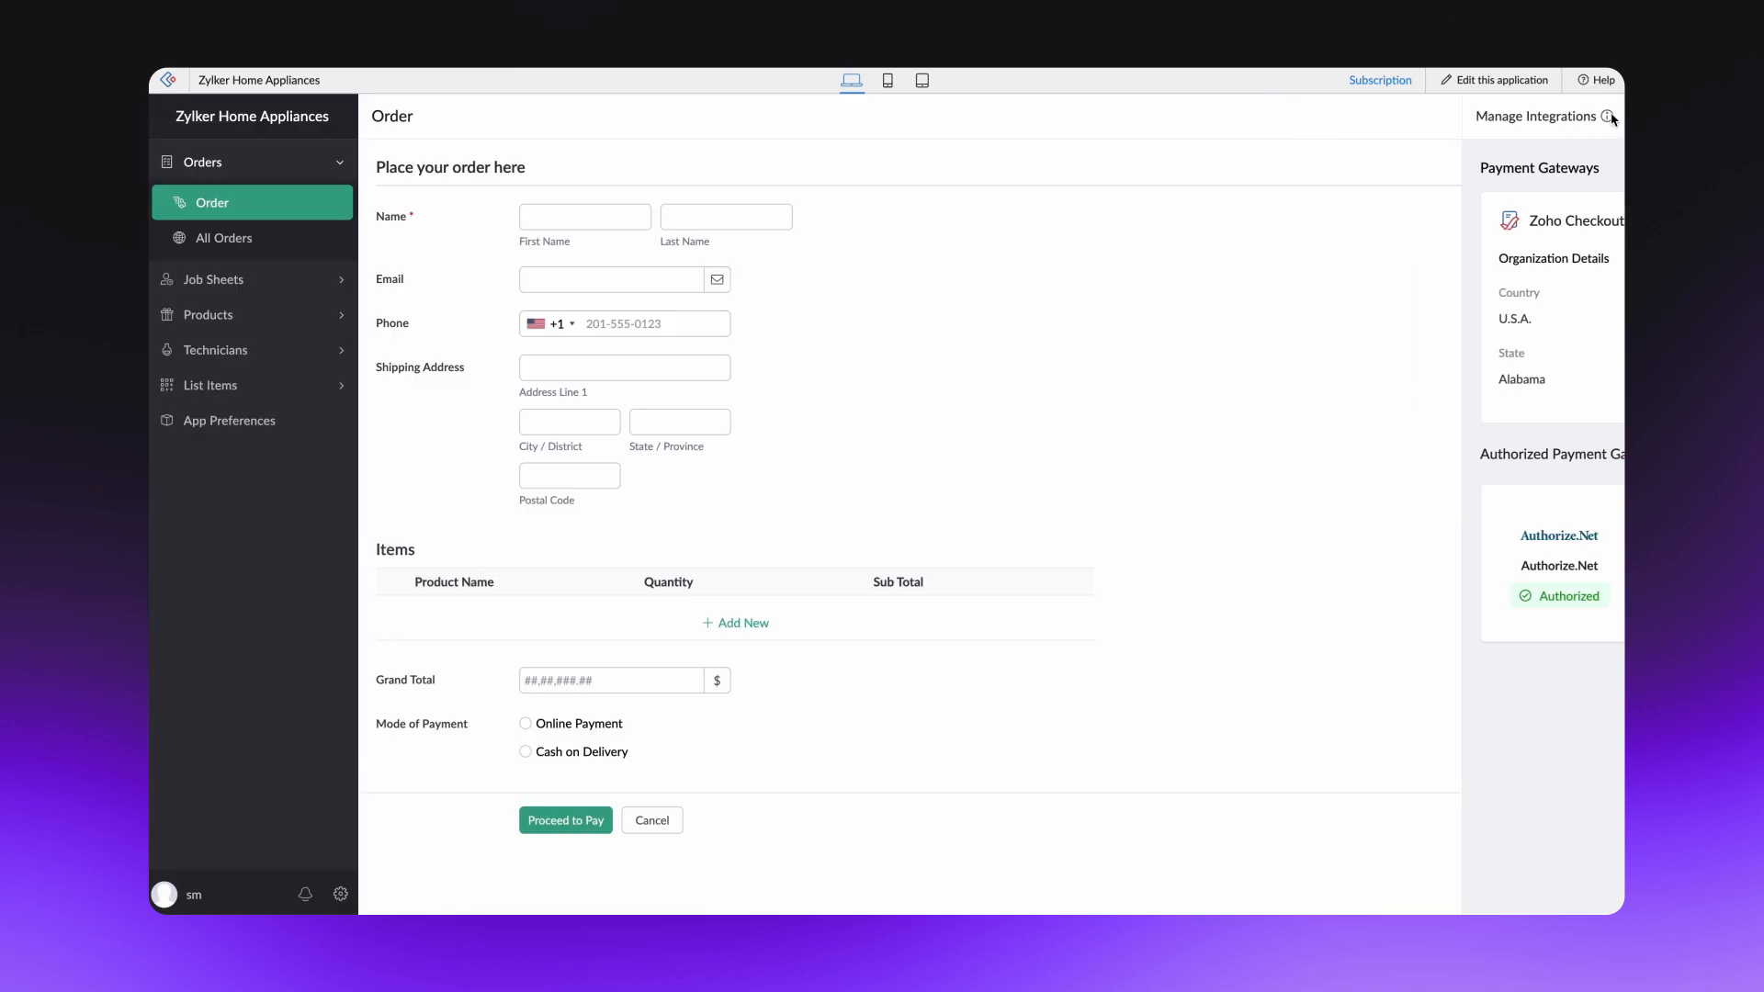
left_click(577, 217)
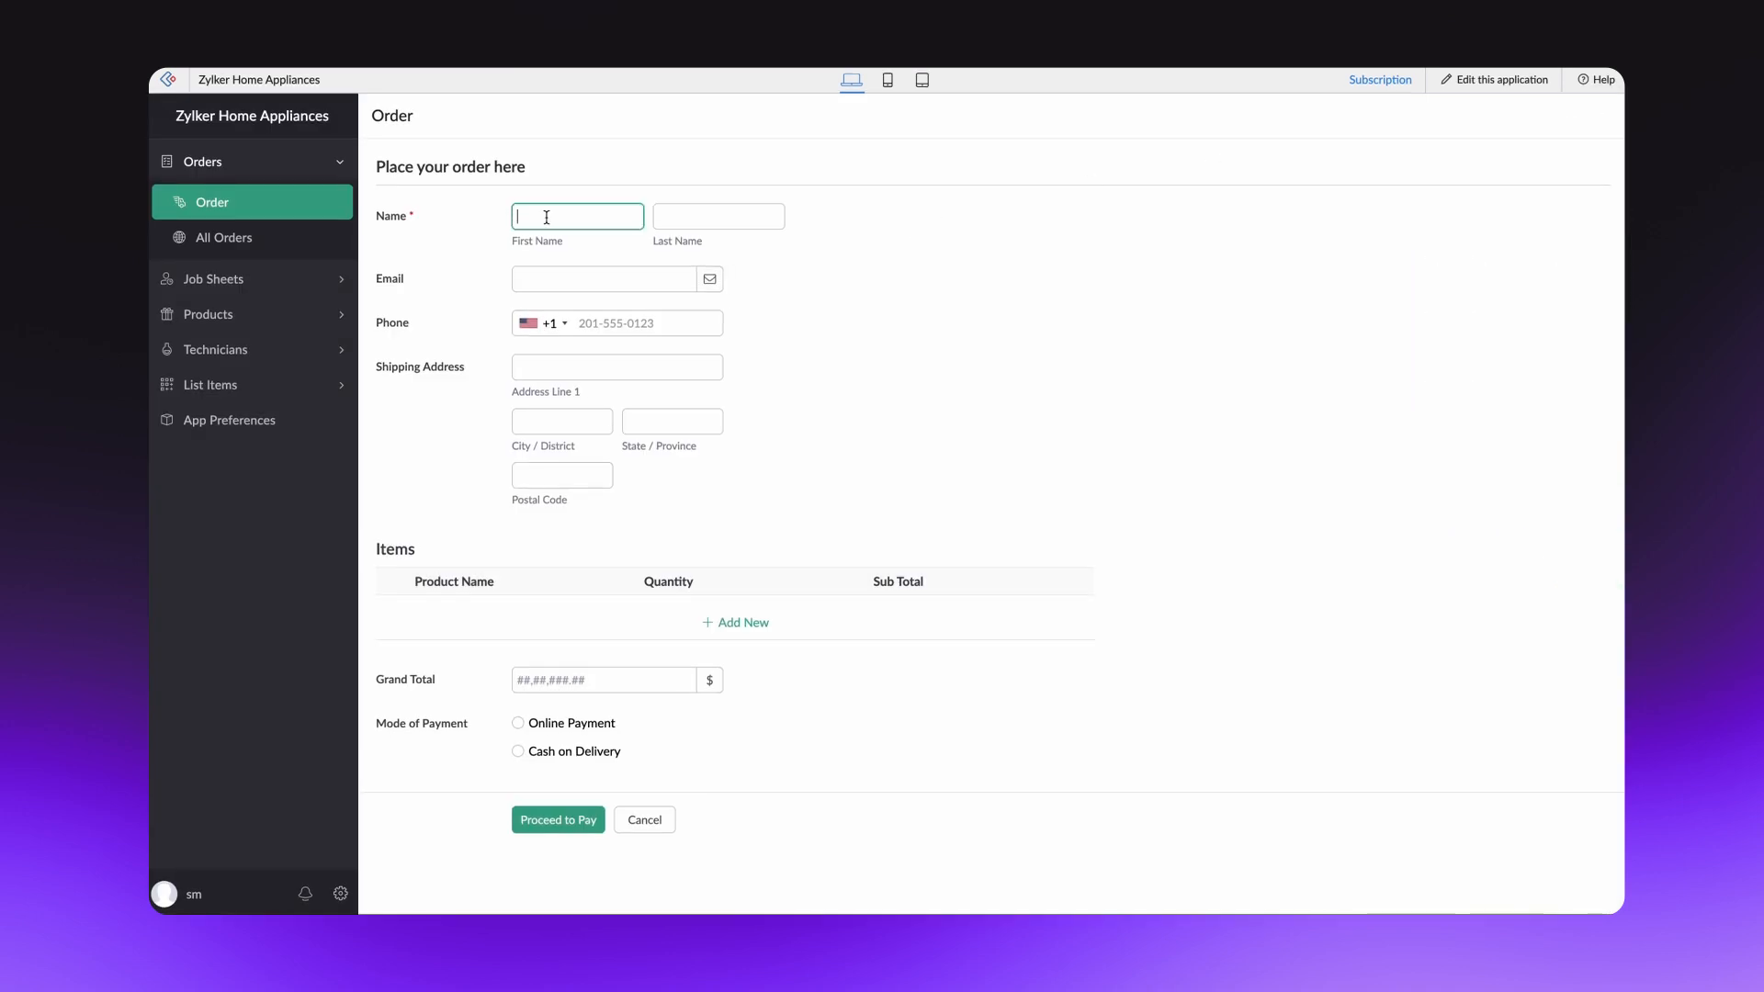
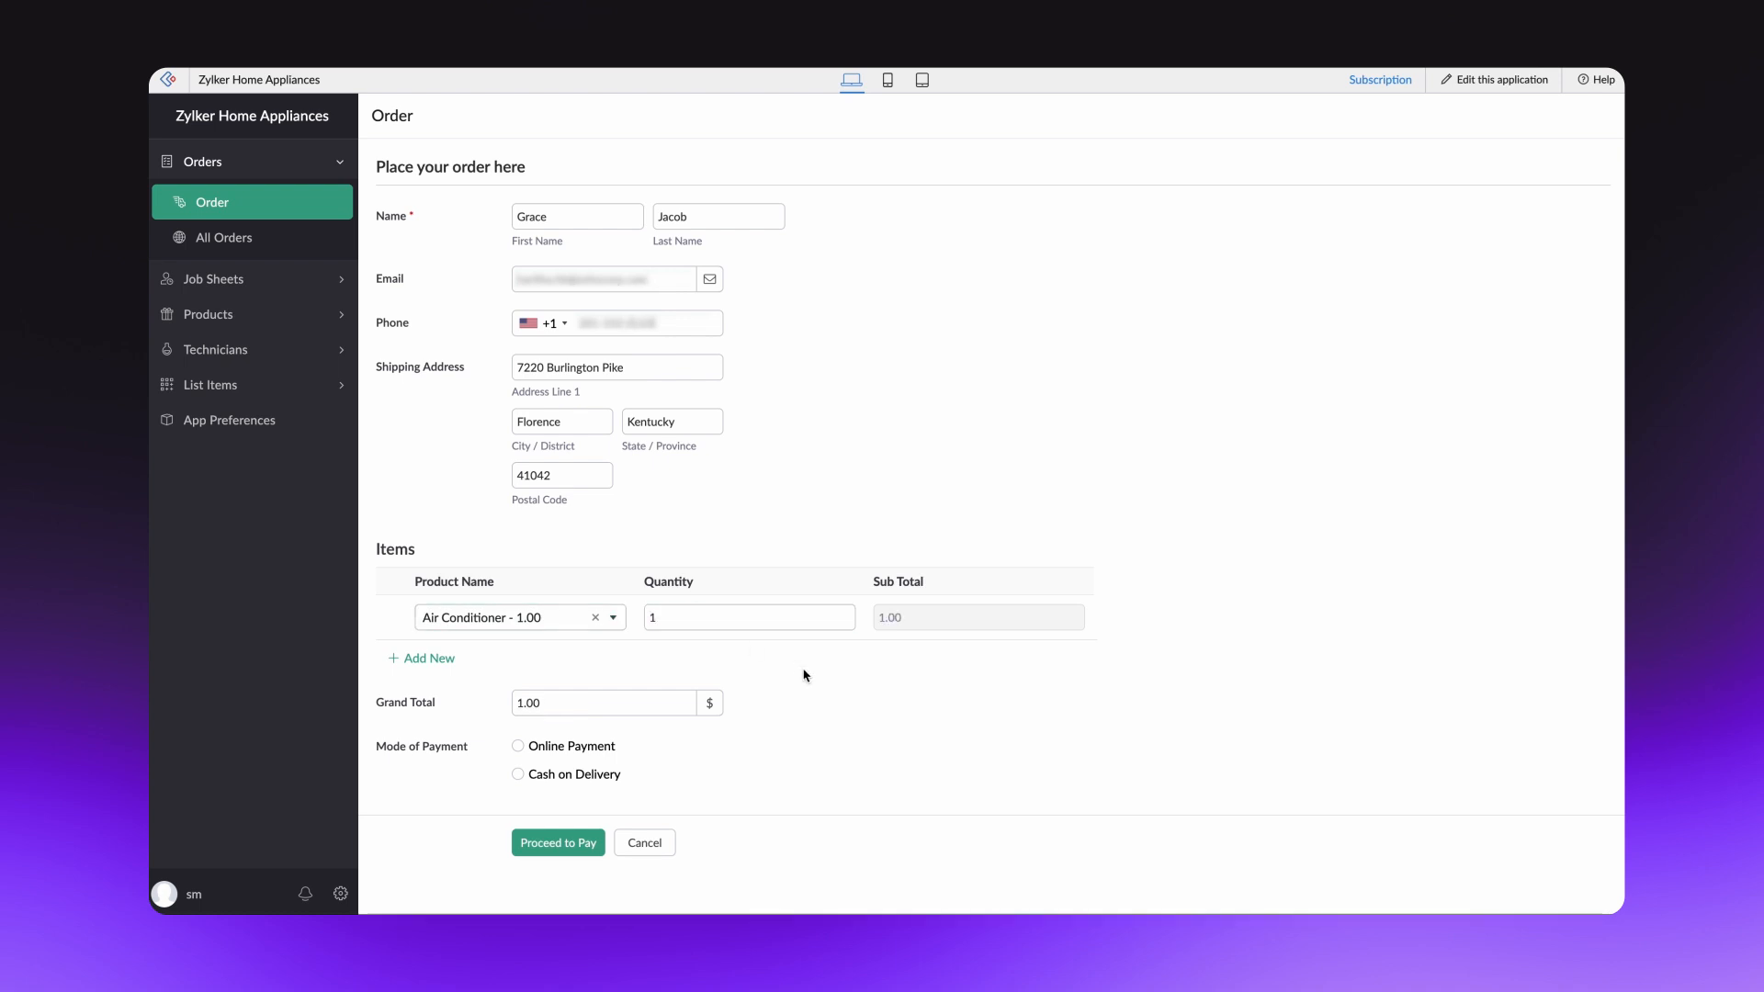
left_click(516, 746)
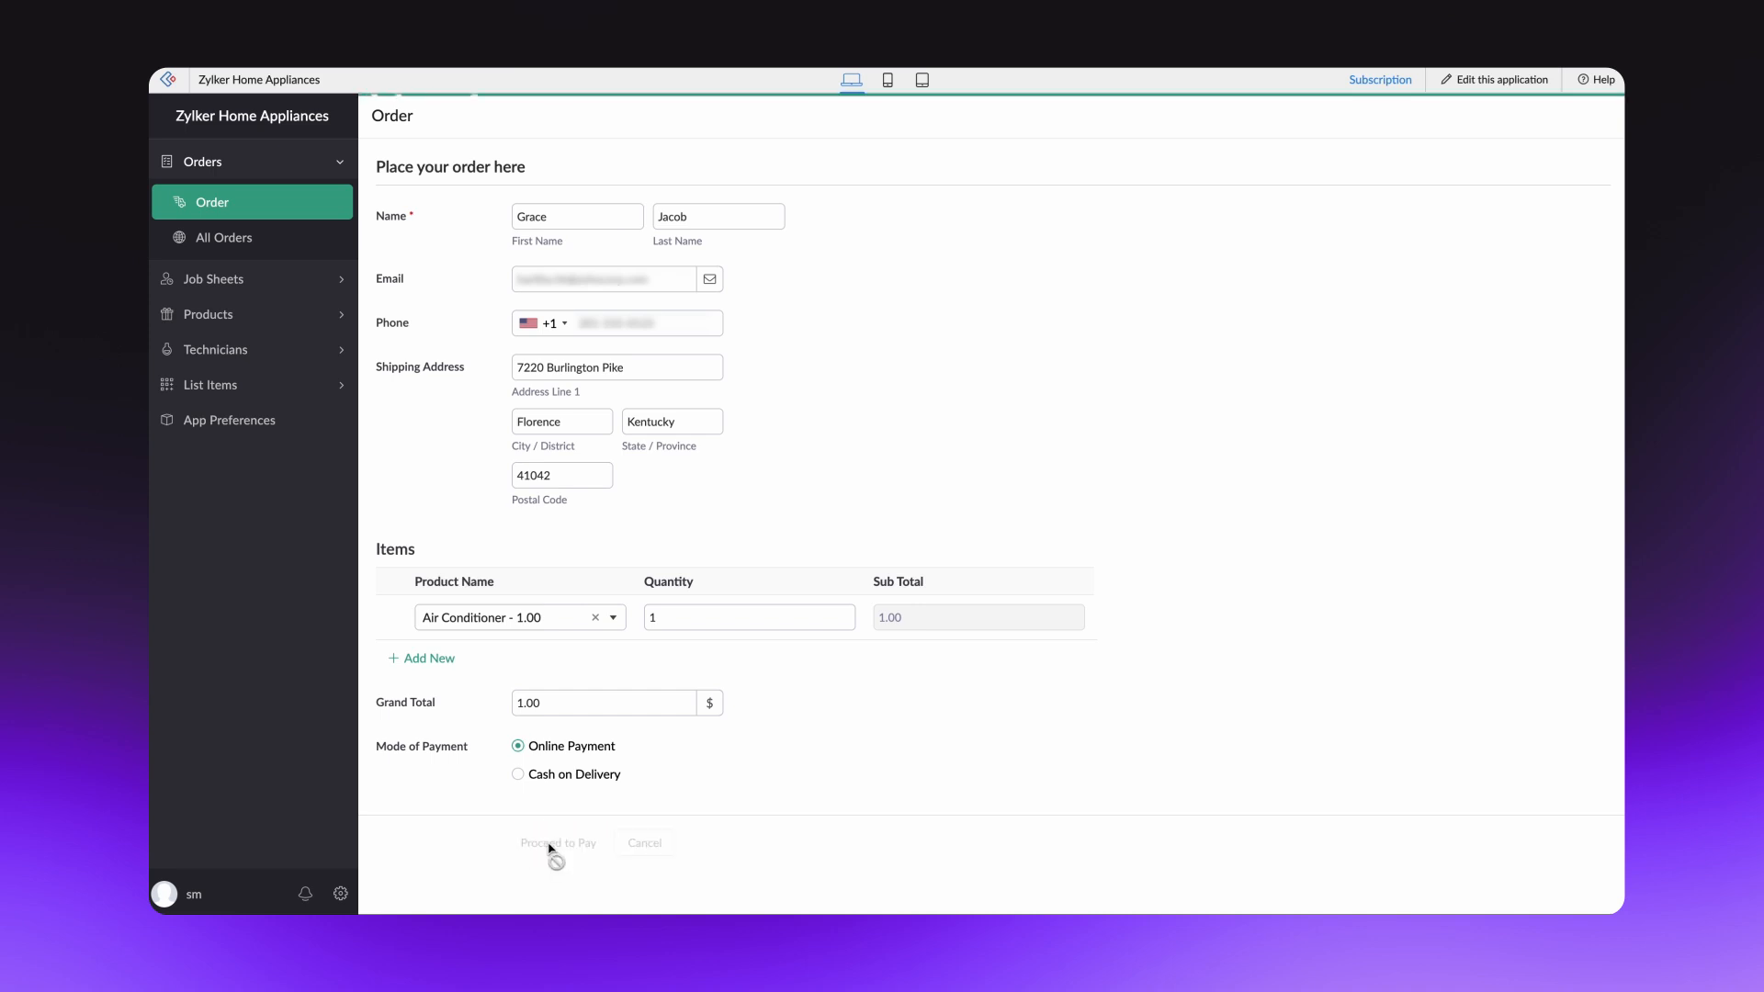
left_click(557, 843)
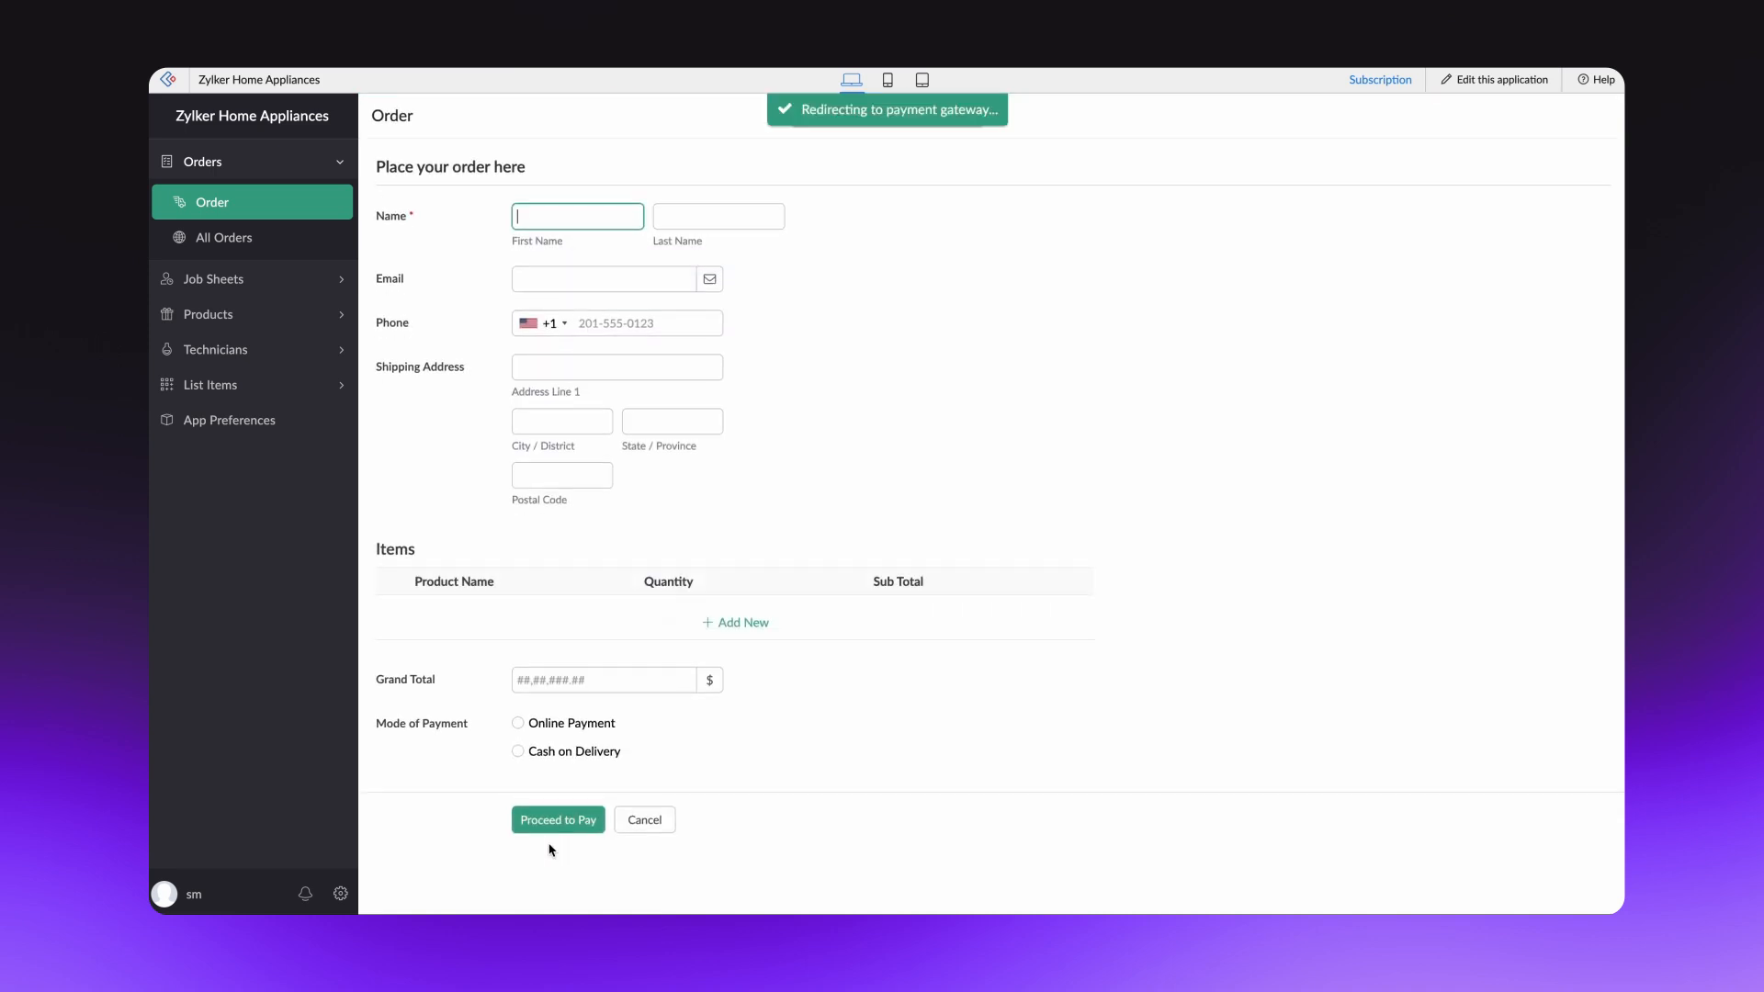
left_click(557, 819)
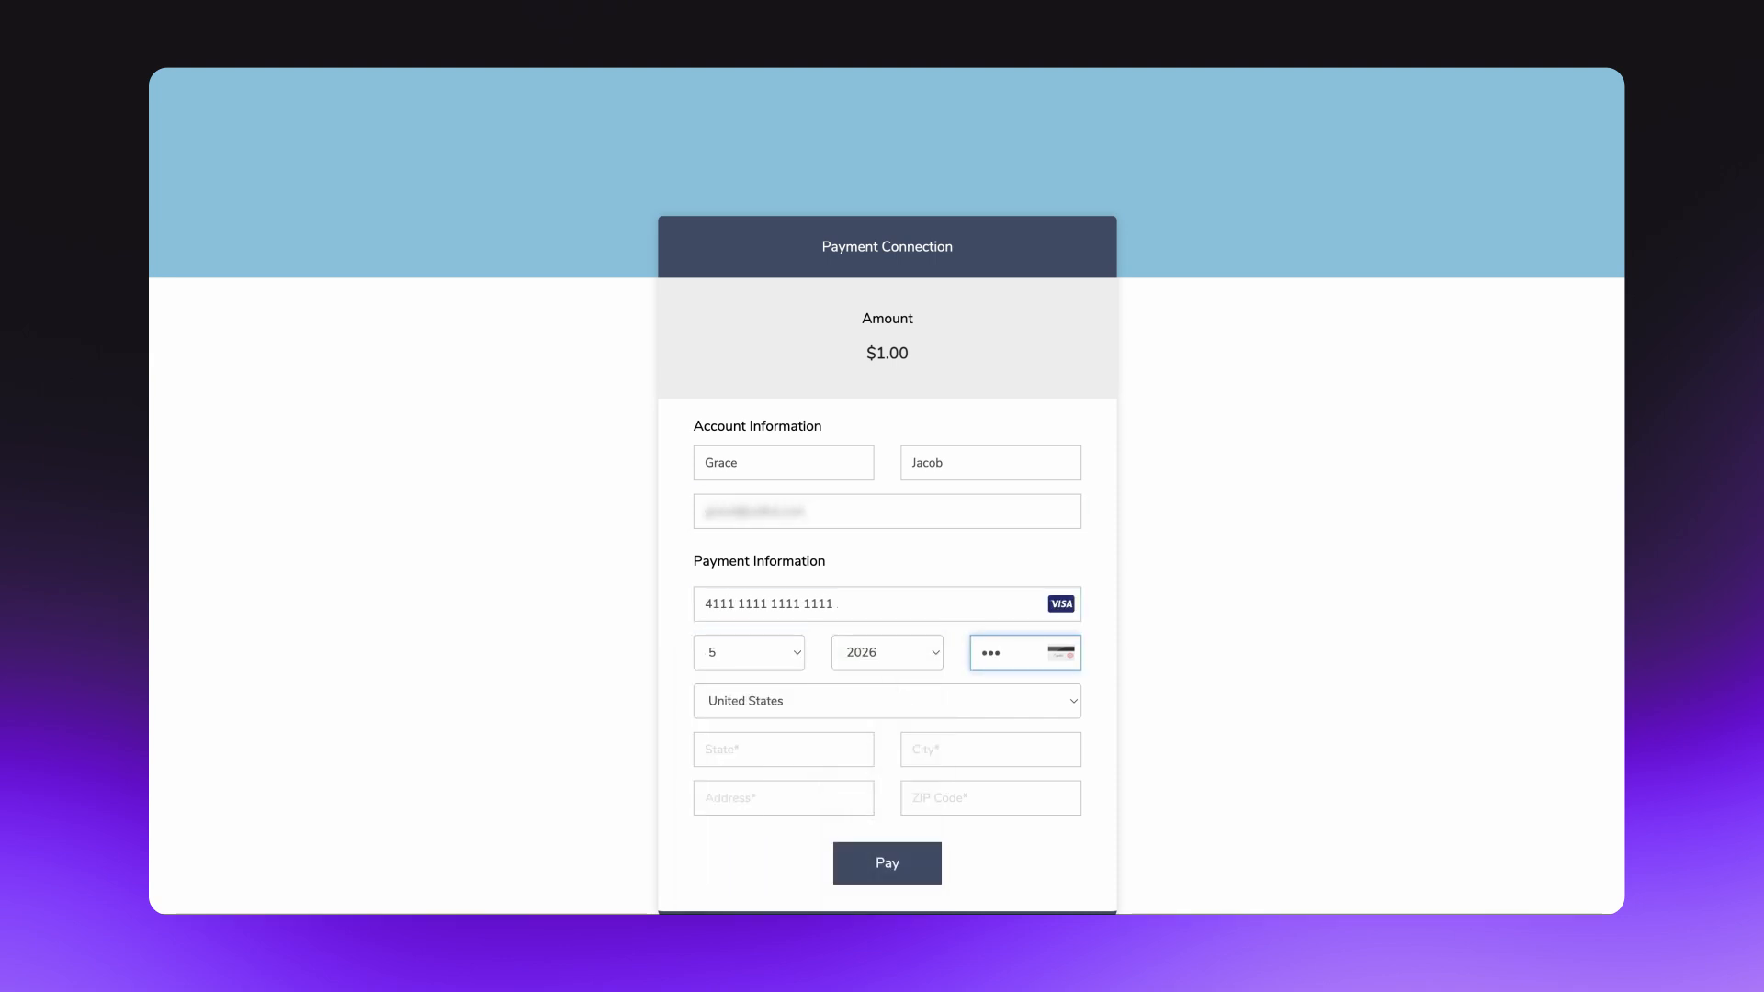
Step: Enter the billing address with ZIP 41042 and pay the $1.00 order
left_click(783, 798)
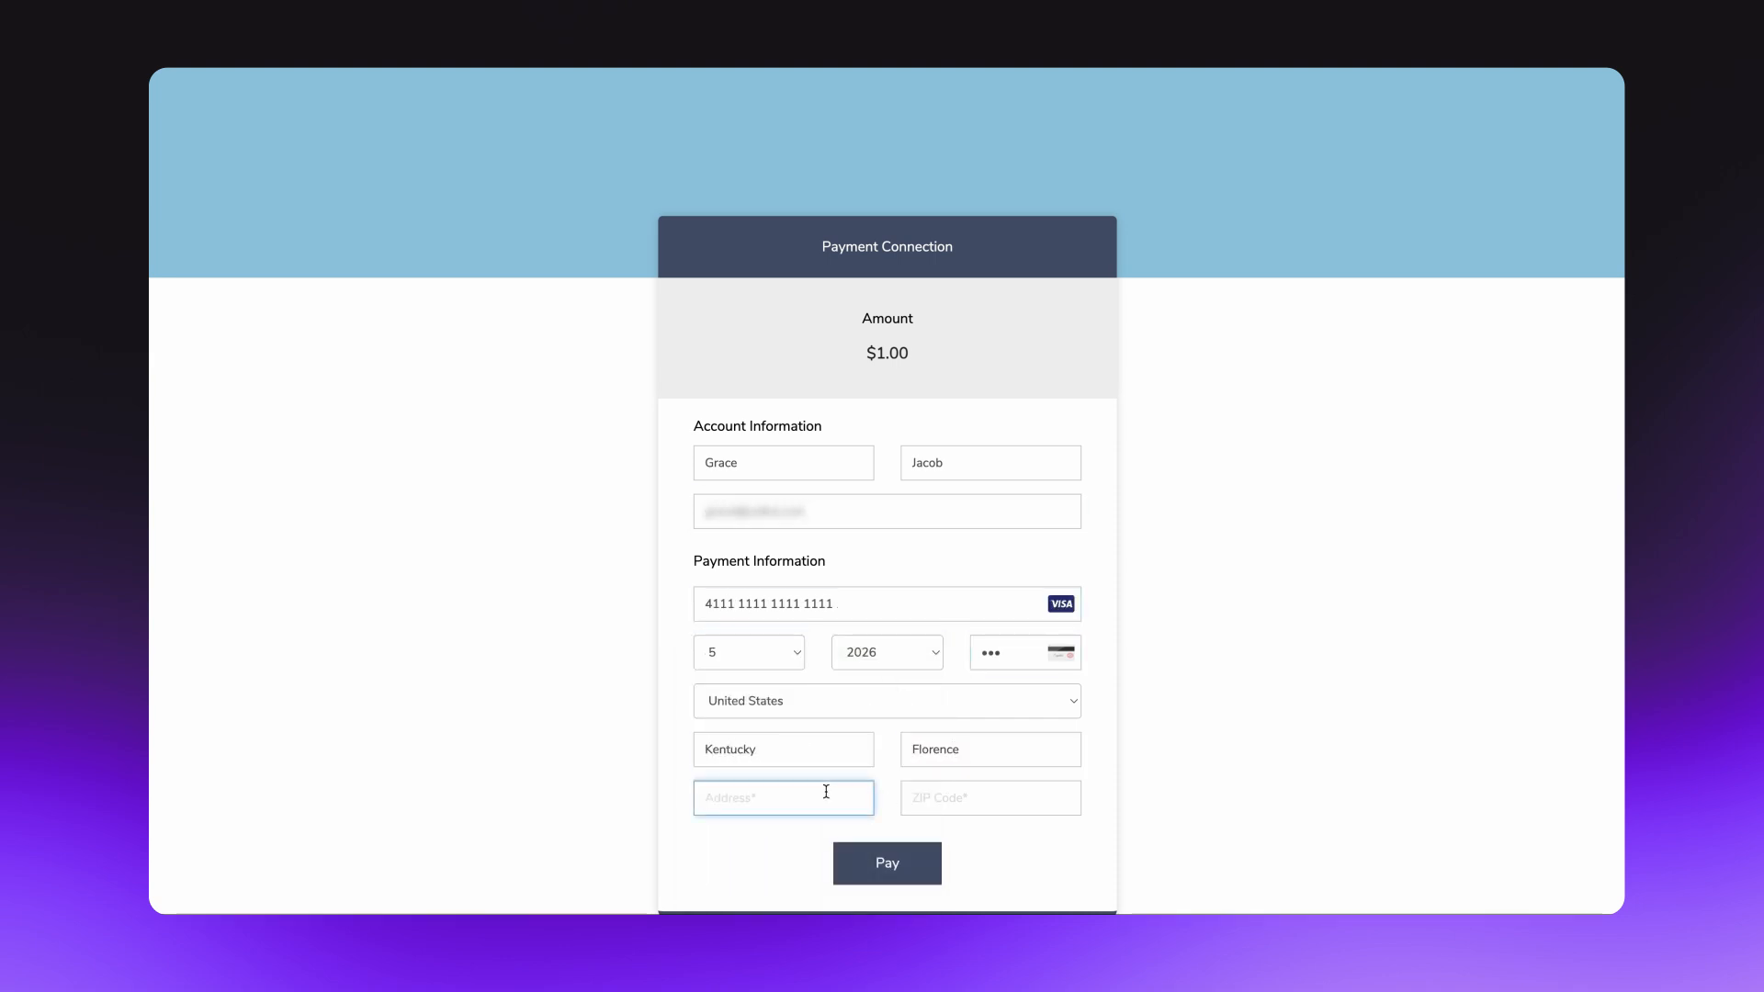
type("41042")
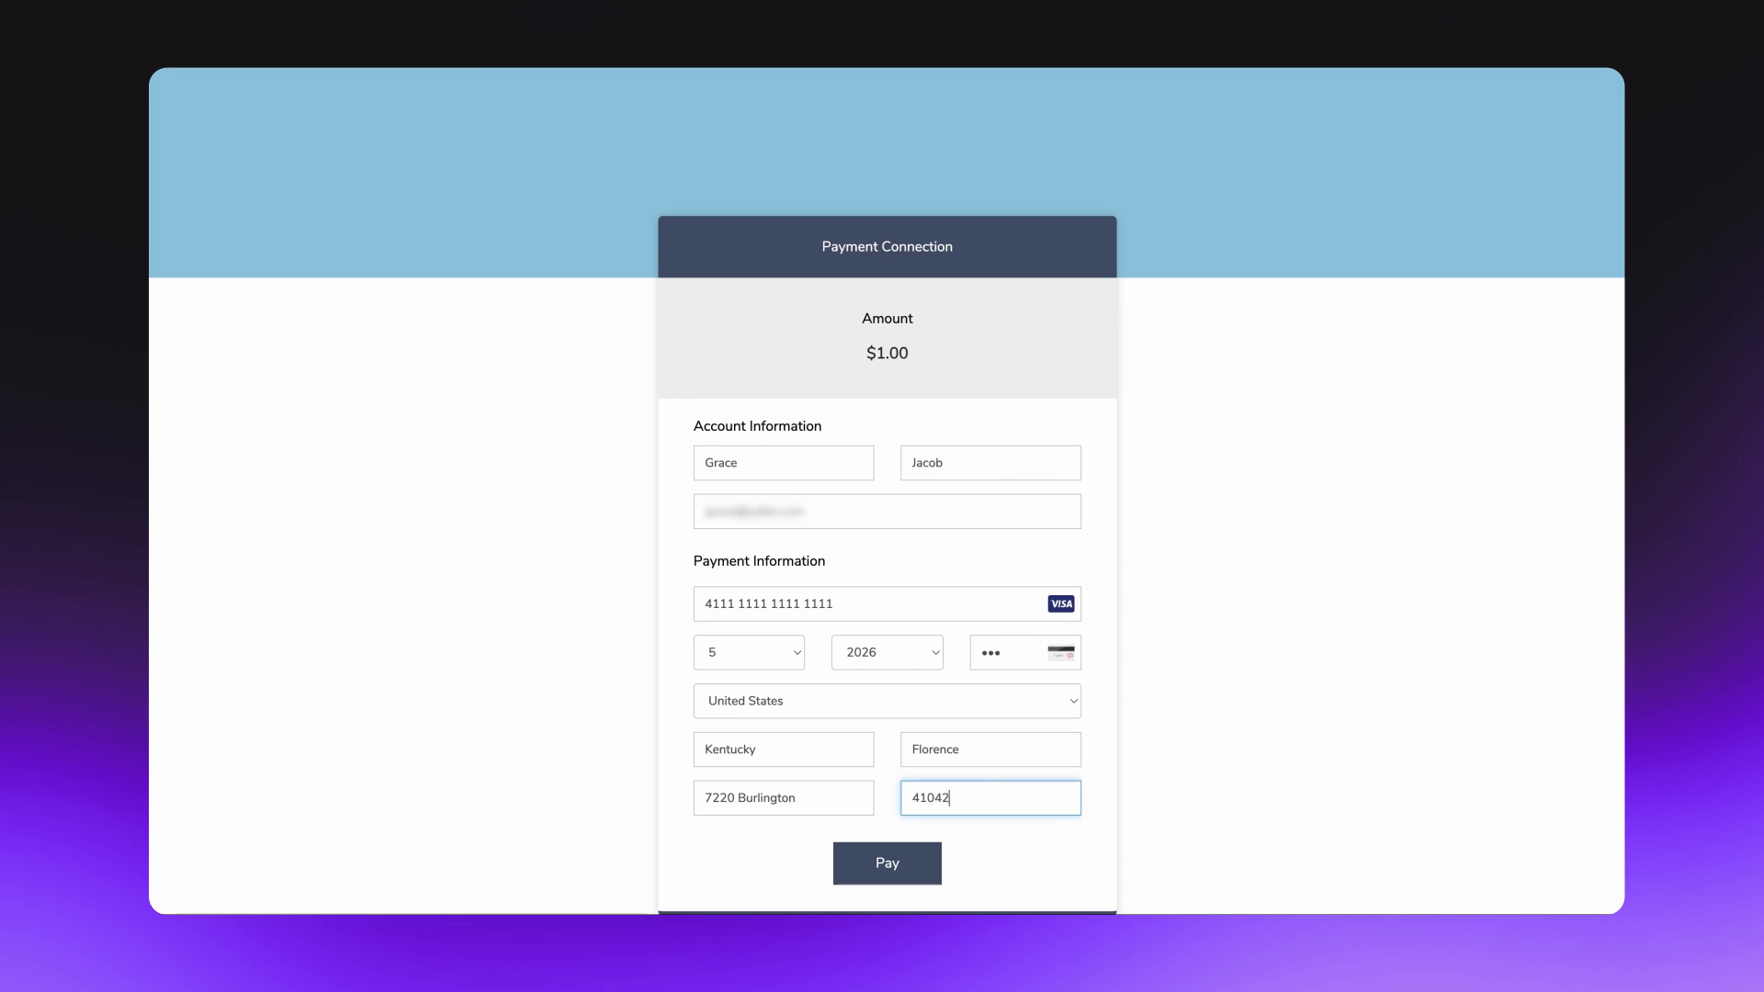
left_click(886, 863)
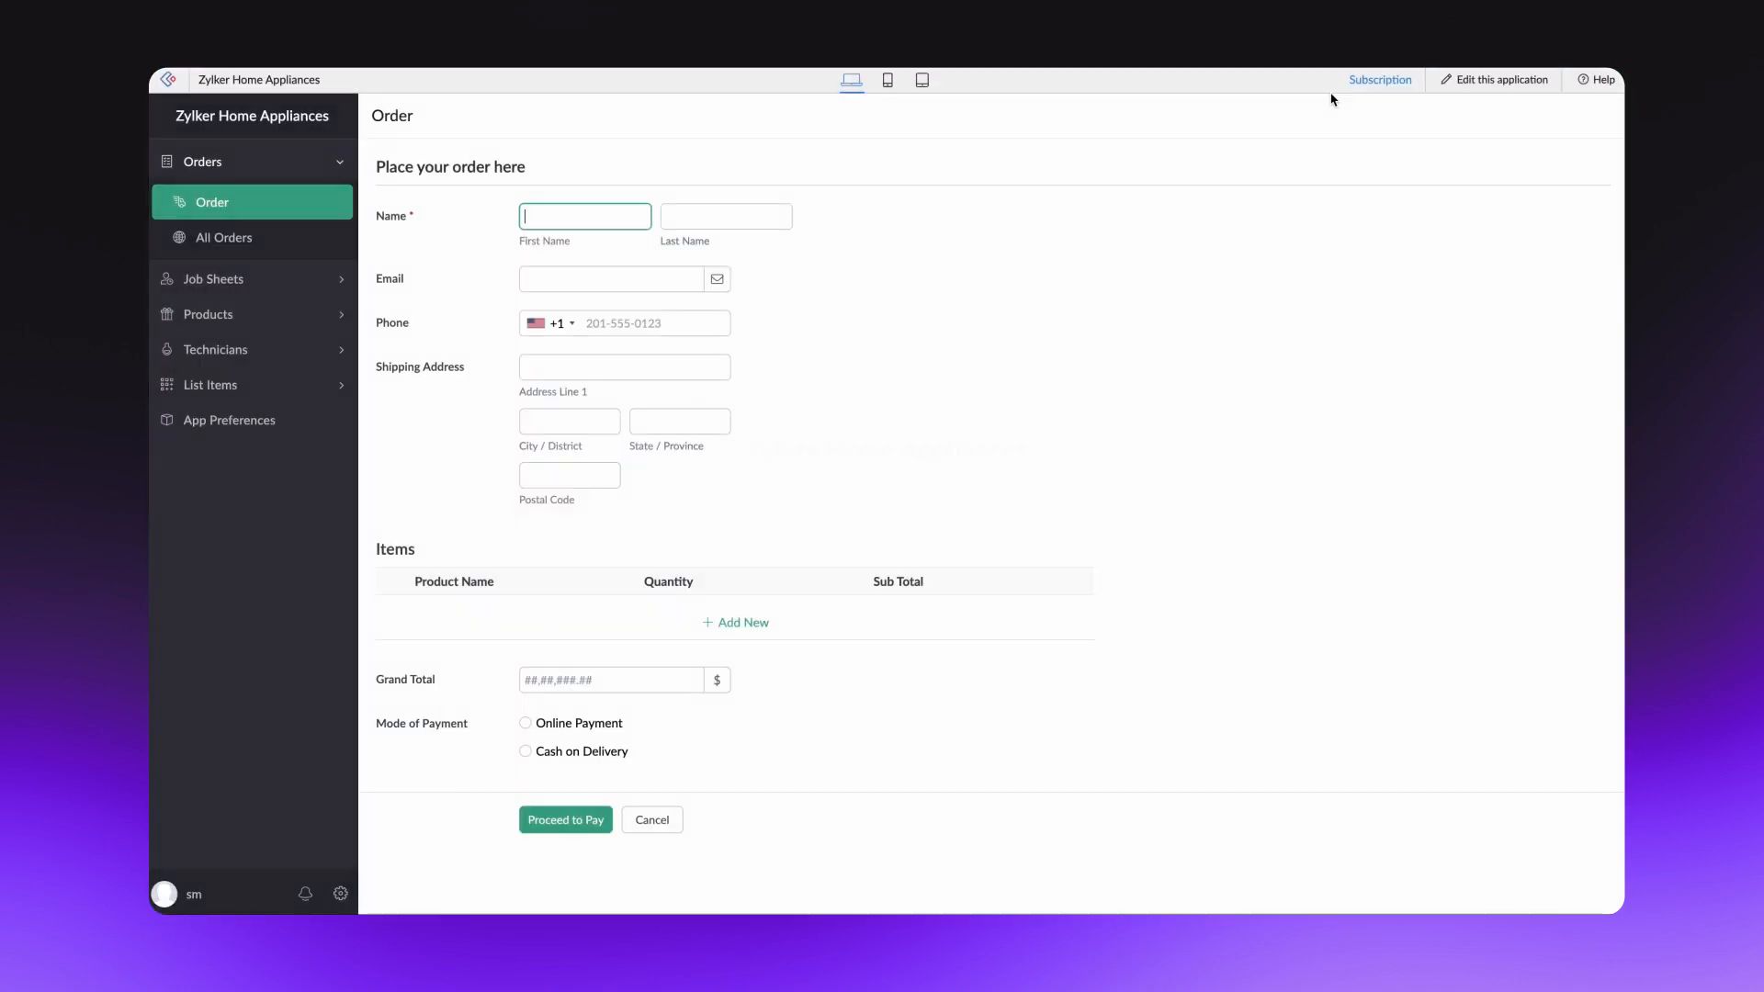
mouse_move(222, 237)
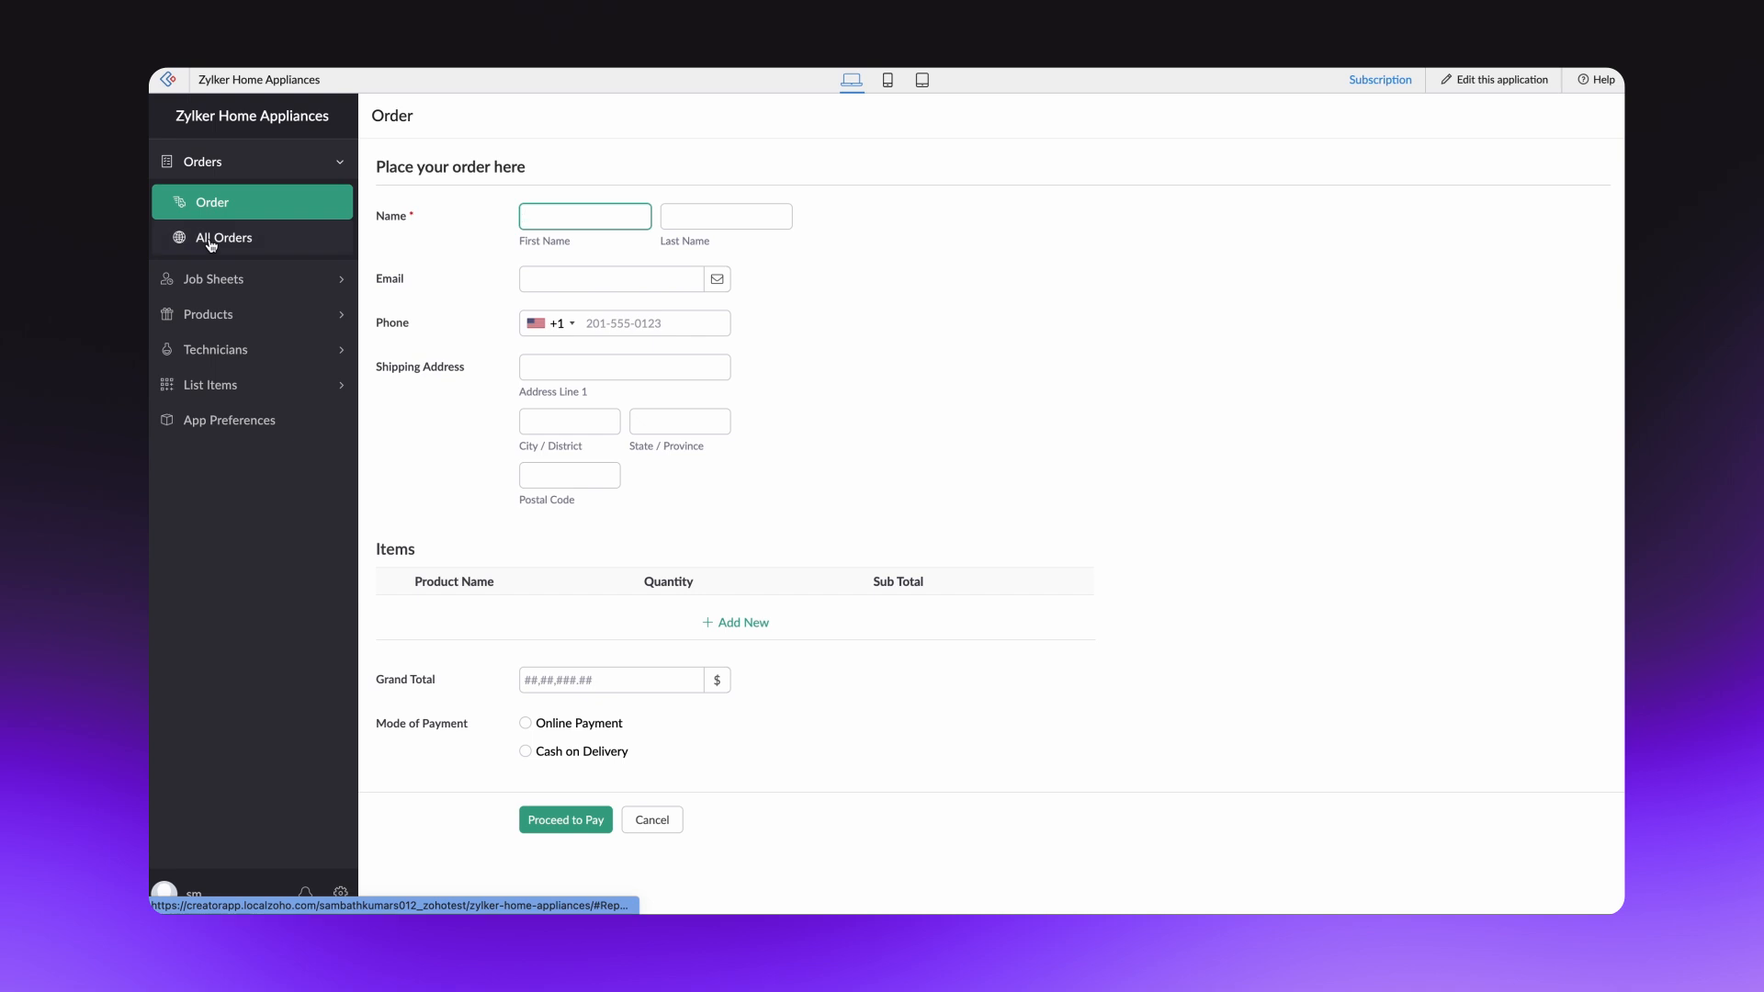
Step: Show All Orders and view the details of order 1010 paid online
left_click(225, 237)
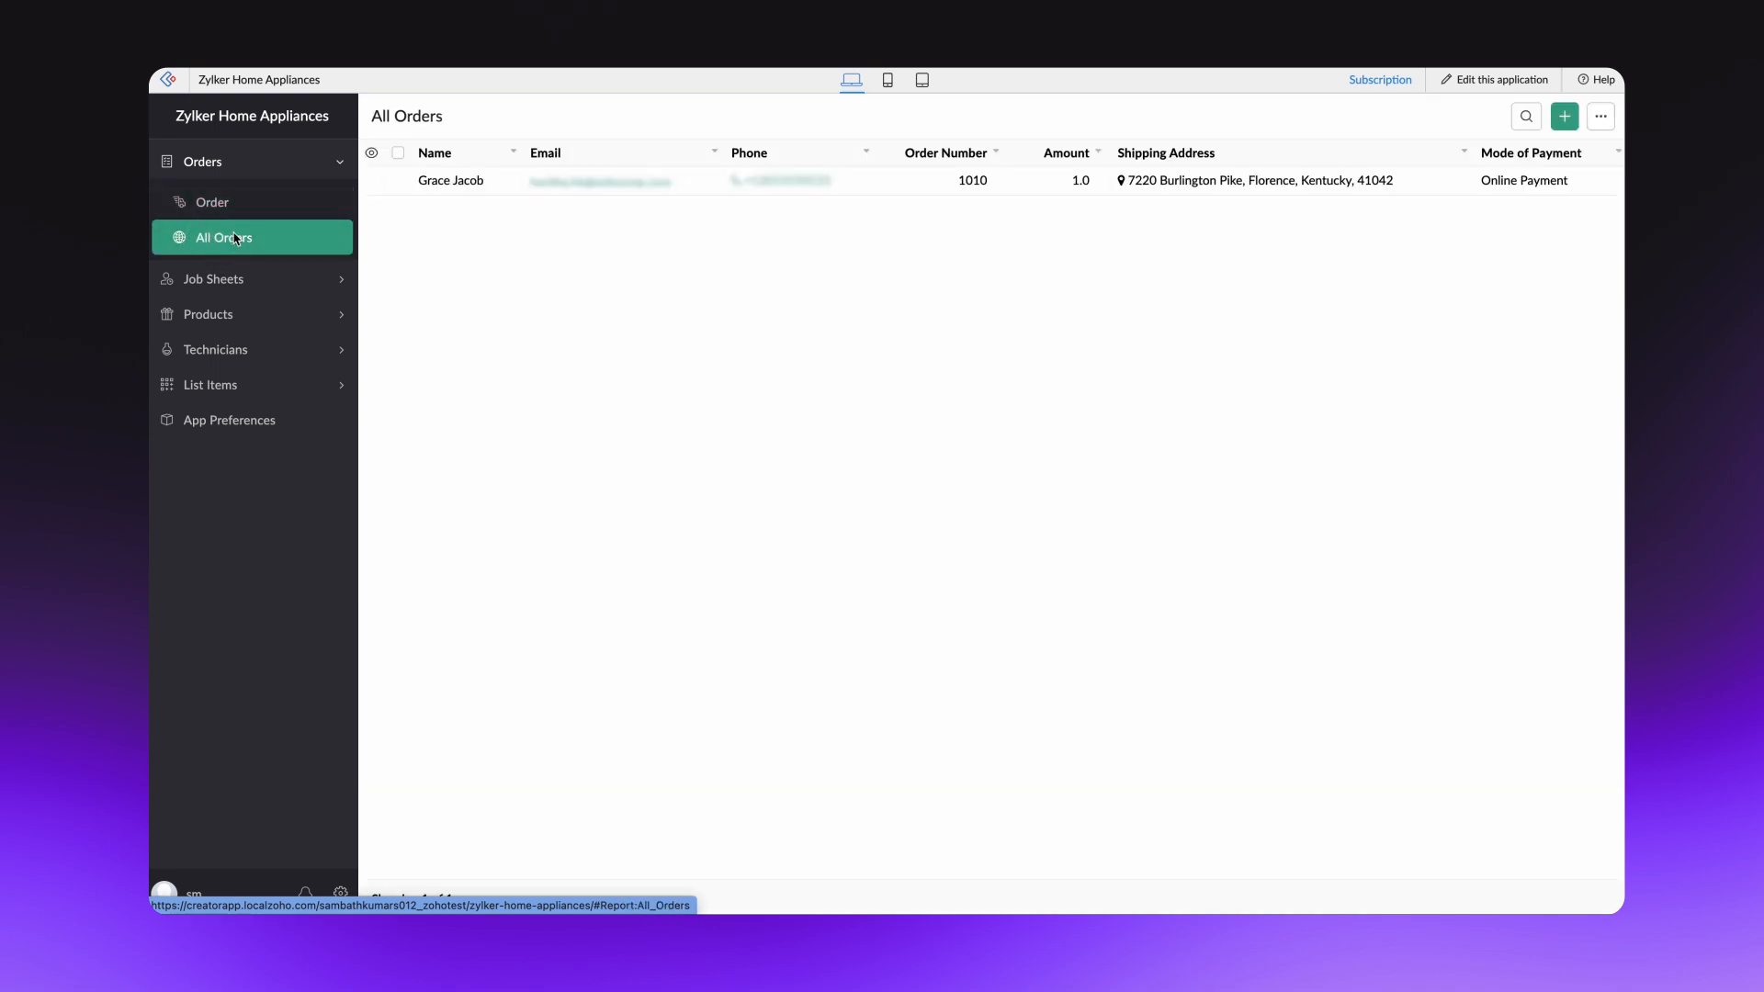
left_click(452, 180)
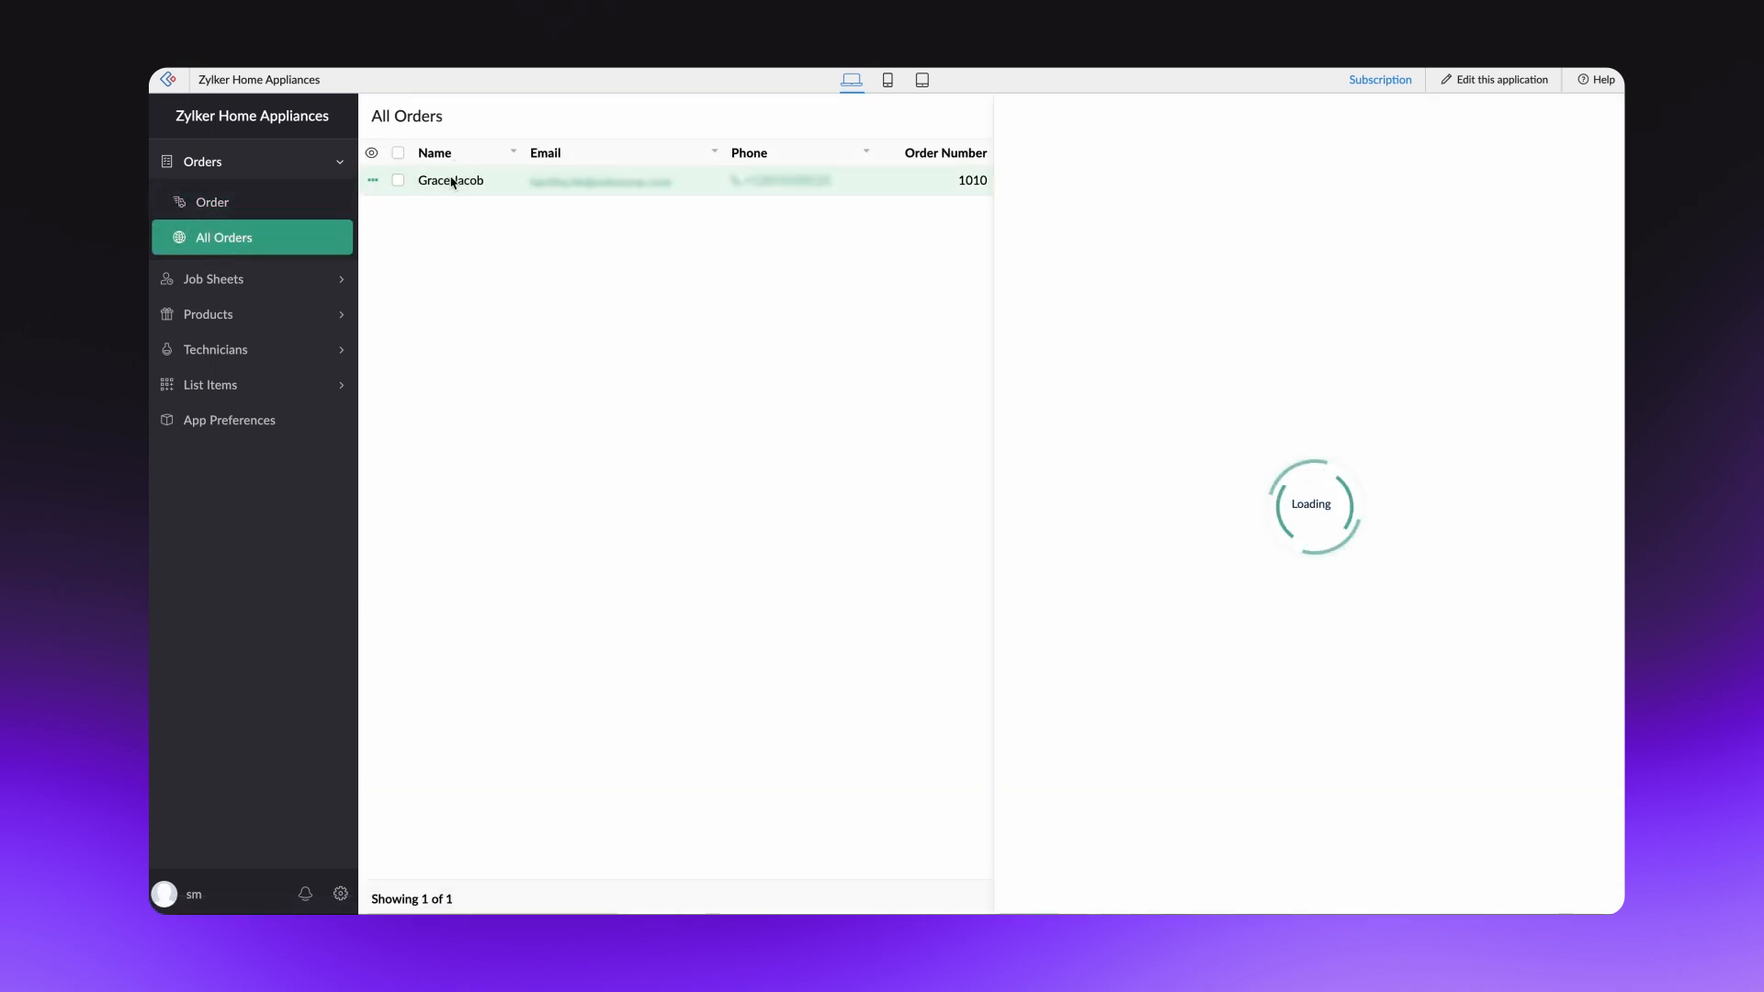
left_click(450, 180)
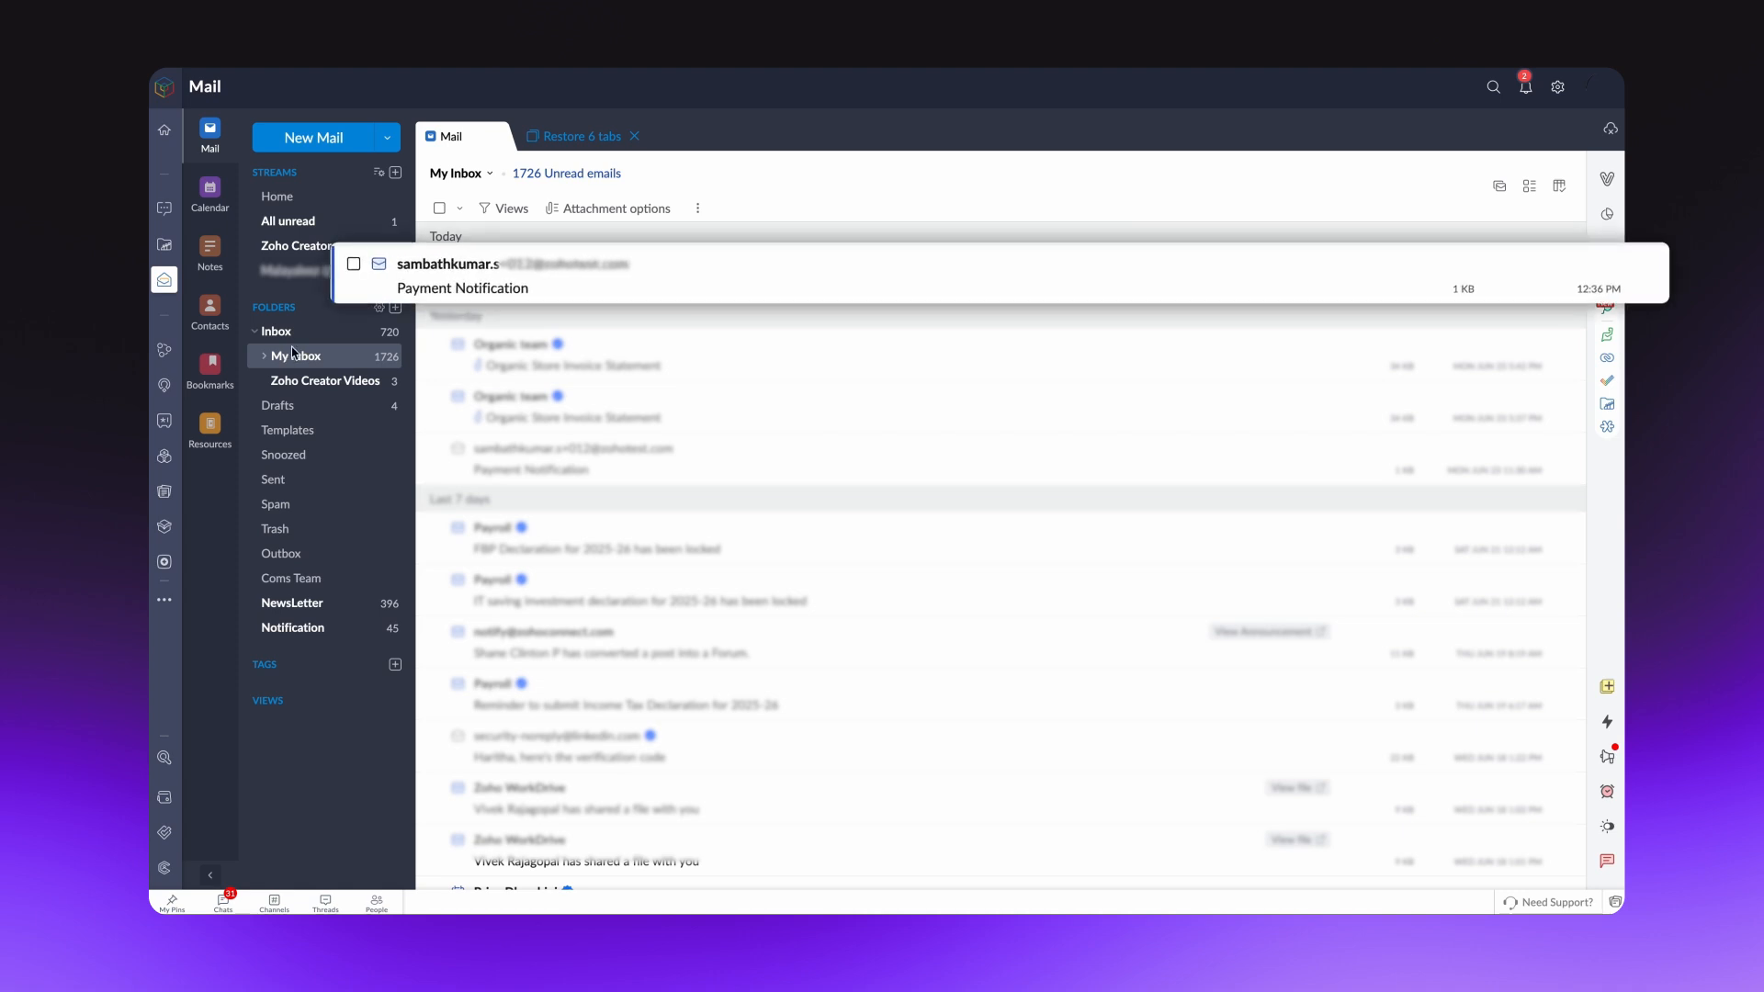
Step: Read the Payment Notification email at the top of today's inbox
left_click(531, 287)
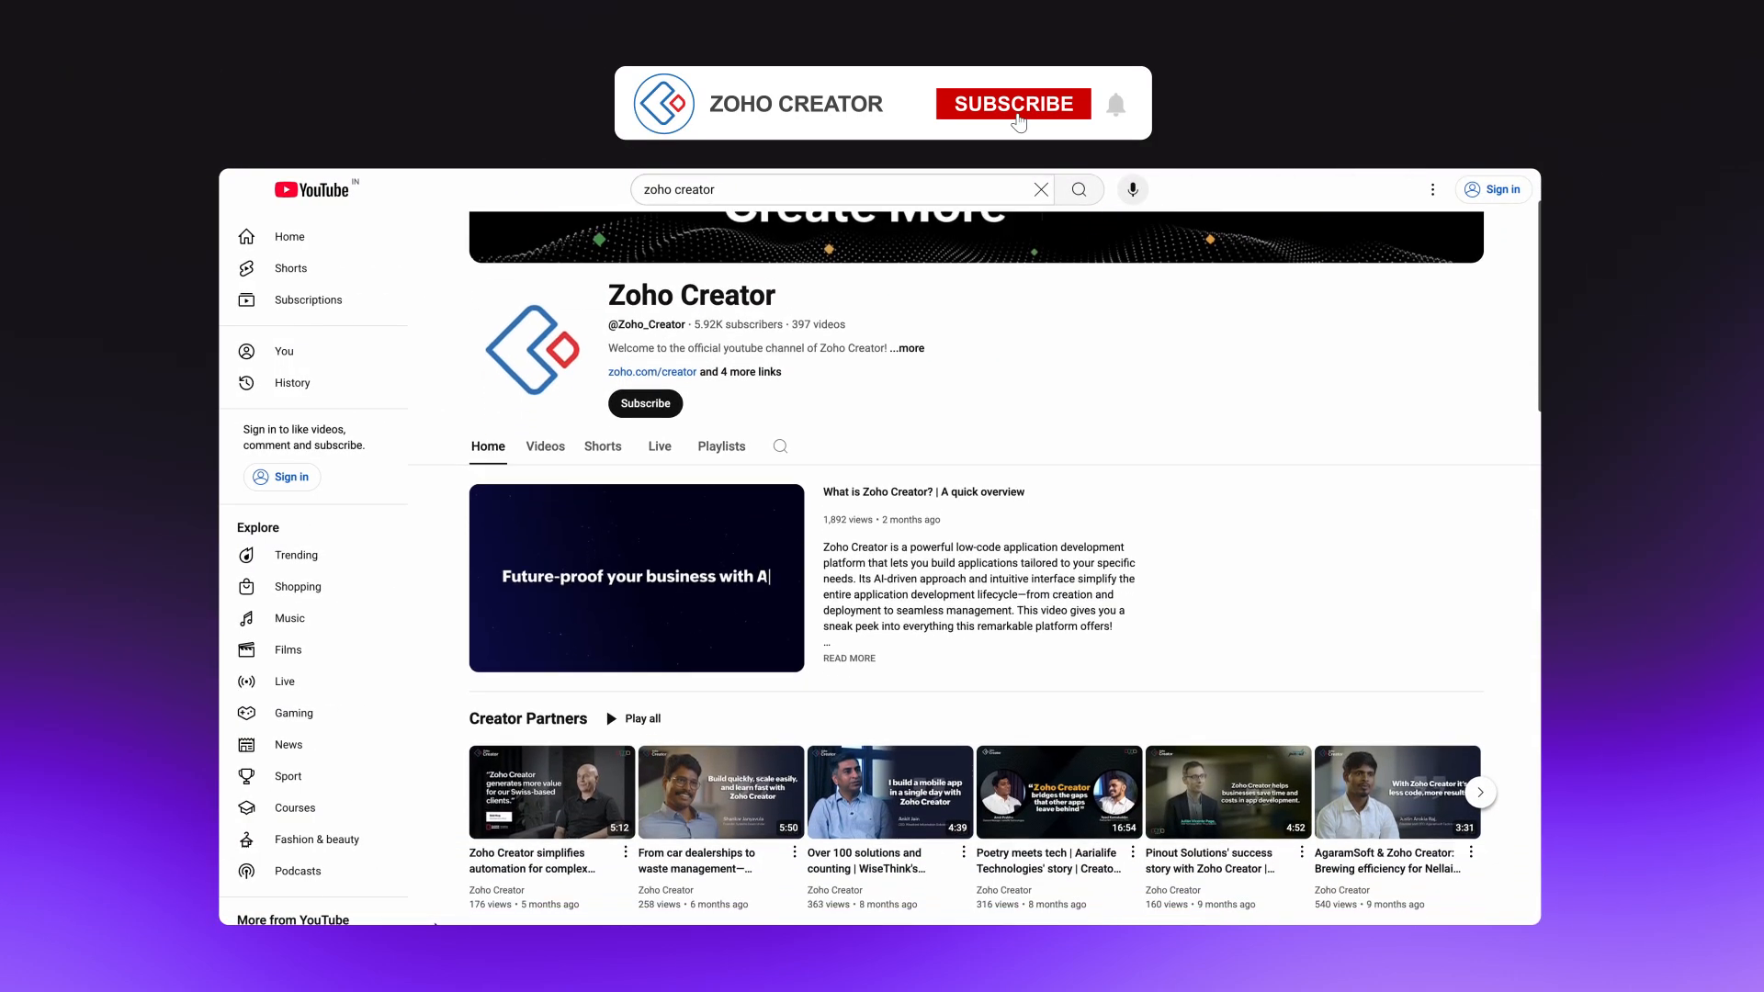
Step: Subscribe to the Zoho Creator channel and scroll through its playlists and Shorts
left_click(1011, 103)
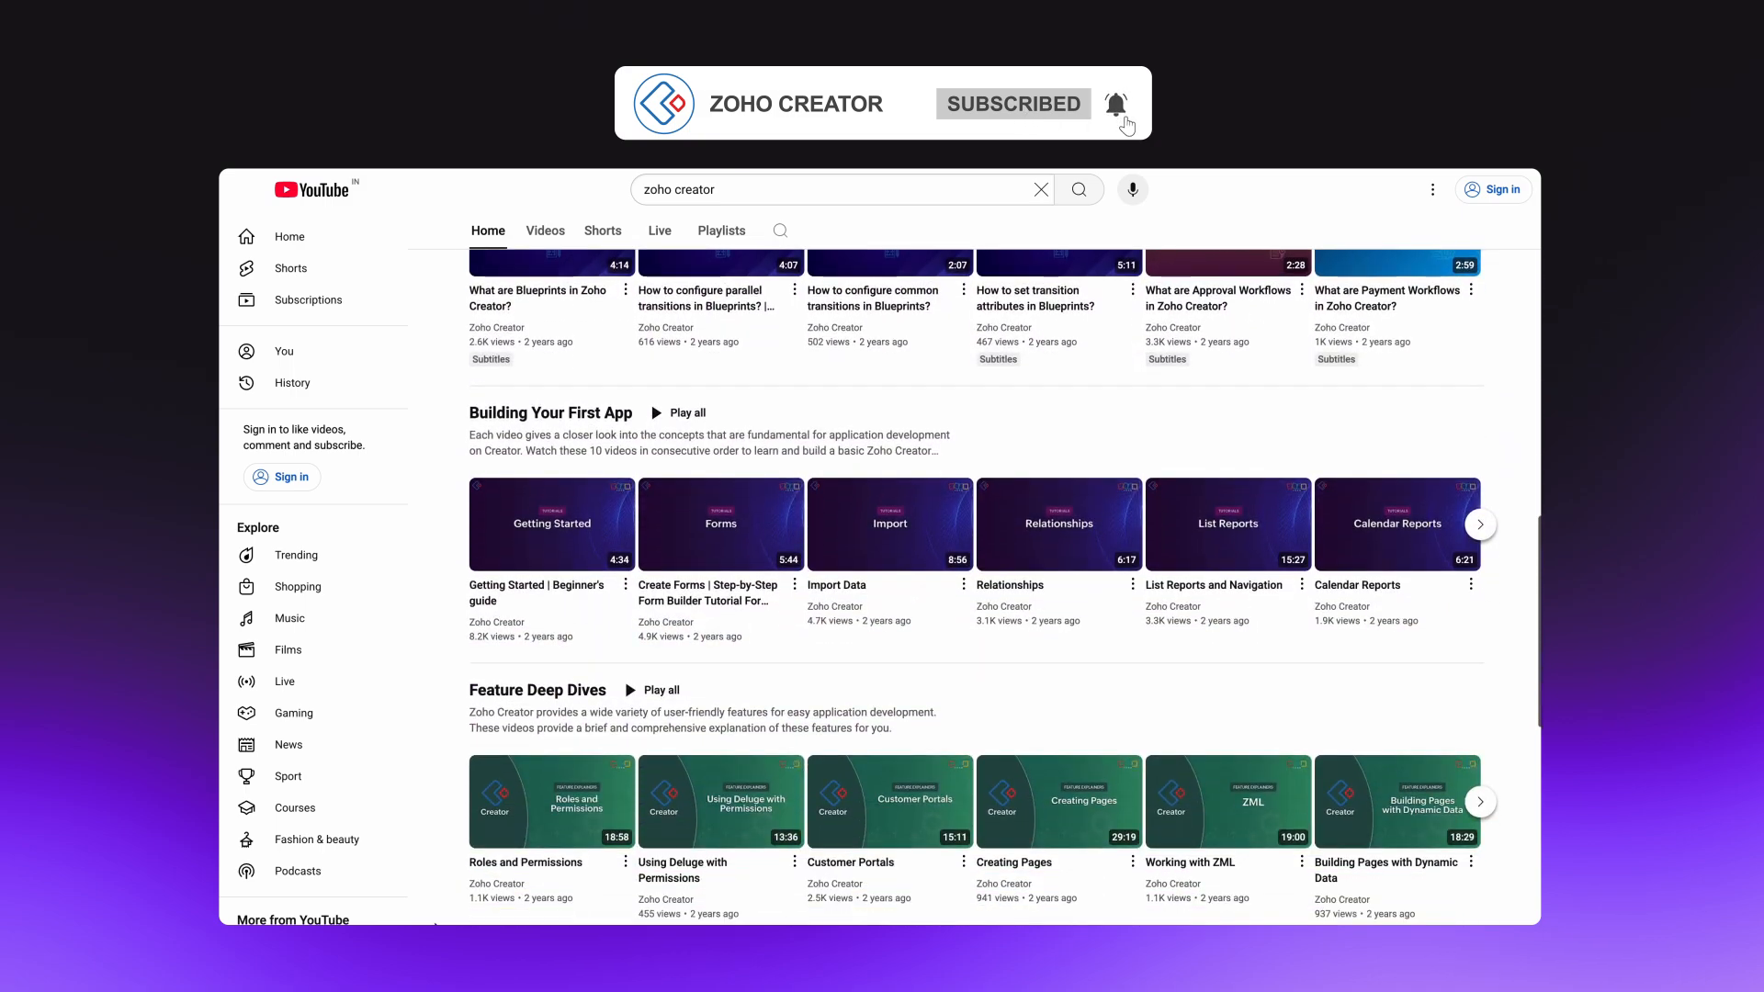
scroll("down", 3)
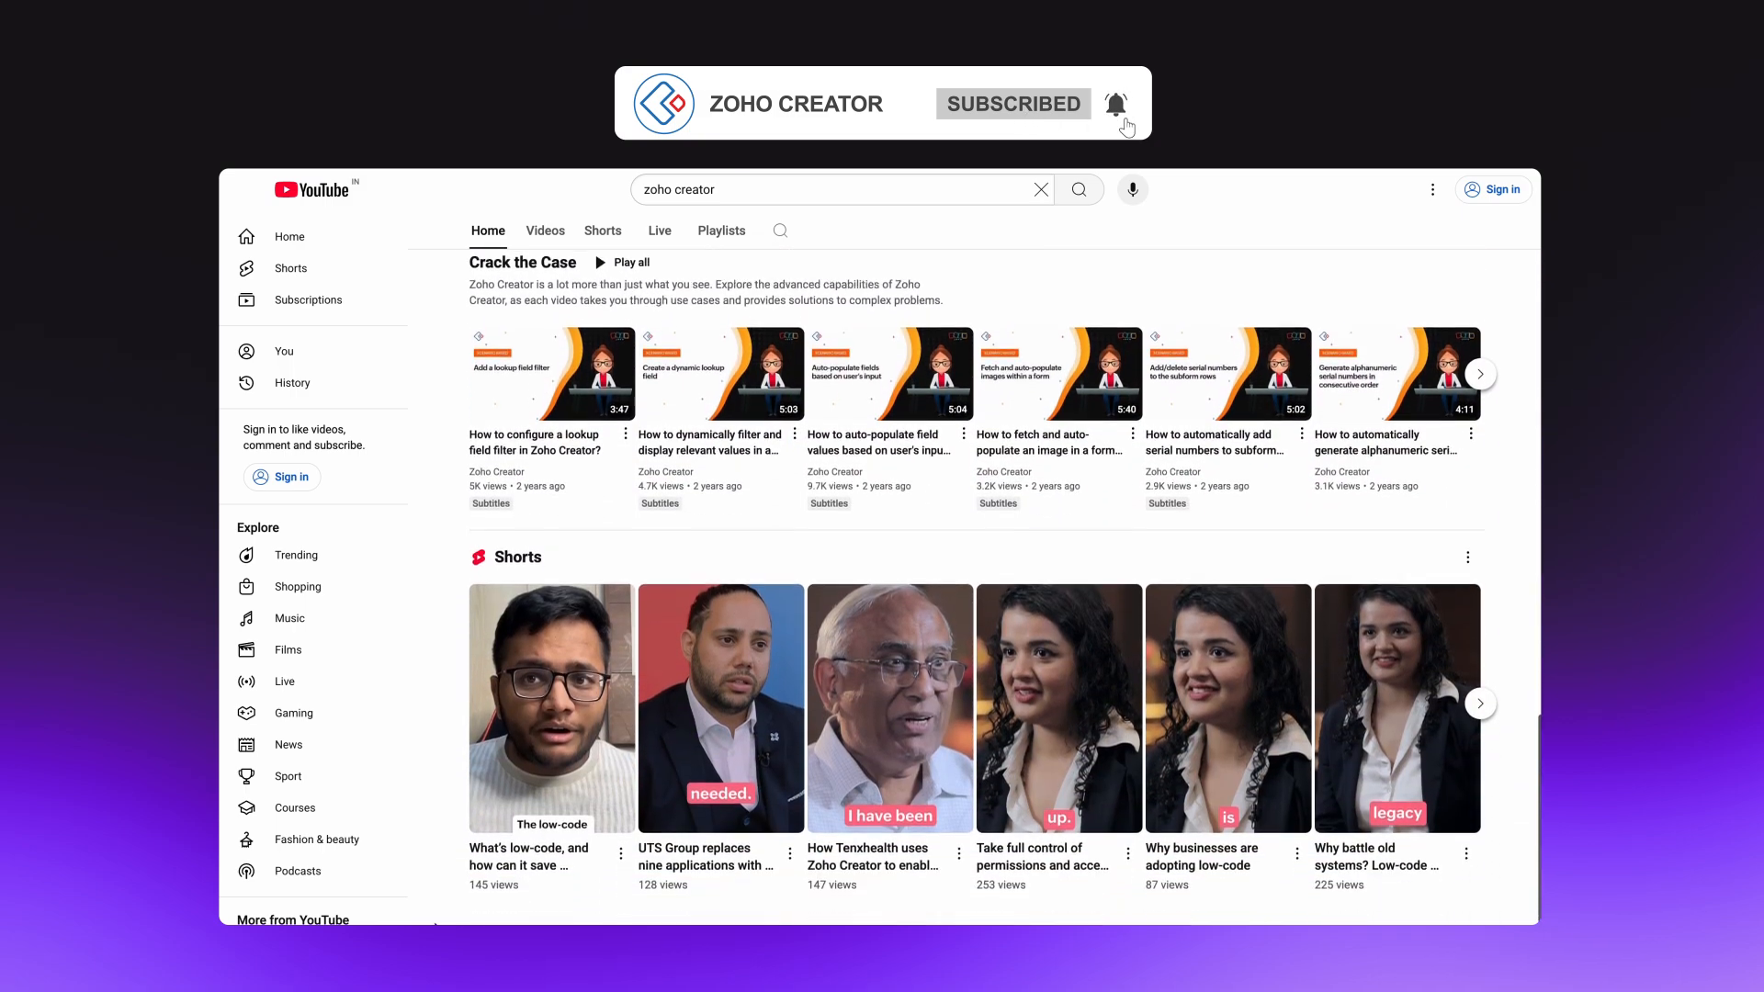